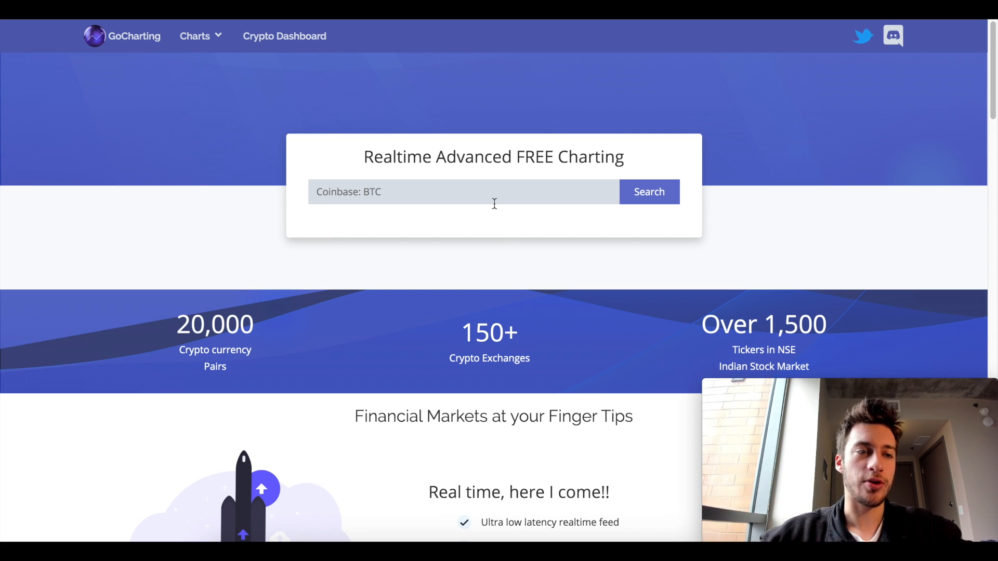
- Search XBTUSD and load the BITMEX Bitcoin USD Perpetual contract chart
{"action": "left_click", "coordinate": [464, 191]}
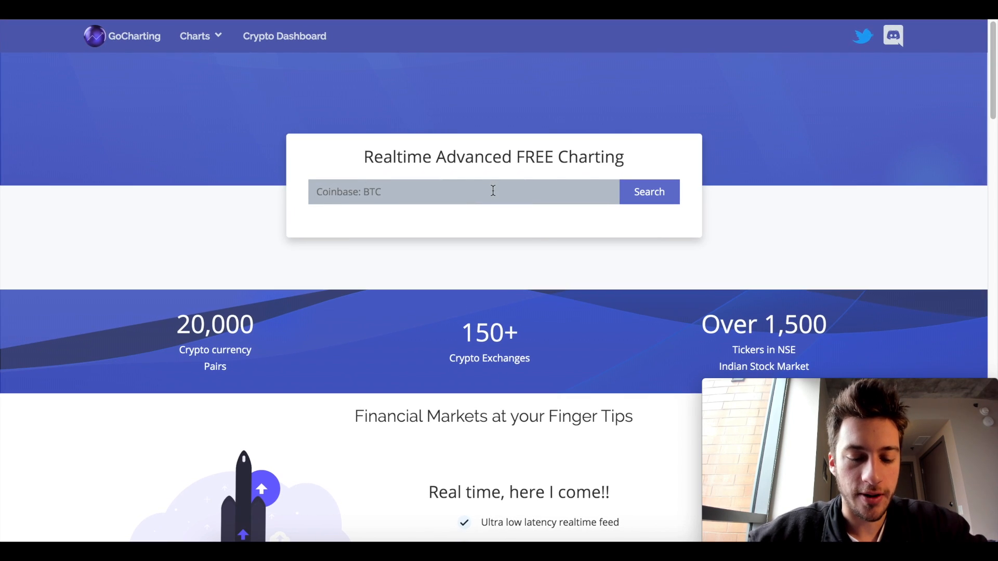
{"action": "type", "text": "XBTUSD"}
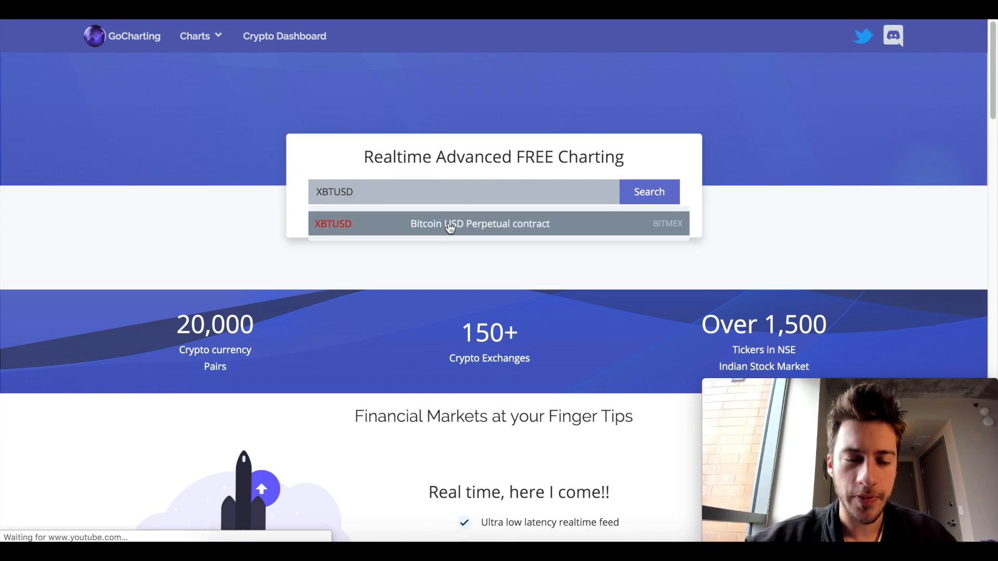
{"action": "left_click", "coordinate": [479, 223]}
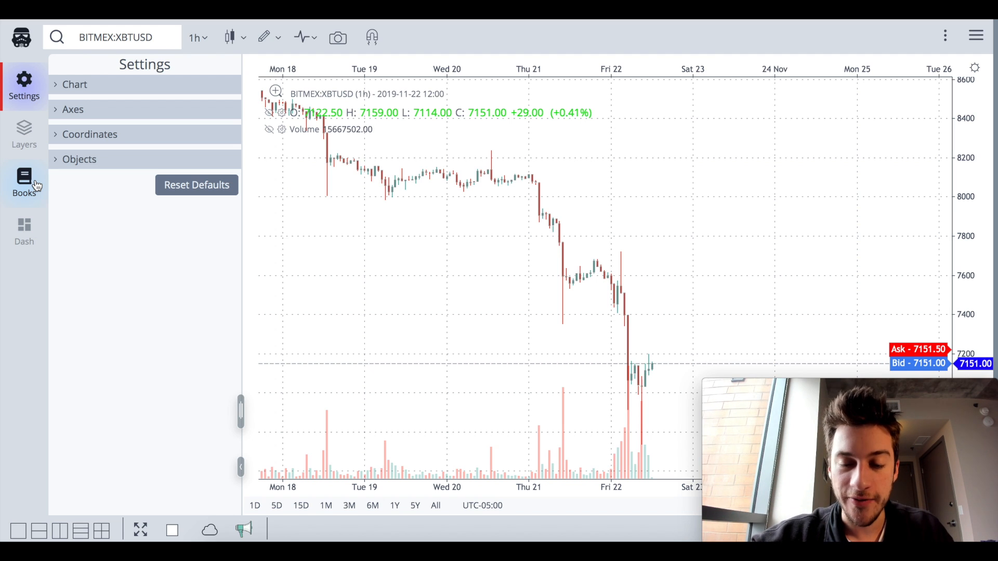
- Show the Books price ladder in Full (OB Snapshot) and Full (VPVR) views, then switch to the Tradebook
{"action": "left_click", "coordinate": [24, 183]}
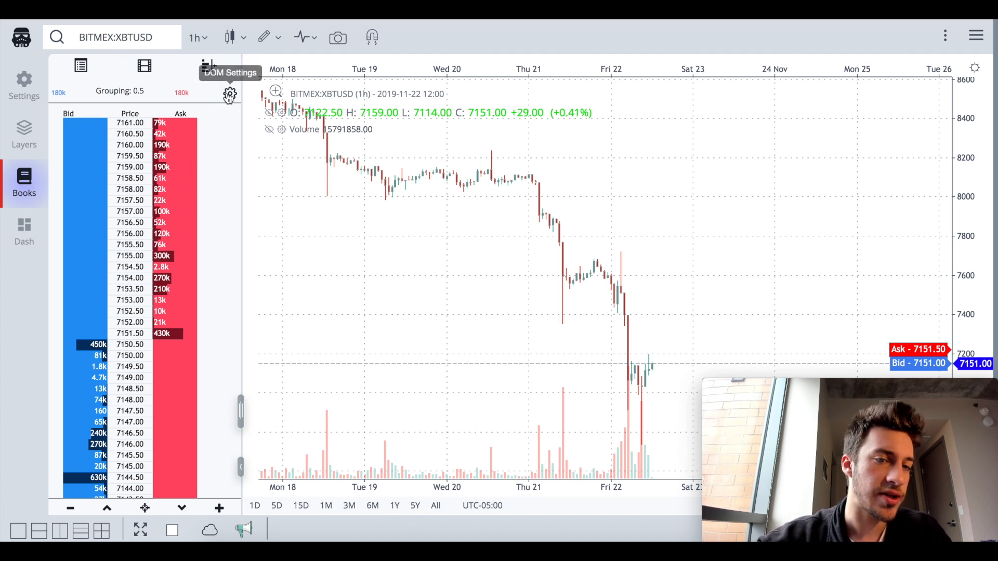
{"action": "left_click", "coordinate": [229, 93]}
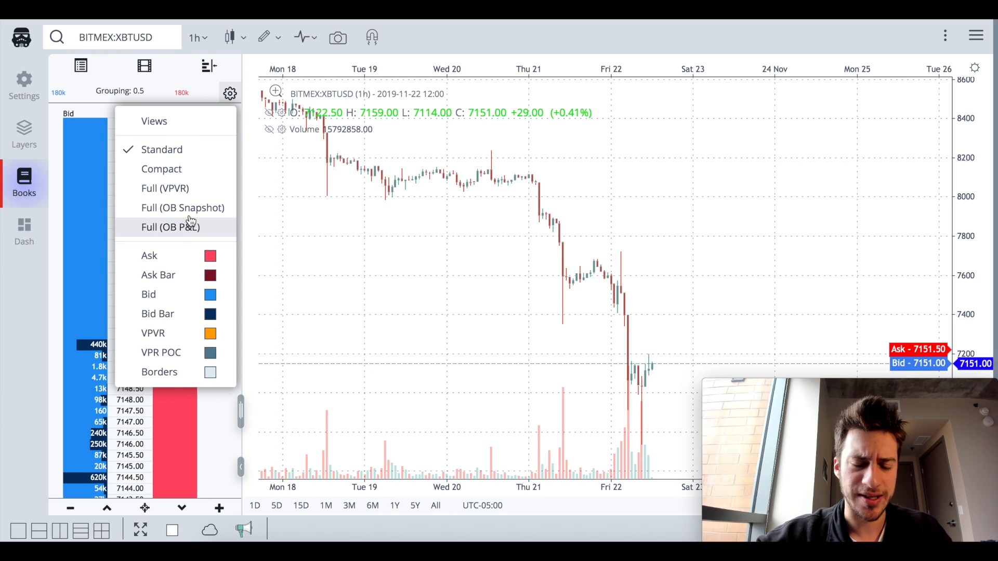
{"action": "left_click", "coordinate": [183, 208]}
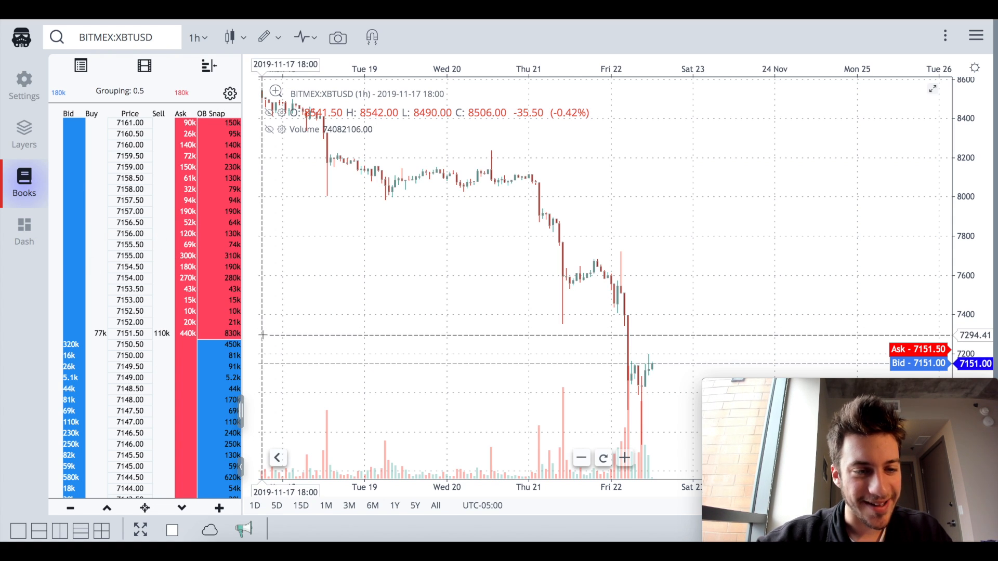
{"action": "left_click", "coordinate": [228, 93]}
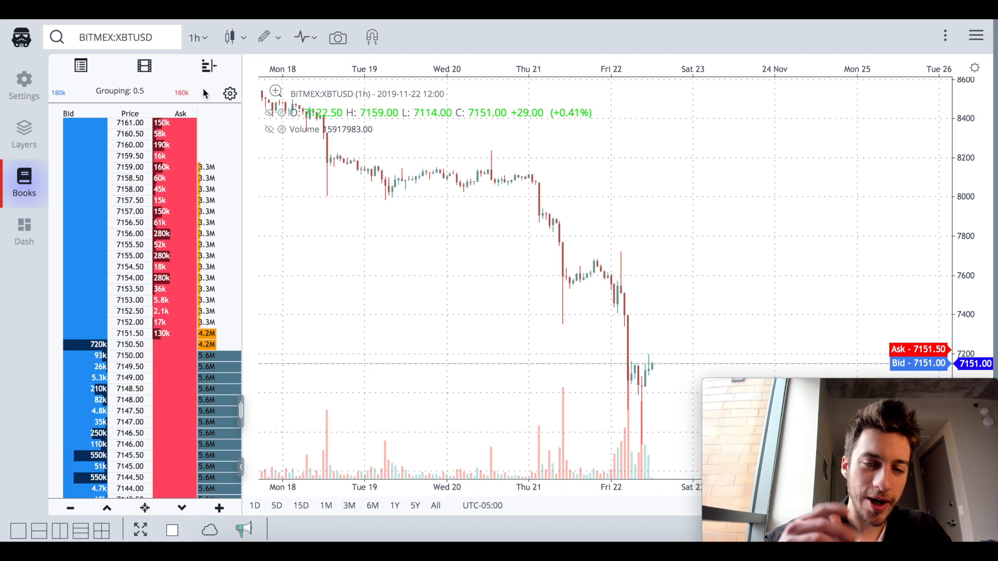
{"action": "left_click", "coordinate": [143, 66]}
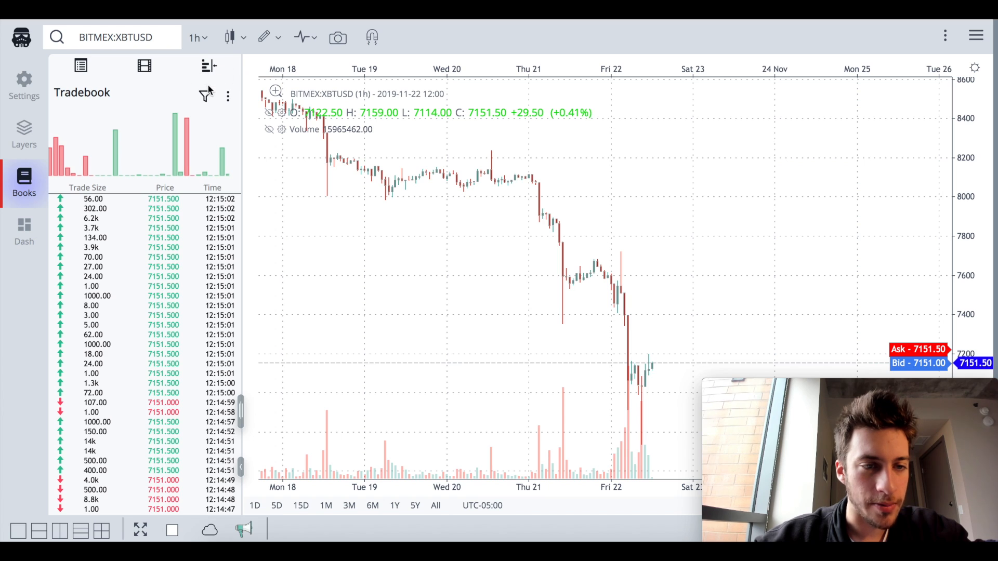
- Add a large-trade filter with Critical Trade Size 1000000 and beep alert enabled
{"action": "left_click", "coordinate": [205, 96]}
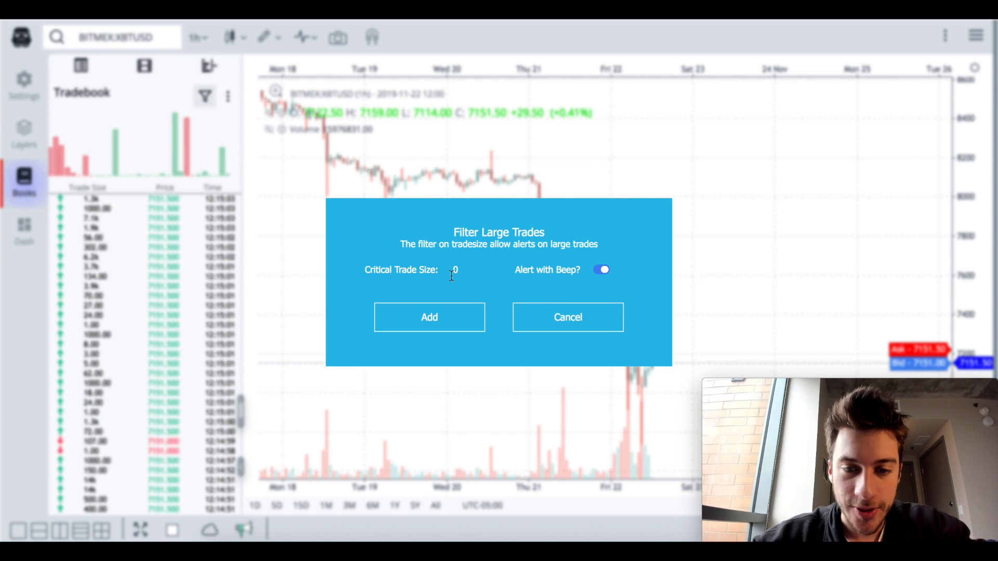
{"action": "type", "text": "010000"}
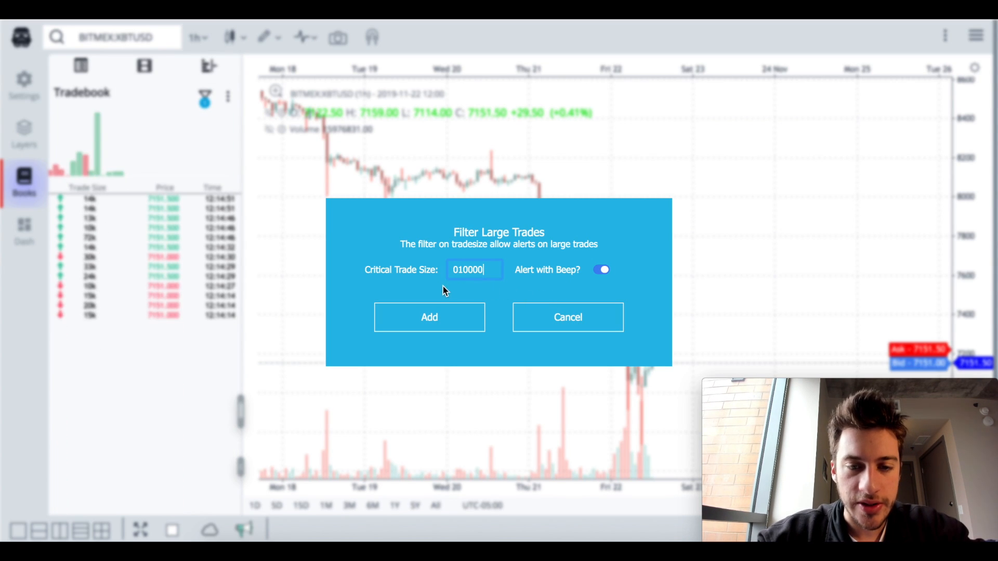
{"action": "key", "text": "Backspace"}
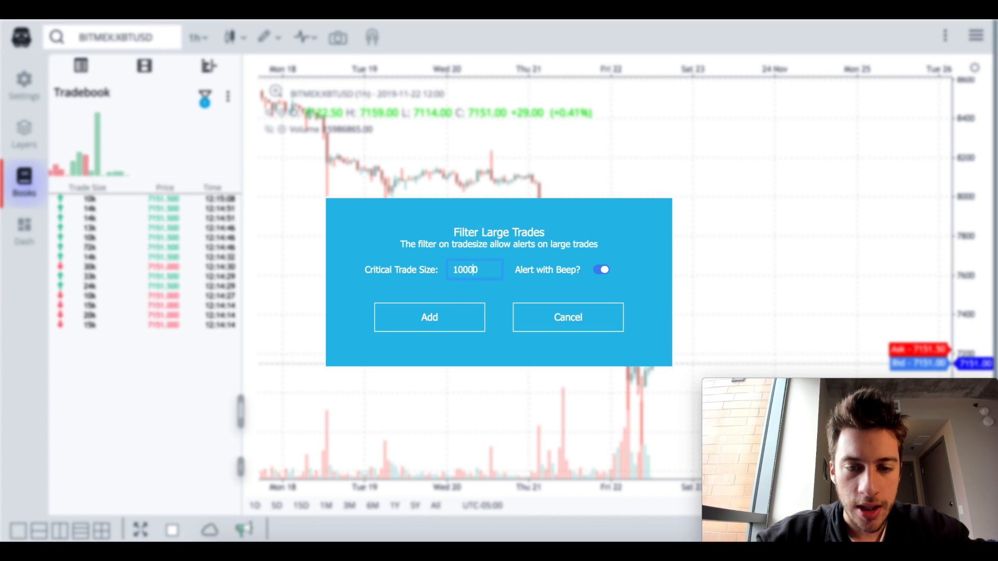
{"action": "type", "text": "0"}
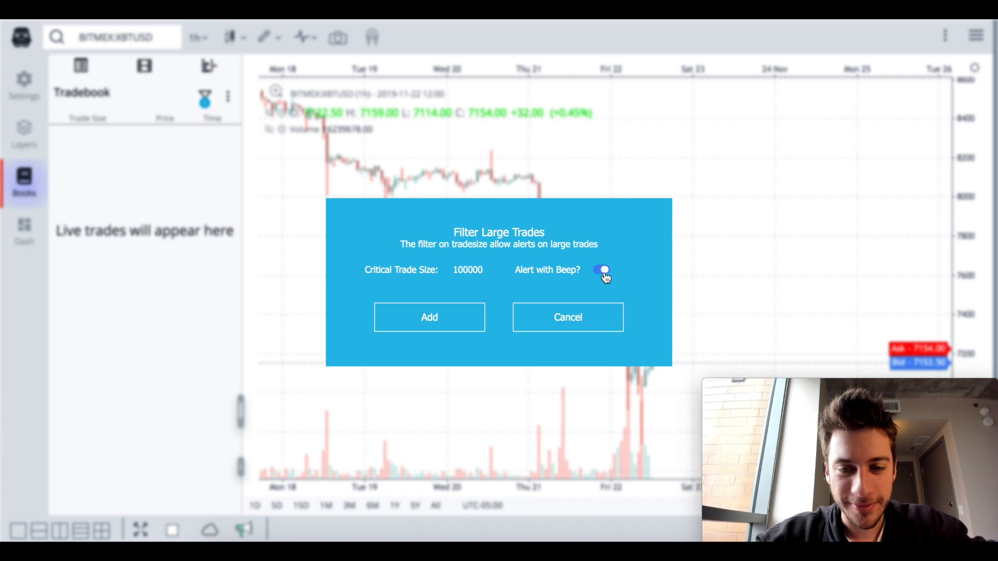
{"action": "left_click", "coordinate": [474, 269]}
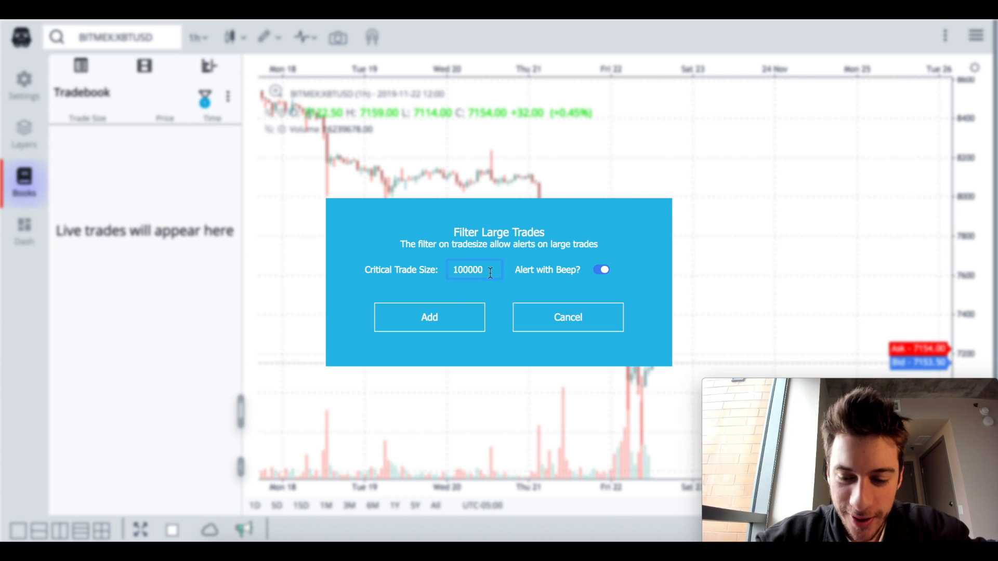
{"action": "left_click", "coordinate": [429, 317]}
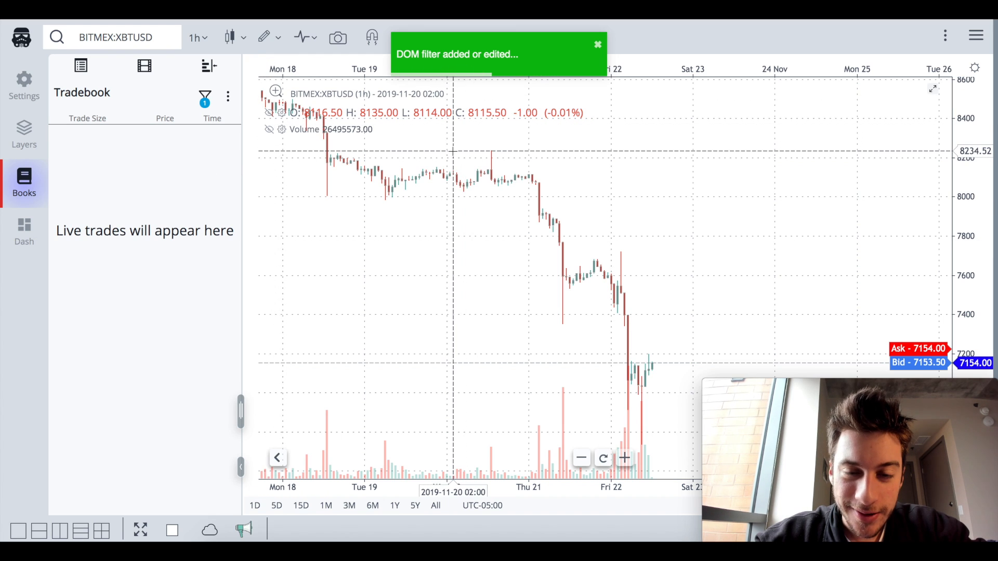
{"action": "mouse_move", "coordinate": [222, 172]}
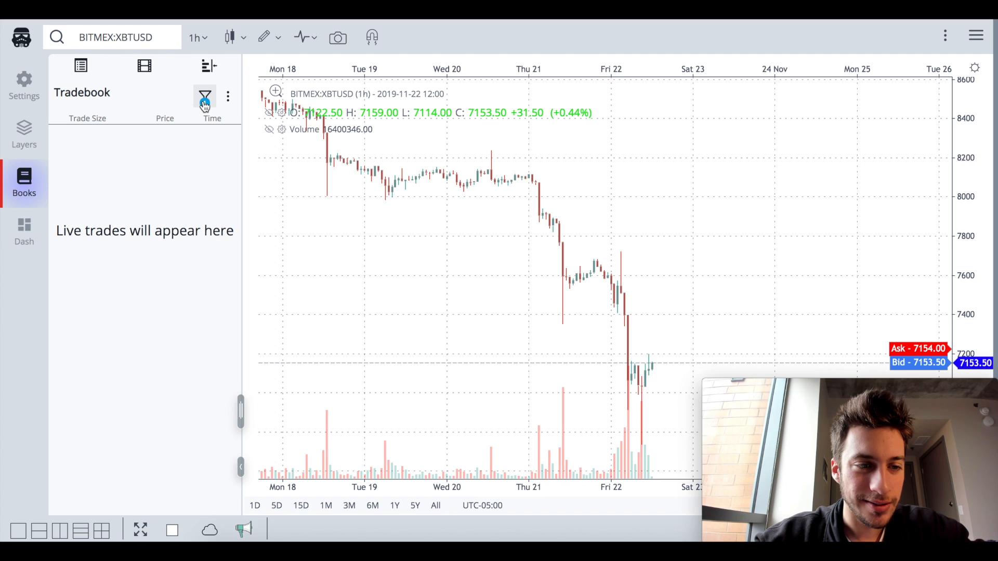
- Turn off Alert with Beep on the filter, save it, and return to the Order Book
{"action": "left_click", "coordinate": [205, 96]}
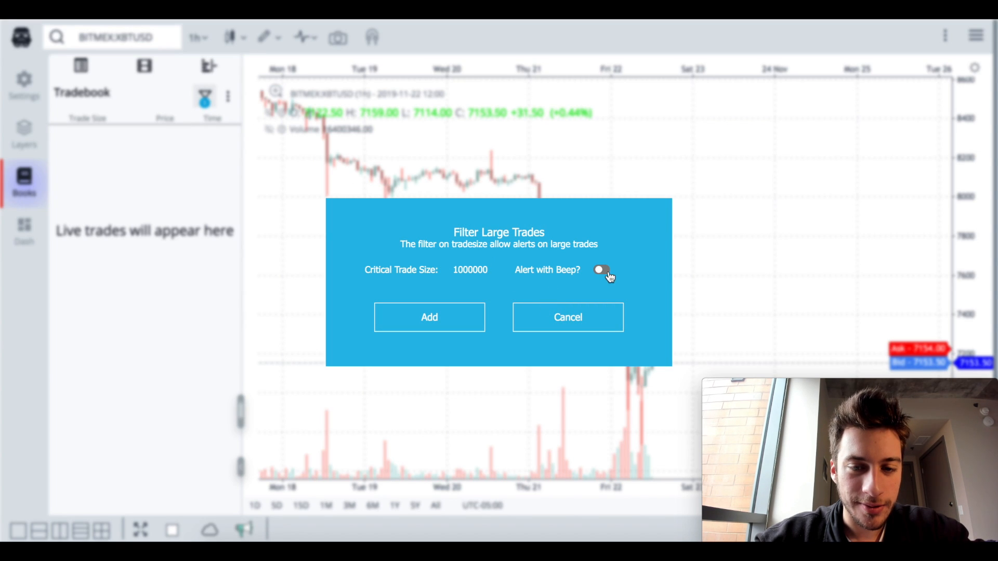
{"action": "left_click", "coordinate": [474, 269]}
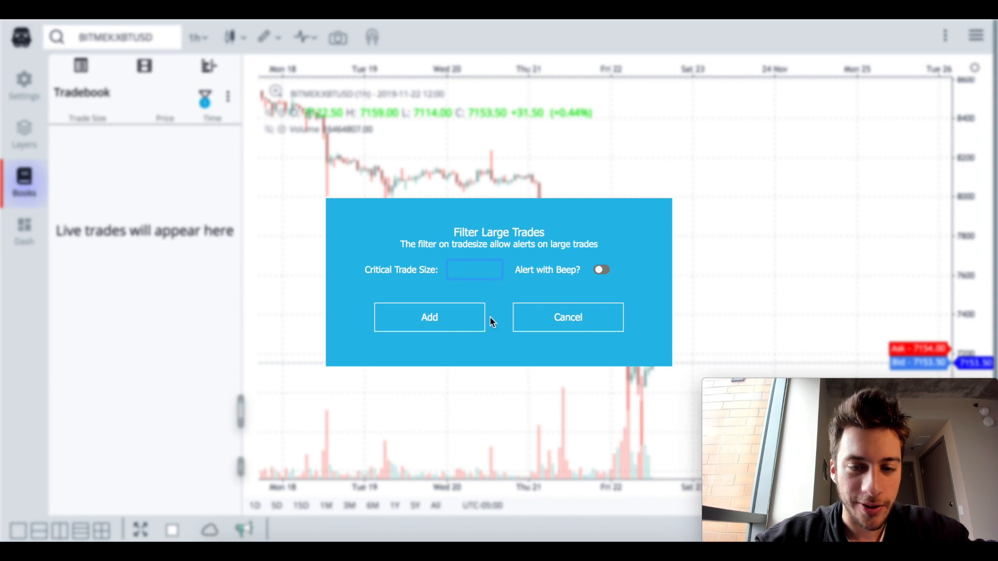
{"action": "left_click", "coordinate": [428, 318]}
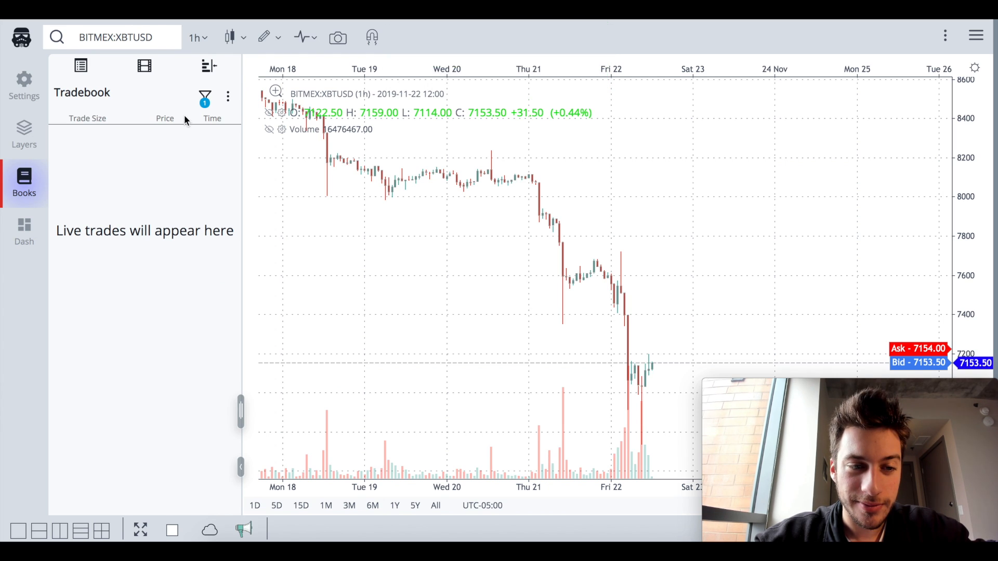
{"action": "left_click", "coordinate": [205, 95]}
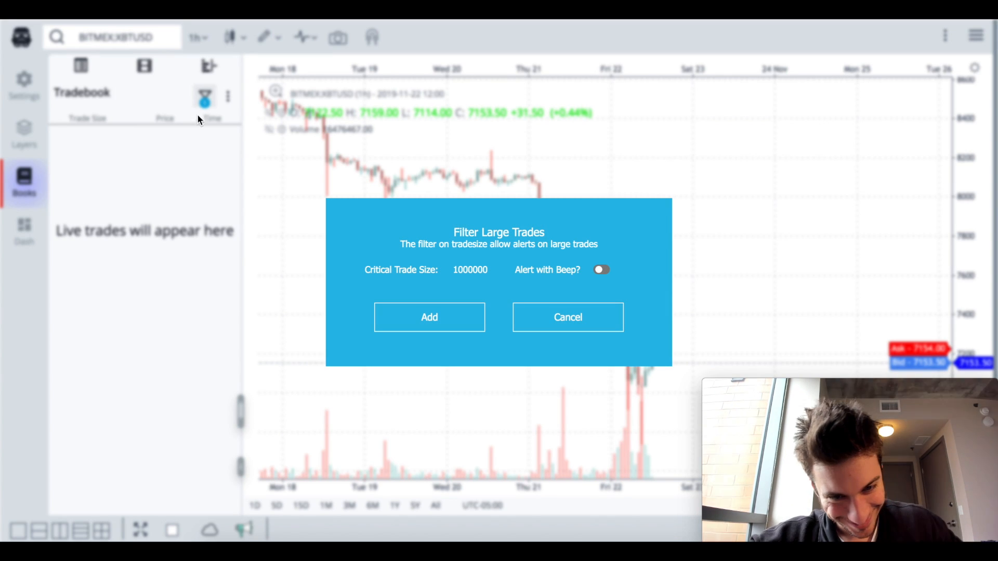
{"action": "left_click", "coordinate": [474, 270]}
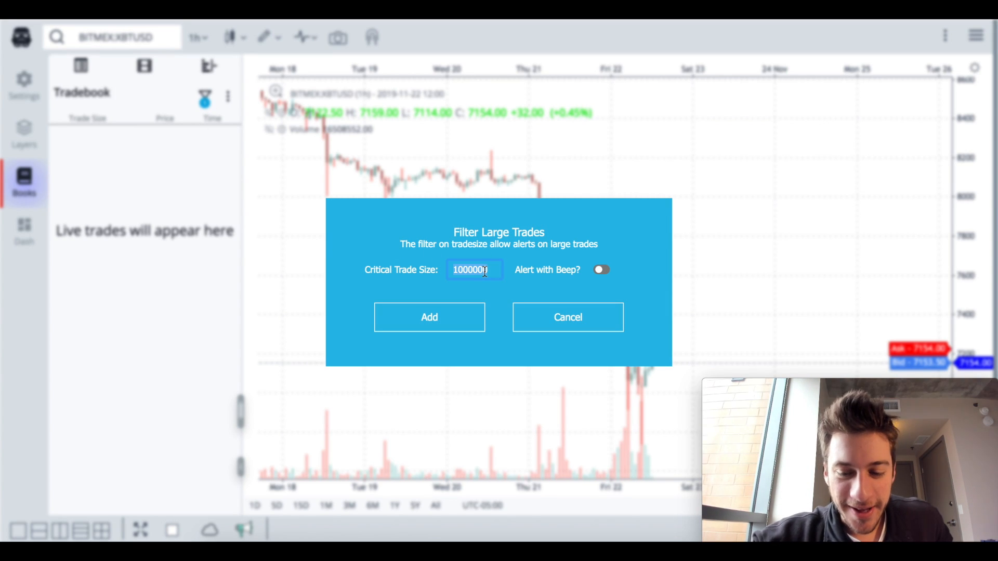
{"action": "left_click", "coordinate": [429, 317]}
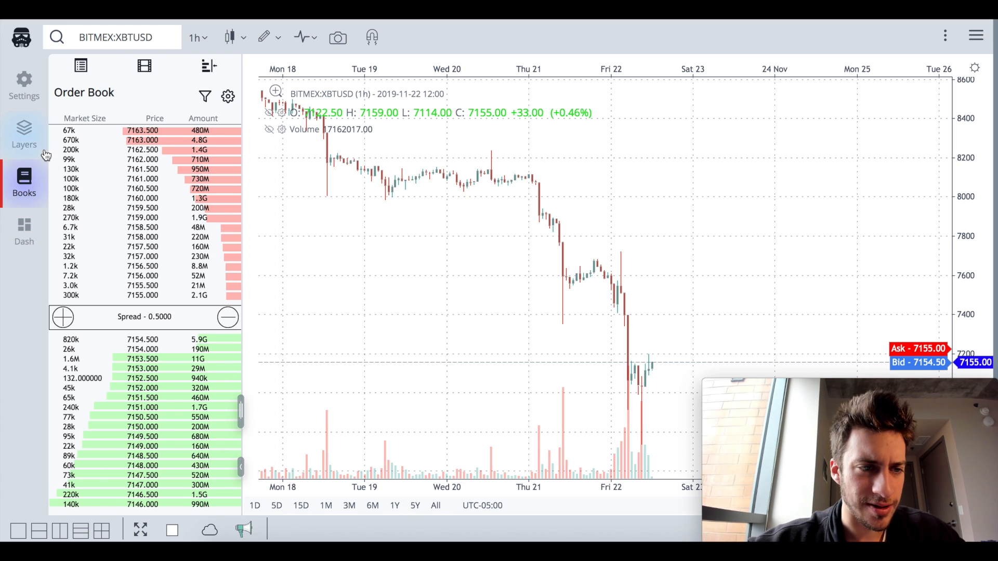
{"action": "mouse_move", "coordinate": [229, 37]}
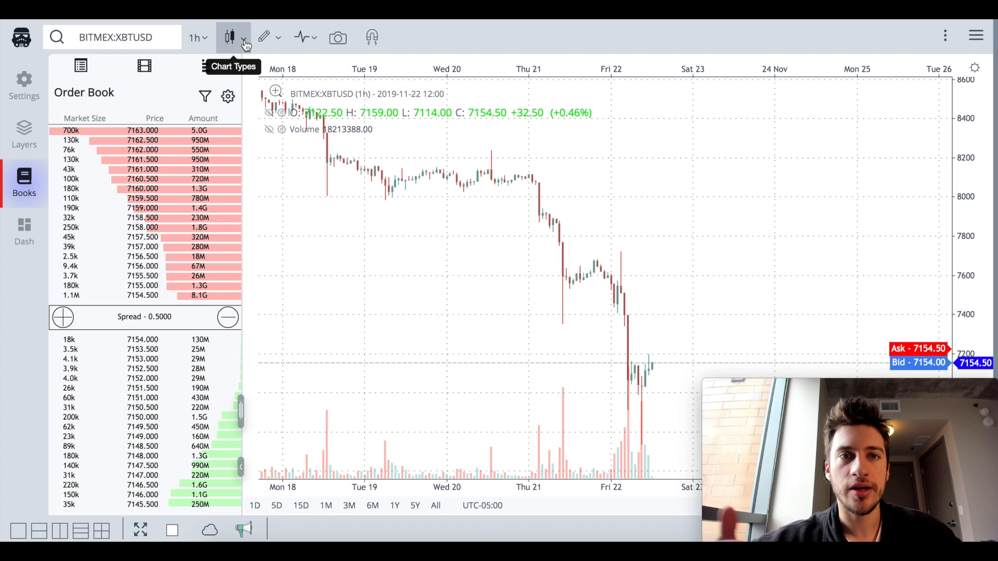
- Try the Renko and Kagi chart types on the XBTUSD chart
{"action": "left_click", "coordinate": [227, 38]}
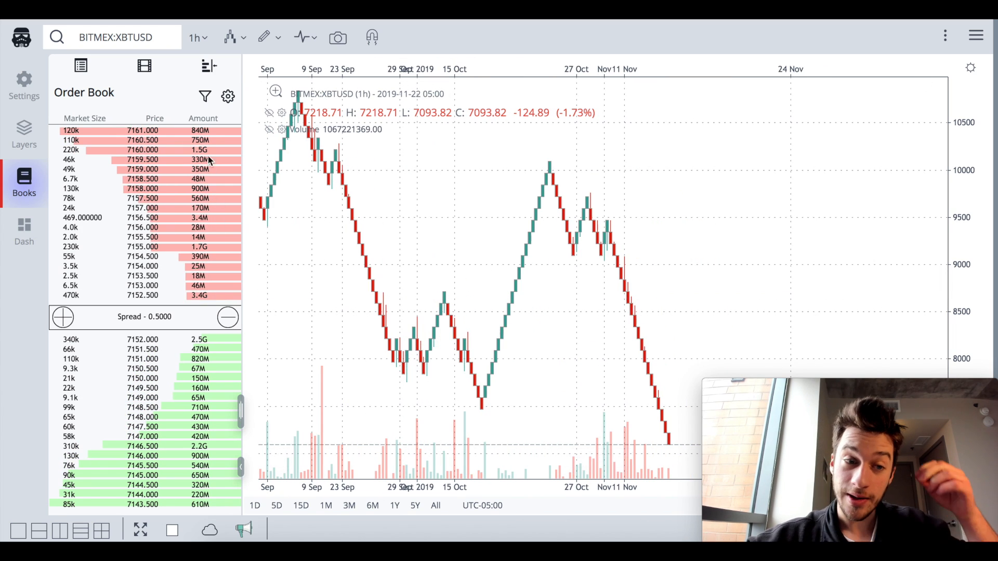
{"action": "left_click", "coordinate": [229, 38]}
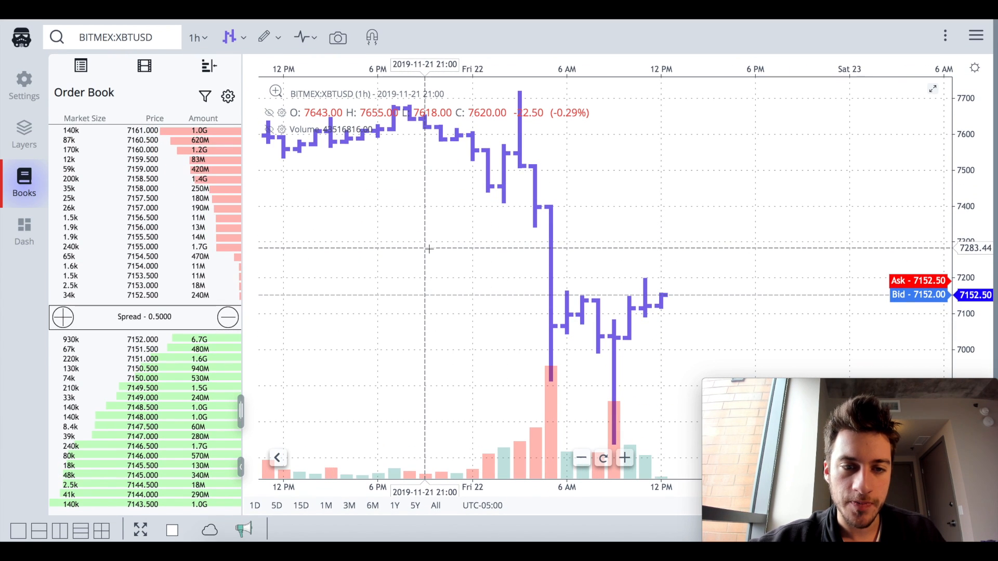
{"action": "left_click", "coordinate": [195, 38]}
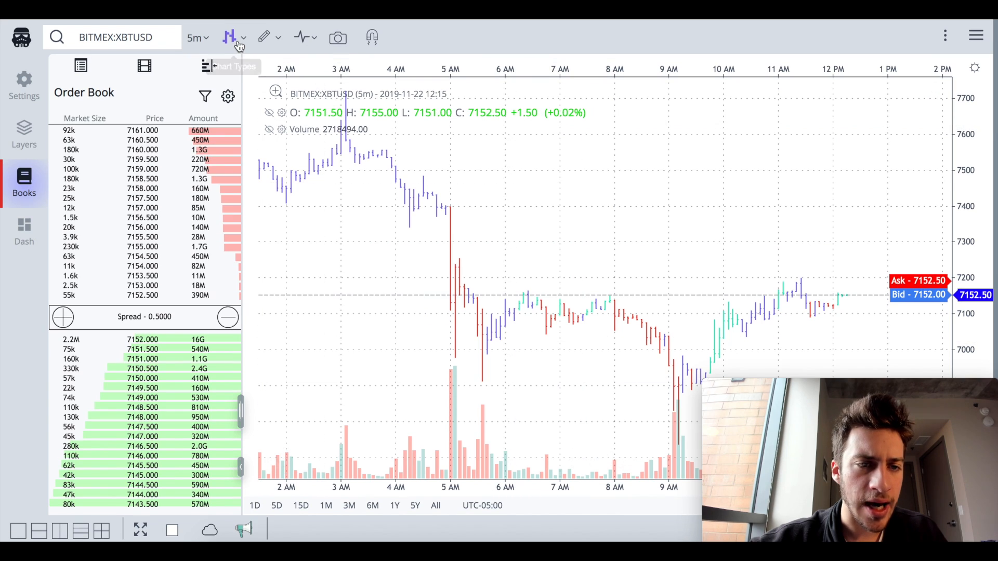
{"action": "left_click", "coordinate": [232, 37]}
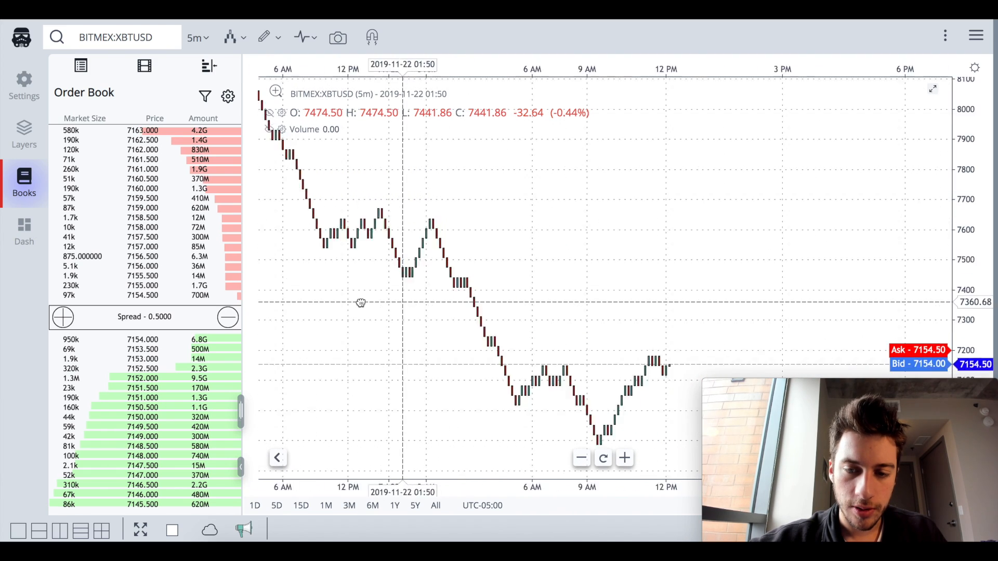
- Switch to Point & Figure, then back to Candlestick at a 5-minute interval
{"action": "left_click", "coordinate": [230, 38]}
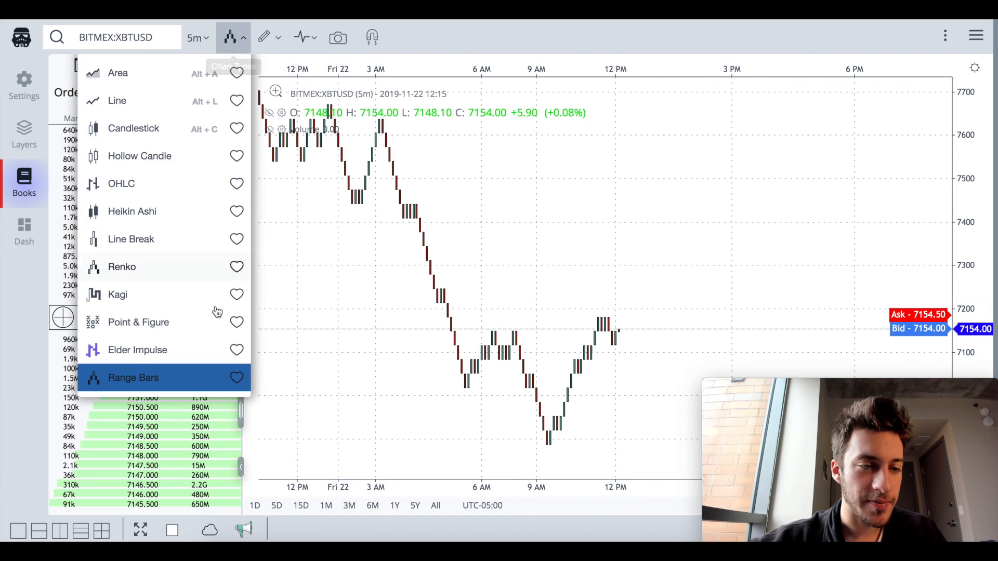
{"action": "left_click", "coordinate": [138, 323]}
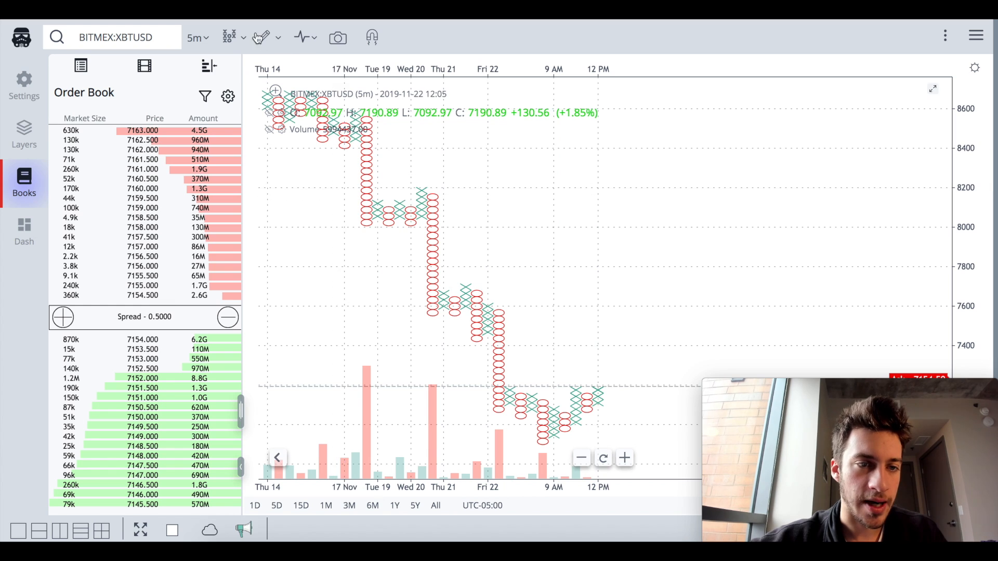
{"action": "left_click", "coordinate": [230, 38]}
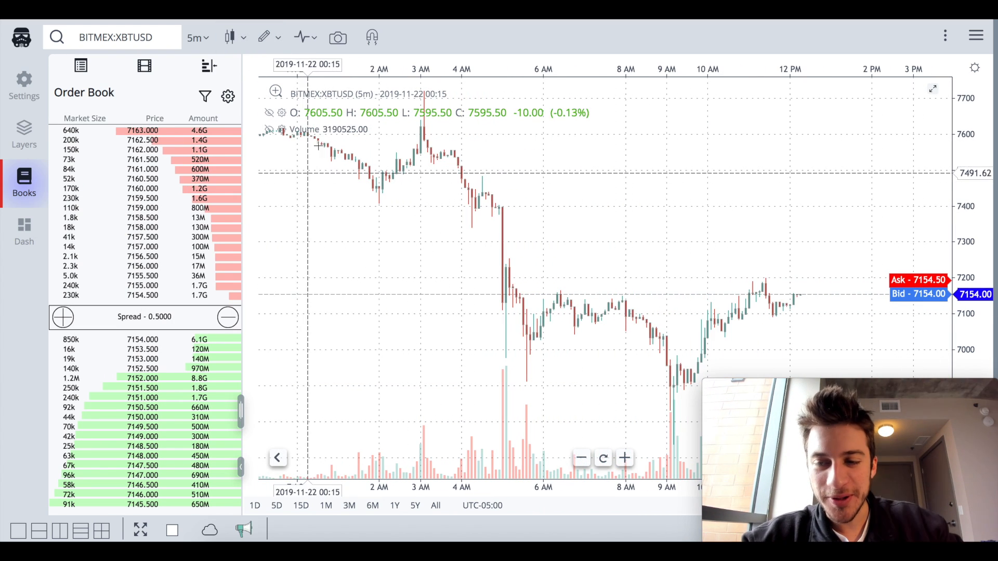
- Add the Doji candle-pattern indicator and set the chart interval to Daily
{"action": "left_click", "coordinate": [301, 37]}
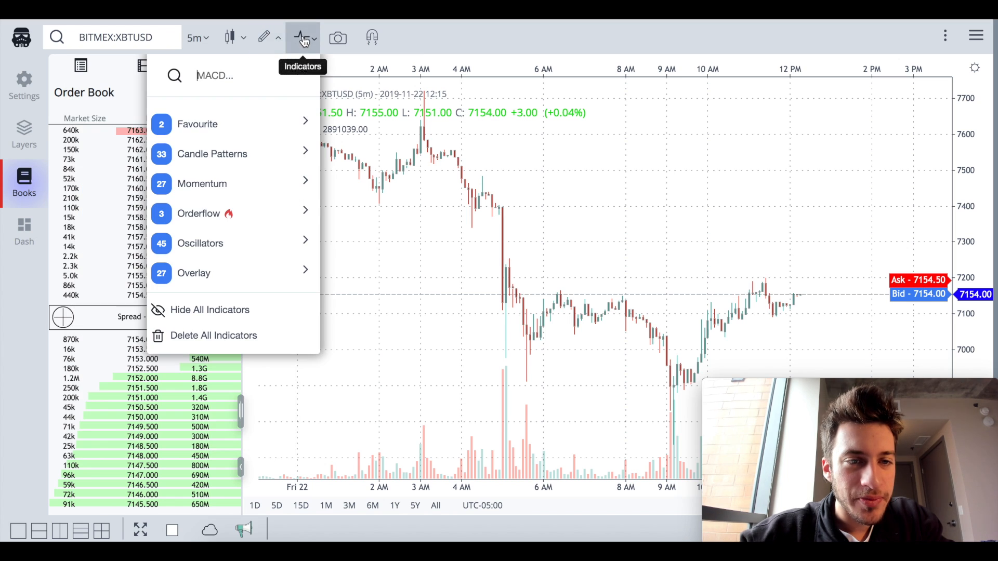
{"action": "left_click", "coordinate": [212, 154]}
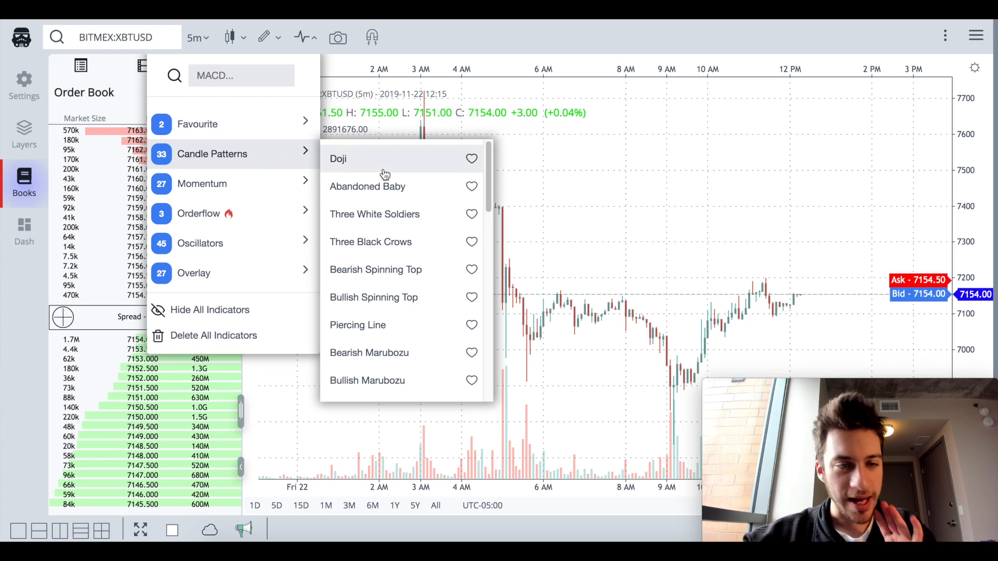
{"action": "mouse_move", "coordinate": [393, 194]}
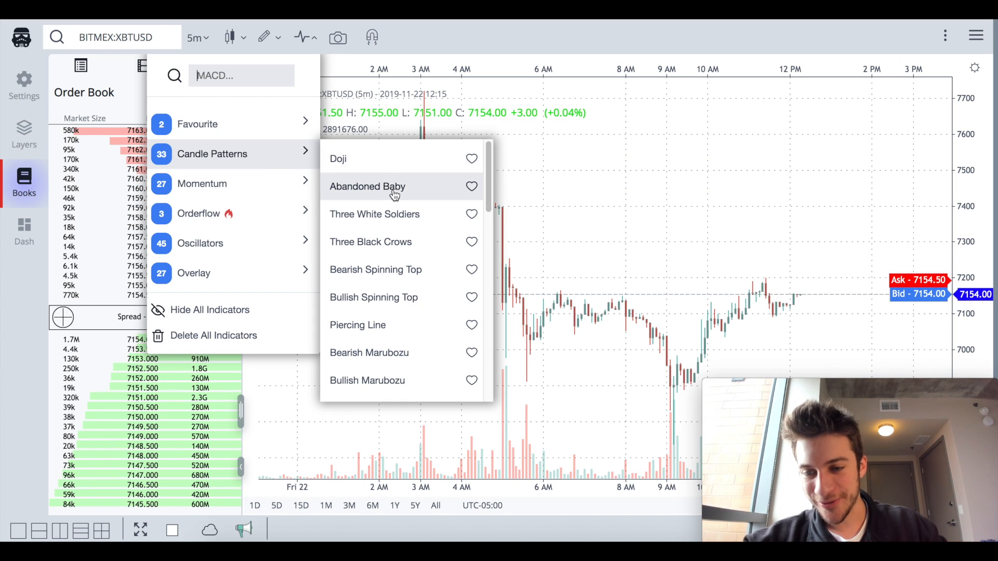
{"action": "scroll", "scroll_direction": "down", "scroll_amount": 3}
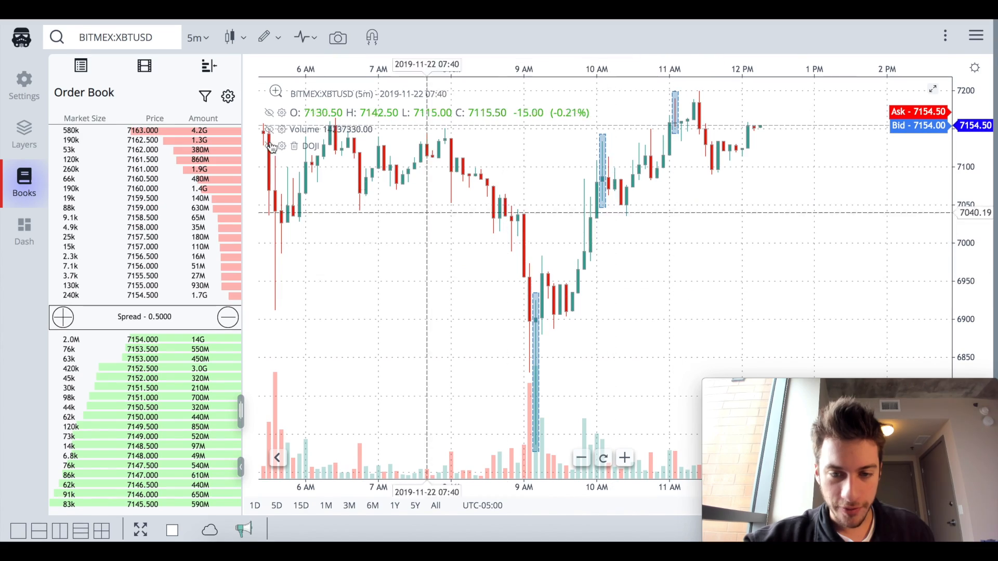
{"action": "left_click", "coordinate": [194, 38]}
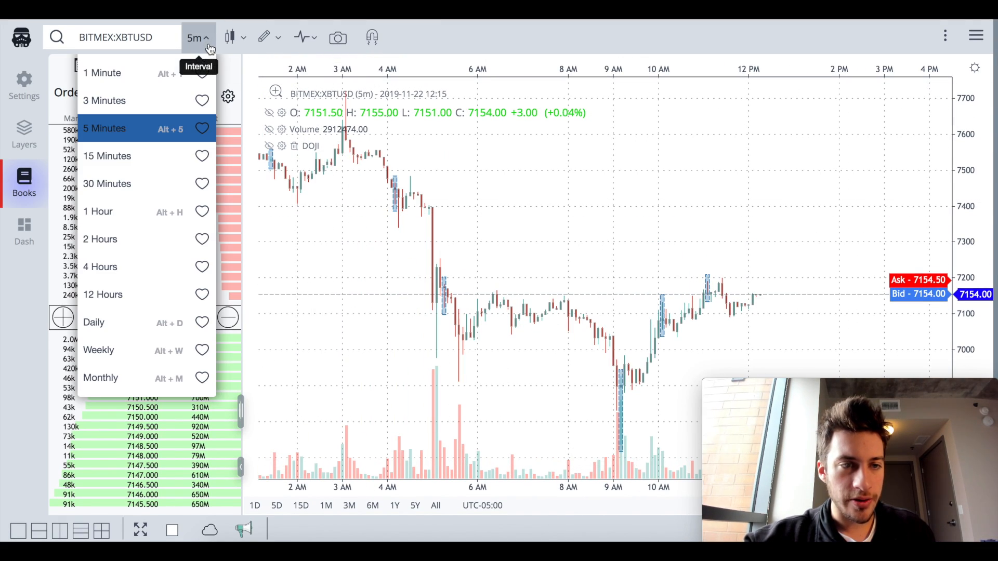
{"action": "left_click", "coordinate": [94, 322]}
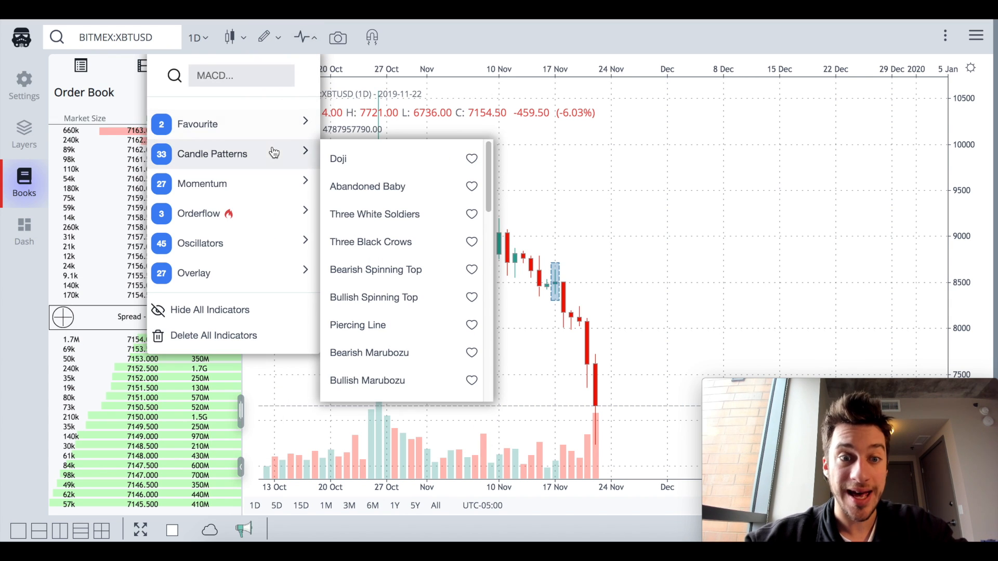
- Add the All Bearish candle-pattern indicator and set the chart interval to 1 Hour
{"action": "scroll", "scroll_direction": "down", "scroll_amount": 3}
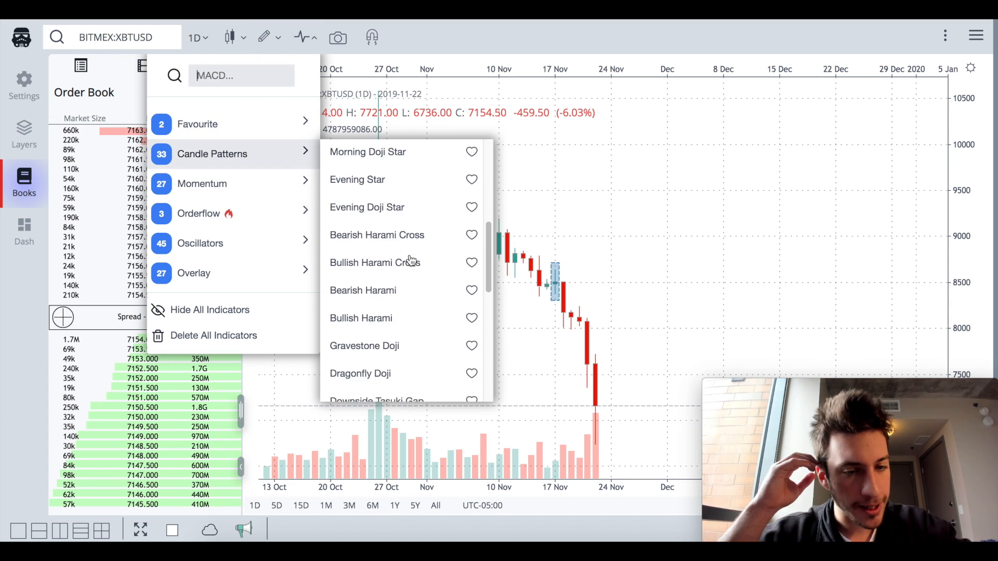
{"action": "scroll", "scroll_direction": "down", "scroll_amount": 3}
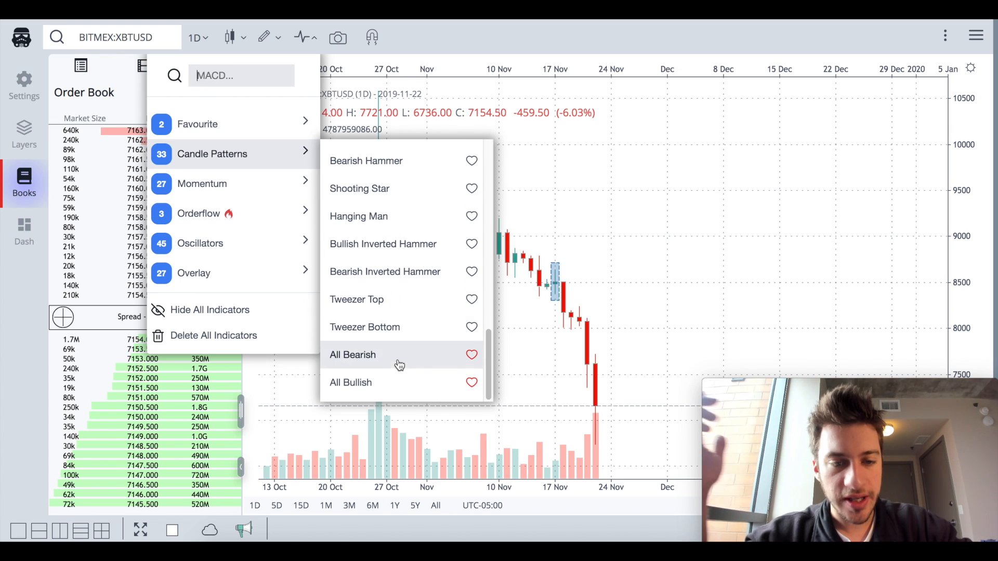
{"action": "left_click", "coordinate": [353, 355]}
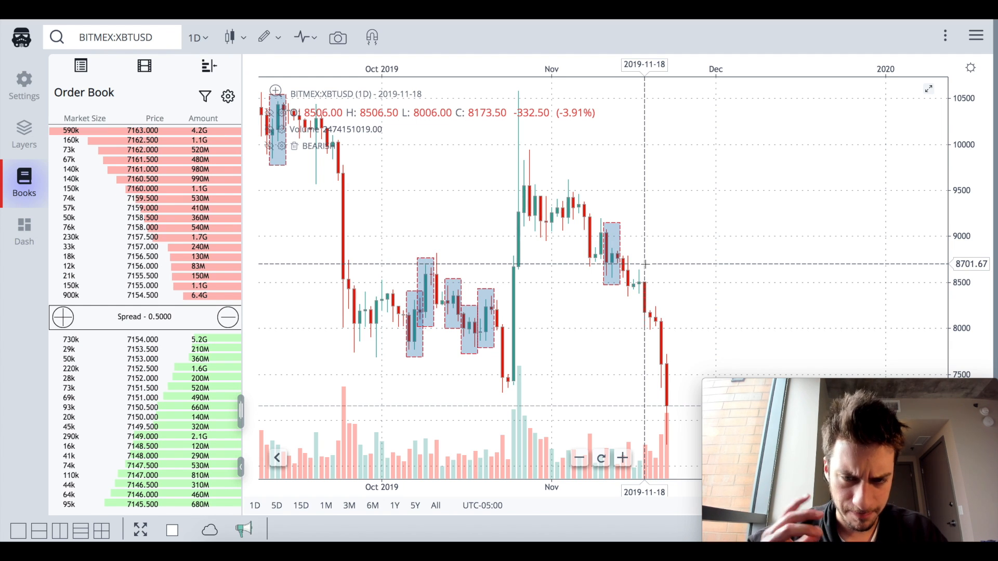
{"action": "left_click", "coordinate": [197, 37]}
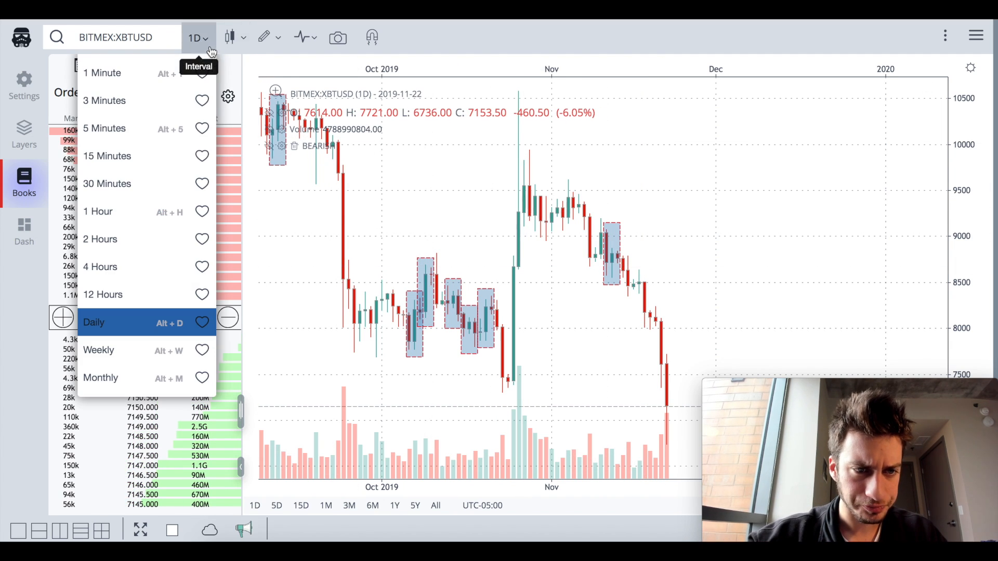
{"action": "left_click", "coordinate": [98, 211]}
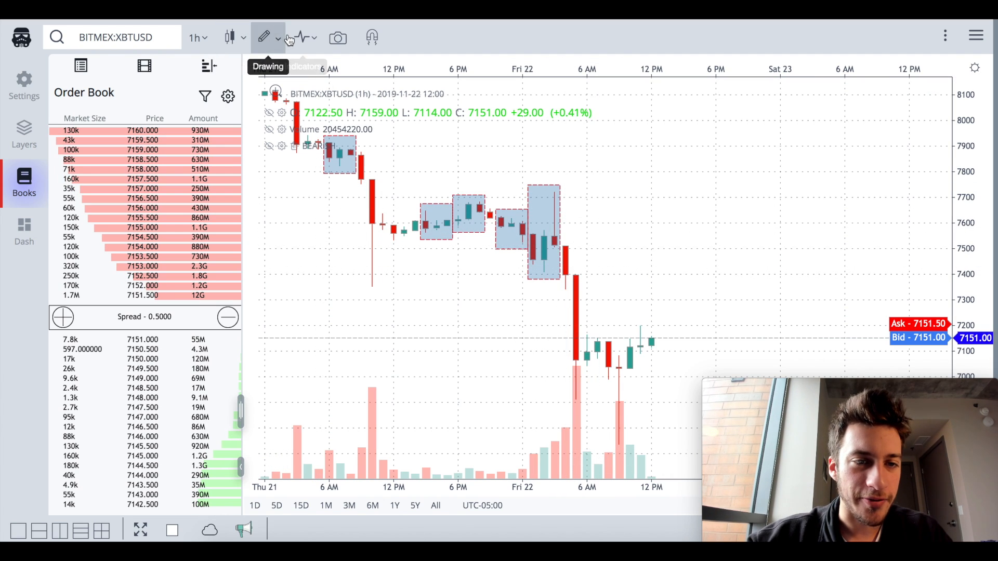
- Add the Orderflow Market Profile indicator and show its options in the Layers panel
{"action": "left_click", "coordinate": [300, 37]}
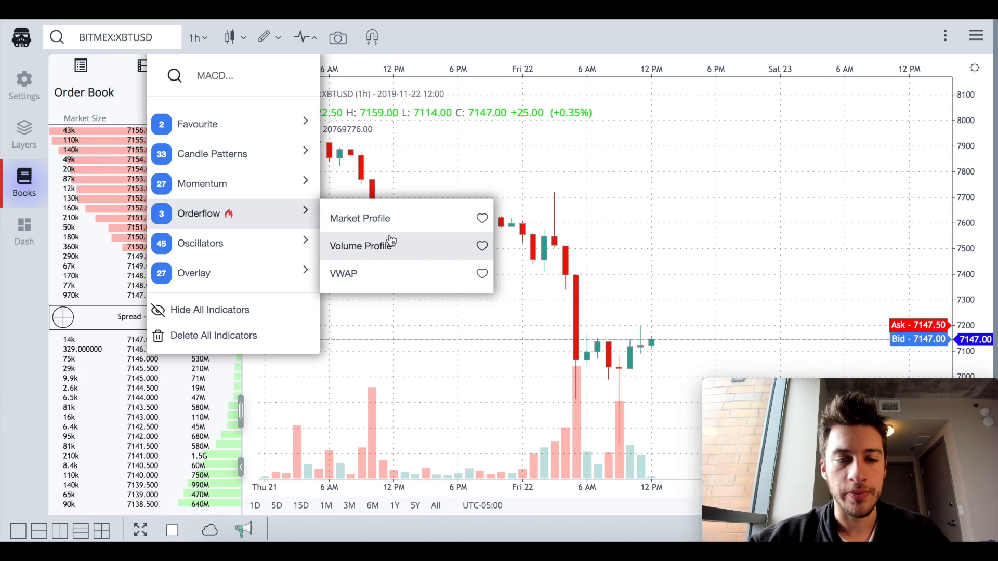
{"action": "left_click", "coordinate": [358, 218]}
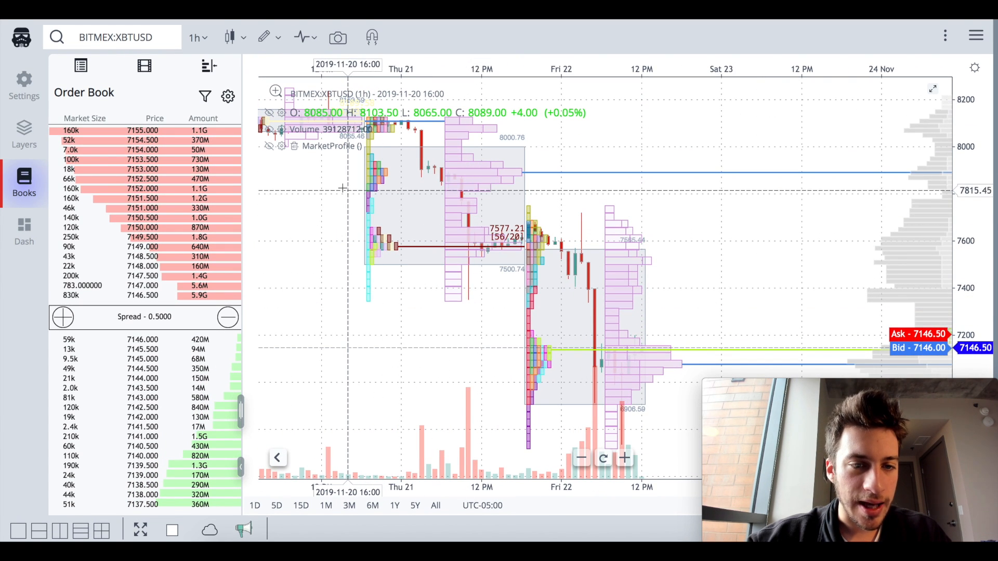
{"action": "left_click", "coordinate": [24, 135]}
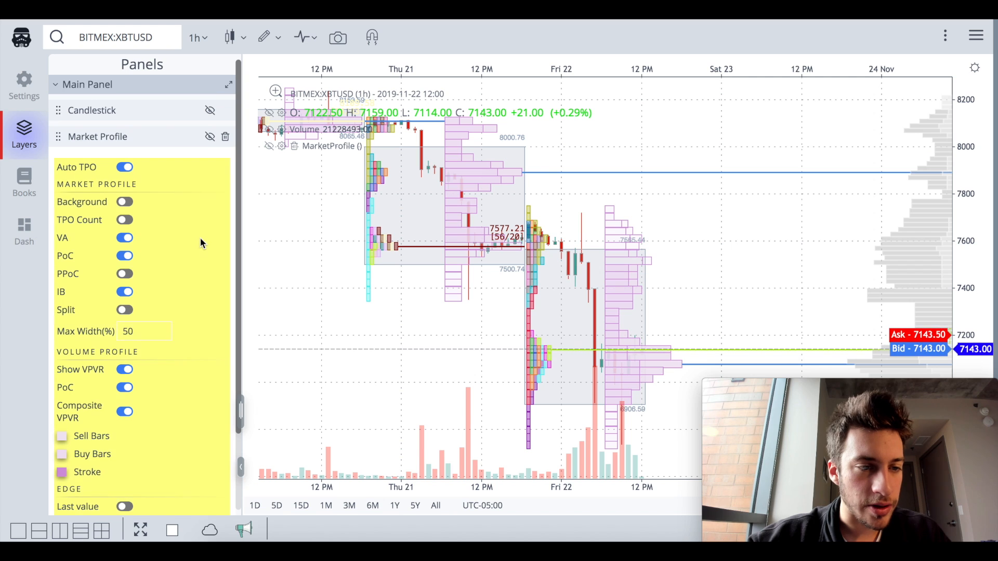
{"action": "scroll", "scroll_direction": "down", "scroll_amount": 3}
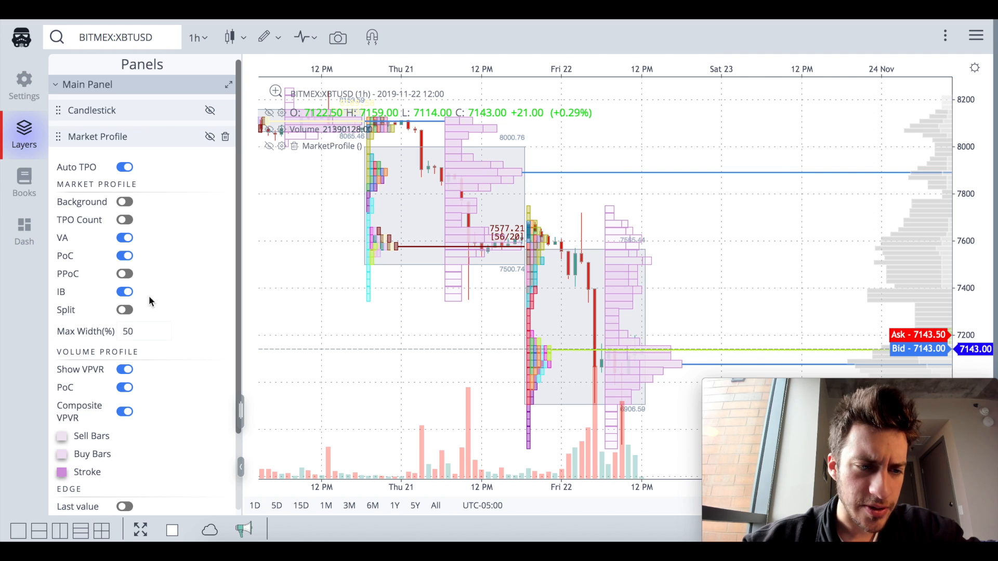
{"action": "left_click", "coordinate": [124, 256]}
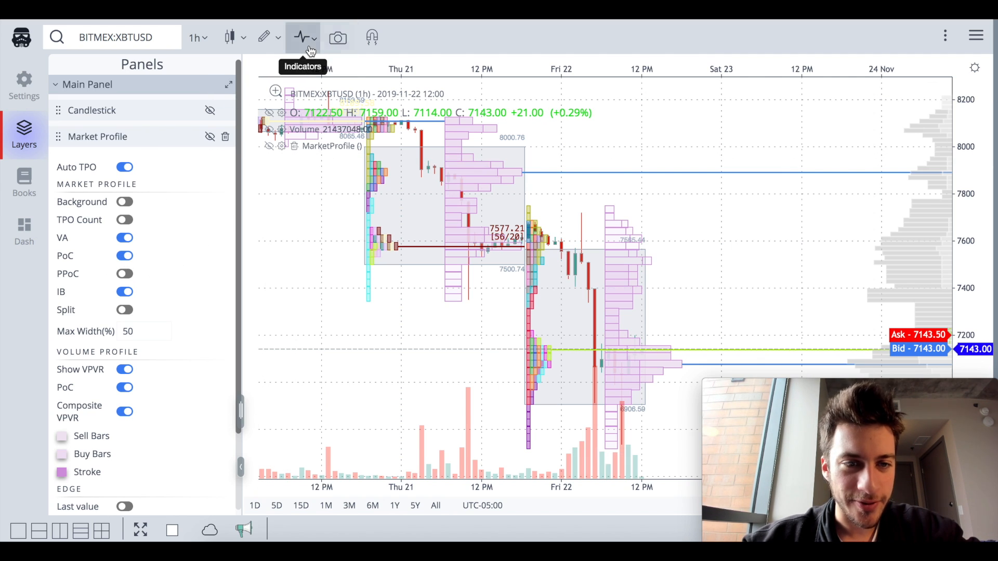
- Add the Orderflow Volume Profile indicator and delete the MarketProfile legend entry
{"action": "left_click", "coordinate": [304, 36]}
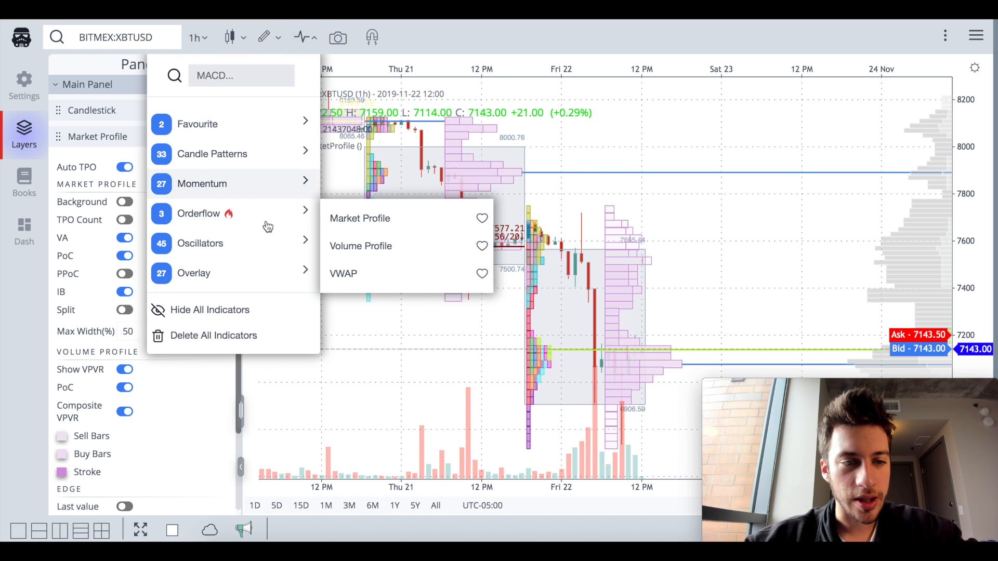
{"action": "left_click", "coordinate": [361, 246]}
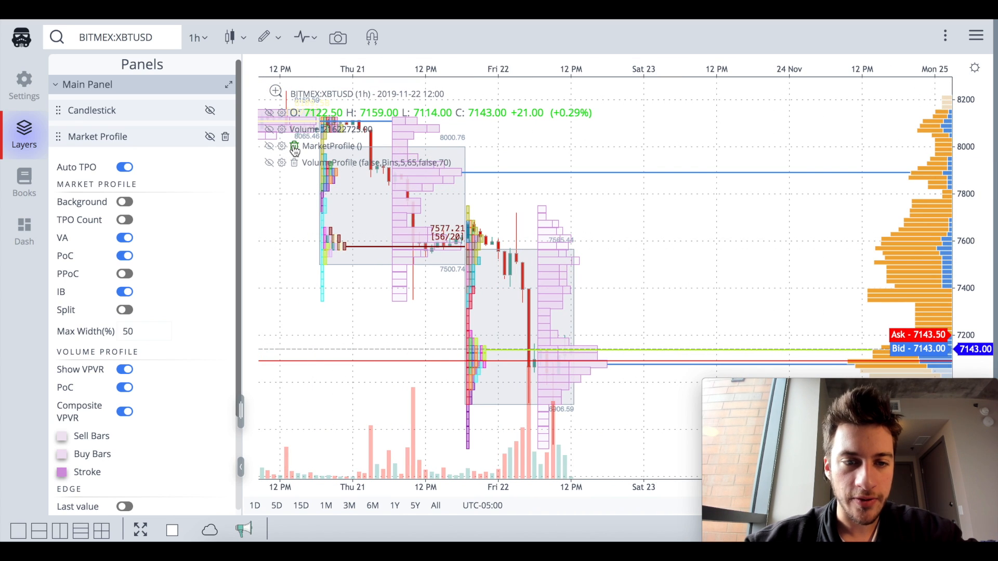
{"action": "left_click", "coordinate": [225, 136]}
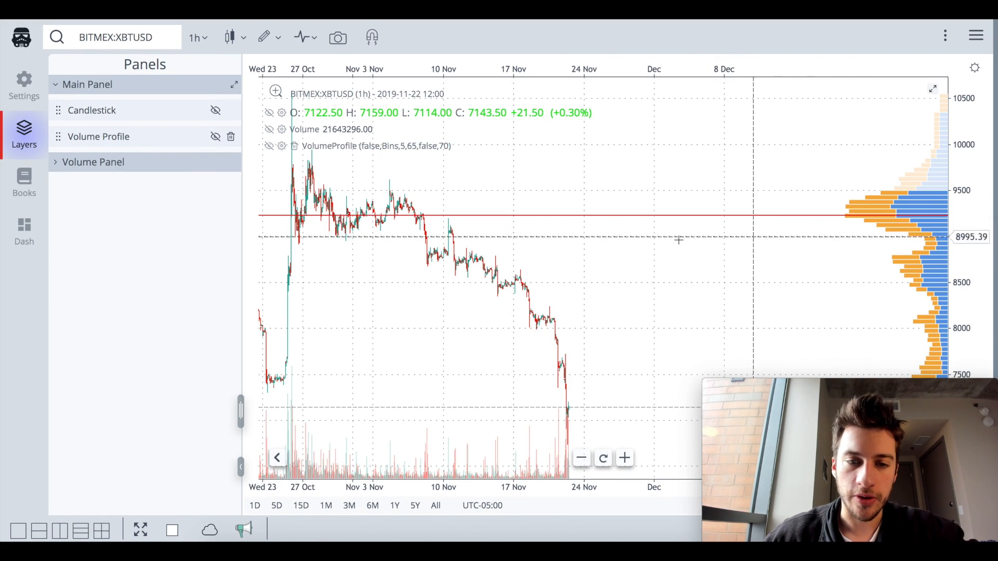
- Delete the Volume Profile layer and glance at the chart settings
{"action": "left_click", "coordinate": [231, 136]}
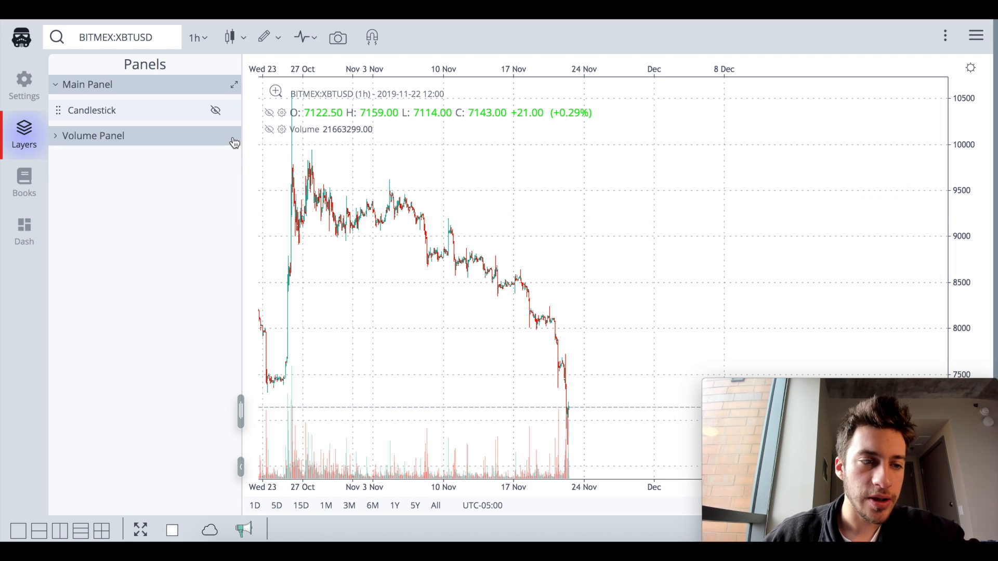
{"action": "left_click", "coordinate": [24, 84]}
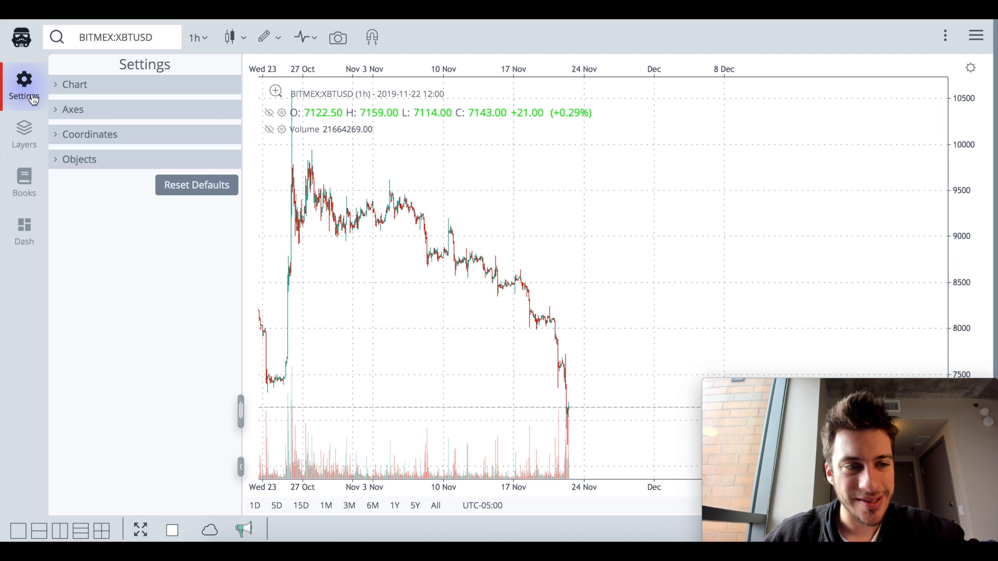
{"action": "left_click", "coordinate": [23, 134]}
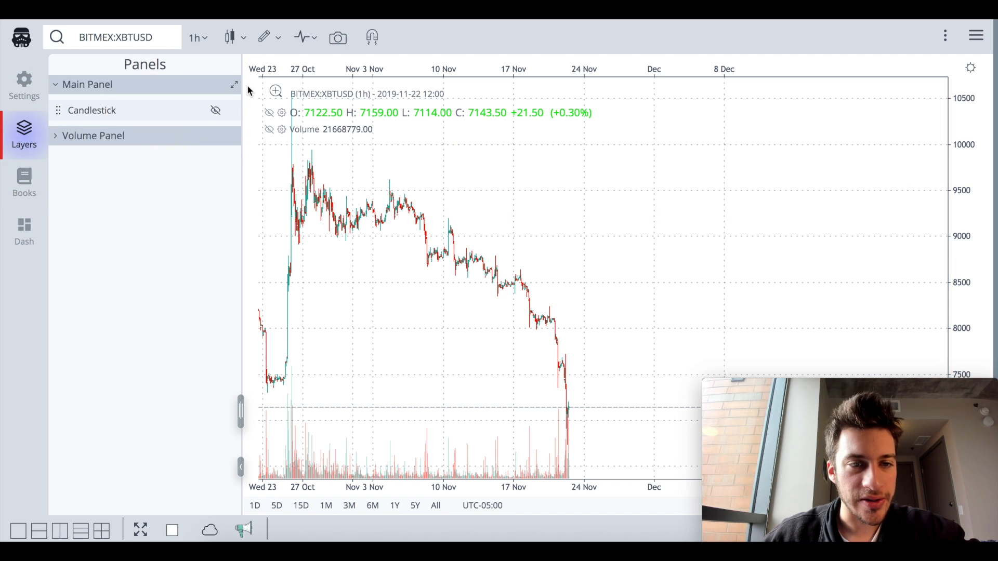
{"action": "left_click", "coordinate": [263, 37]}
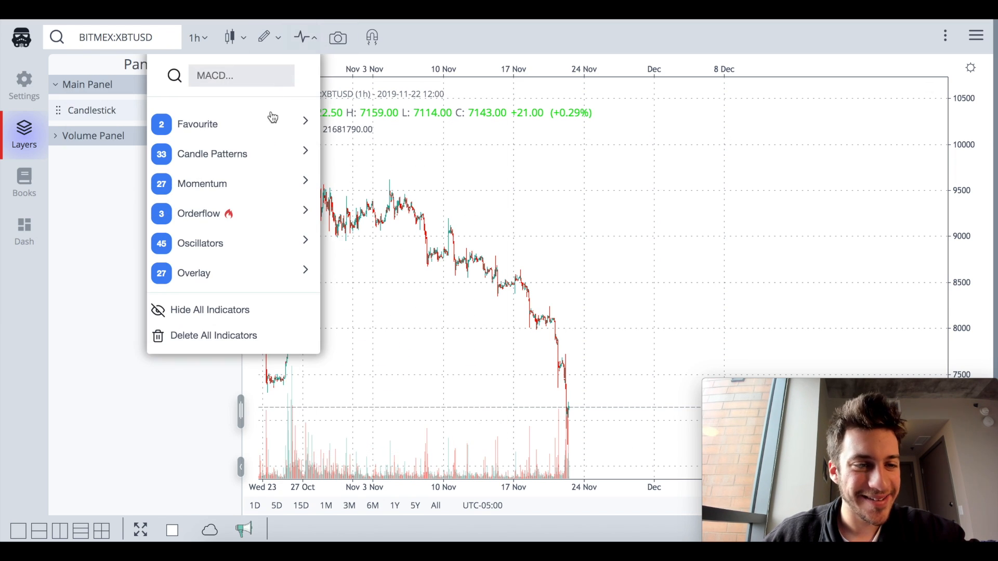
- Add the High Minus Low oscillator from the Oscillators list in its own panel
{"action": "left_click", "coordinate": [200, 243]}
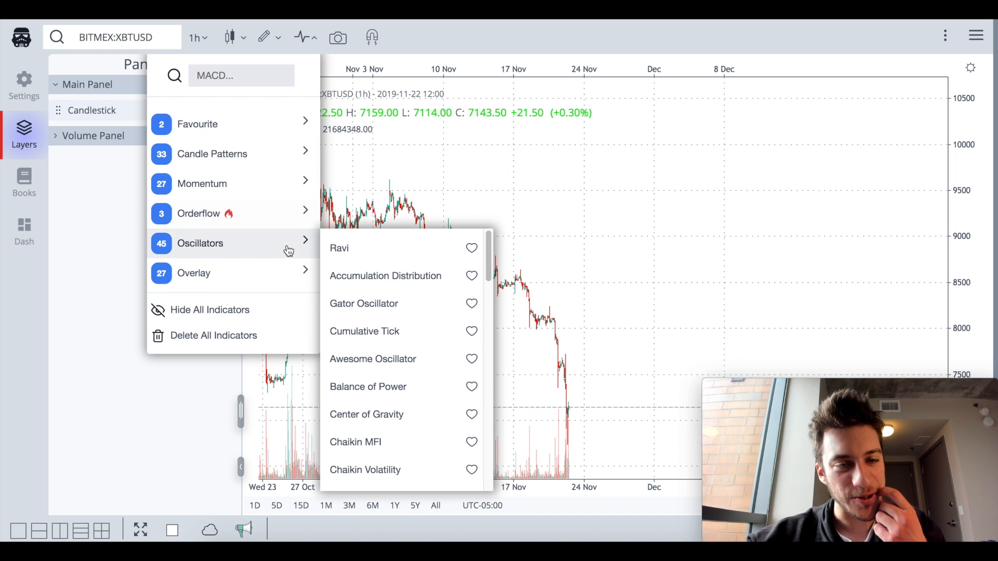
{"action": "scroll", "scroll_direction": "down", "scroll_amount": 3}
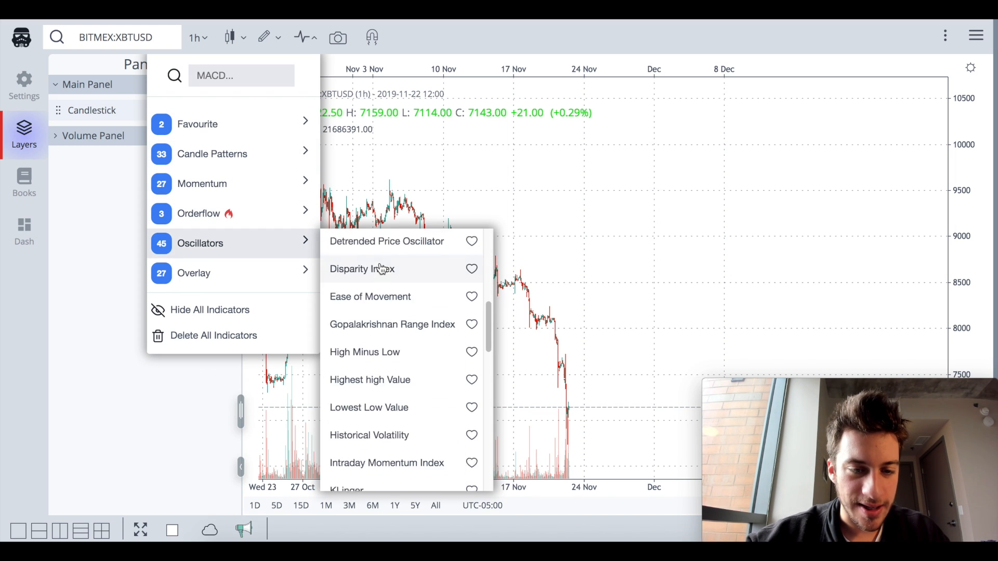
{"action": "scroll", "scroll_direction": "down", "scroll_amount": 3}
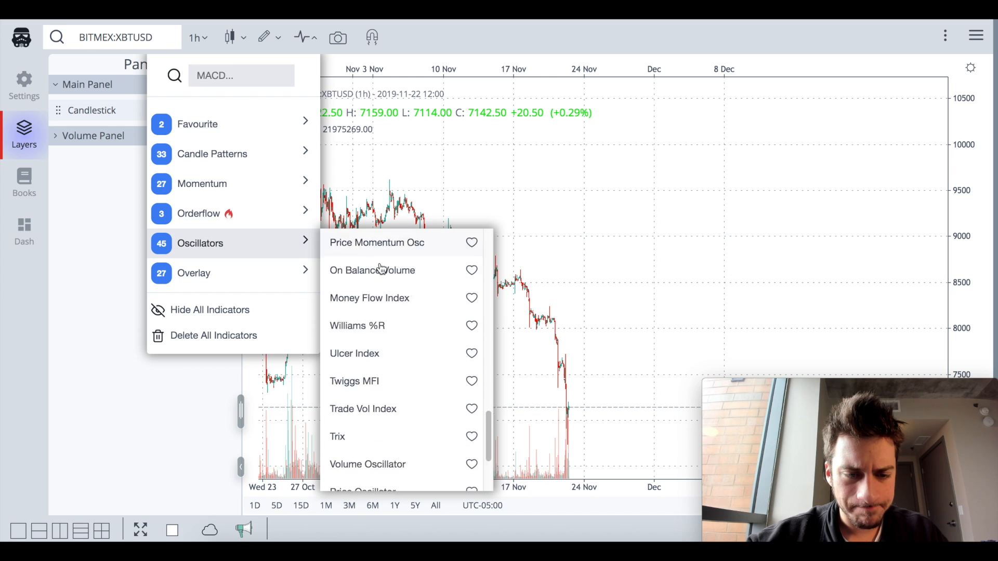
{"action": "scroll", "scroll_direction": "down", "scroll_amount": 3}
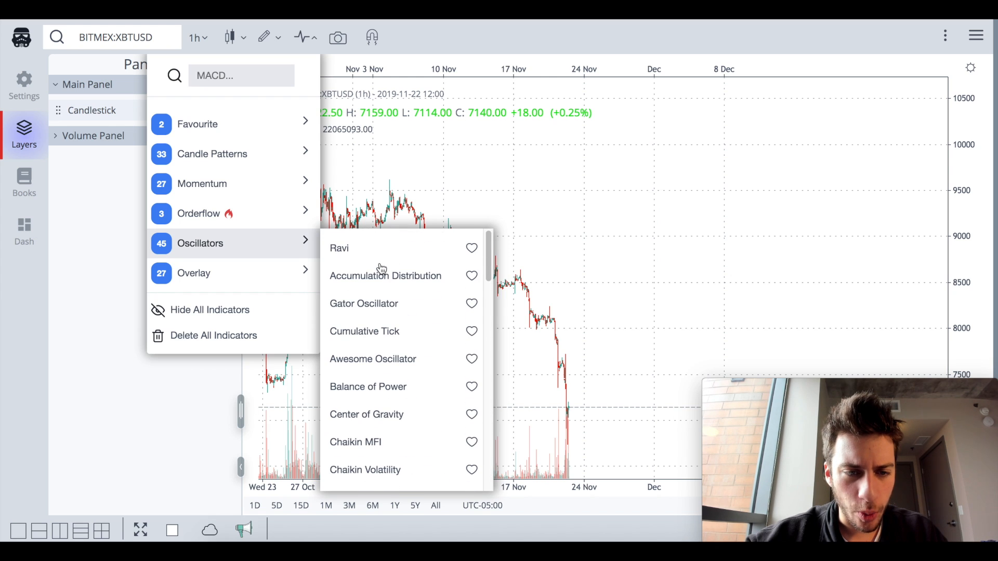
{"action": "scroll", "scroll_direction": "down", "scroll_amount": 3}
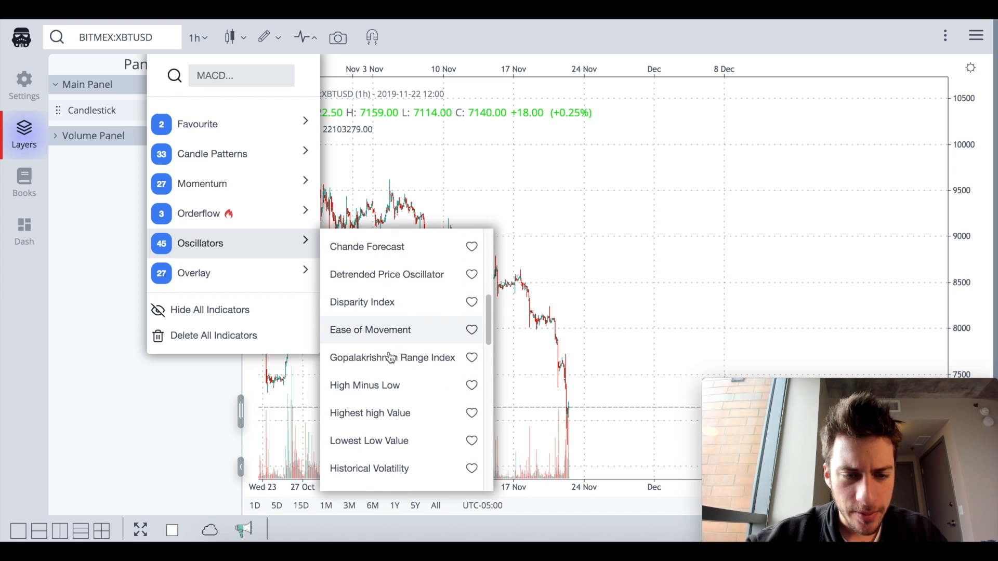
{"action": "scroll", "scroll_direction": "down", "scroll_amount": 3}
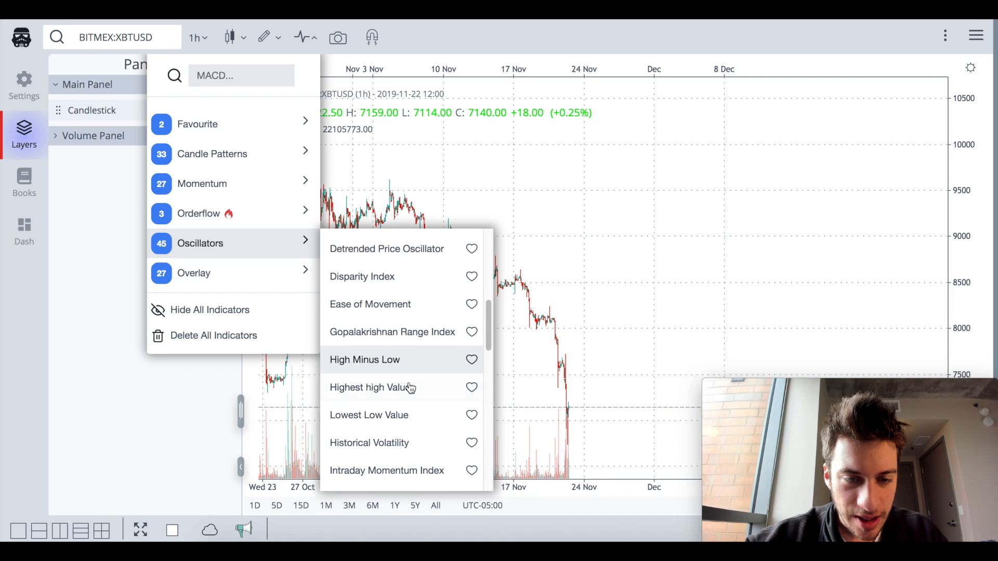
{"action": "left_click", "coordinate": [364, 360]}
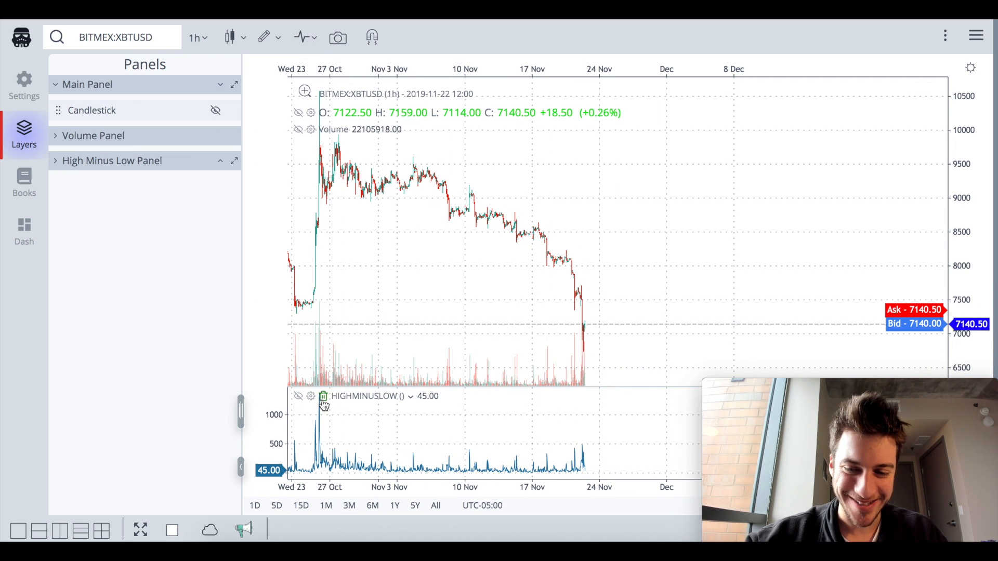
- Delete High Minus Low, add the Ravi oscillator, then delete Ravi as well
{"action": "left_click", "coordinate": [228, 38]}
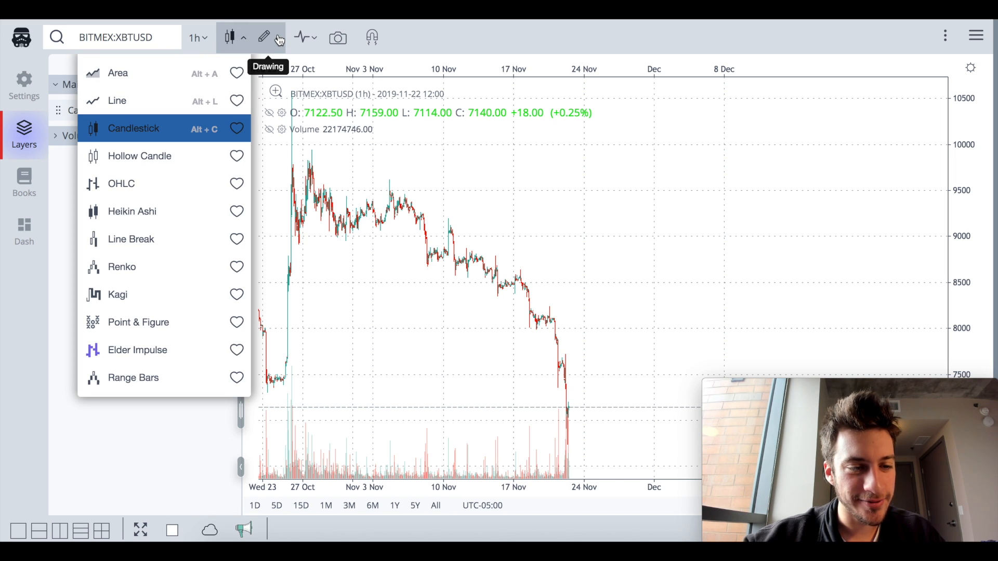
{"action": "left_click", "coordinate": [263, 37]}
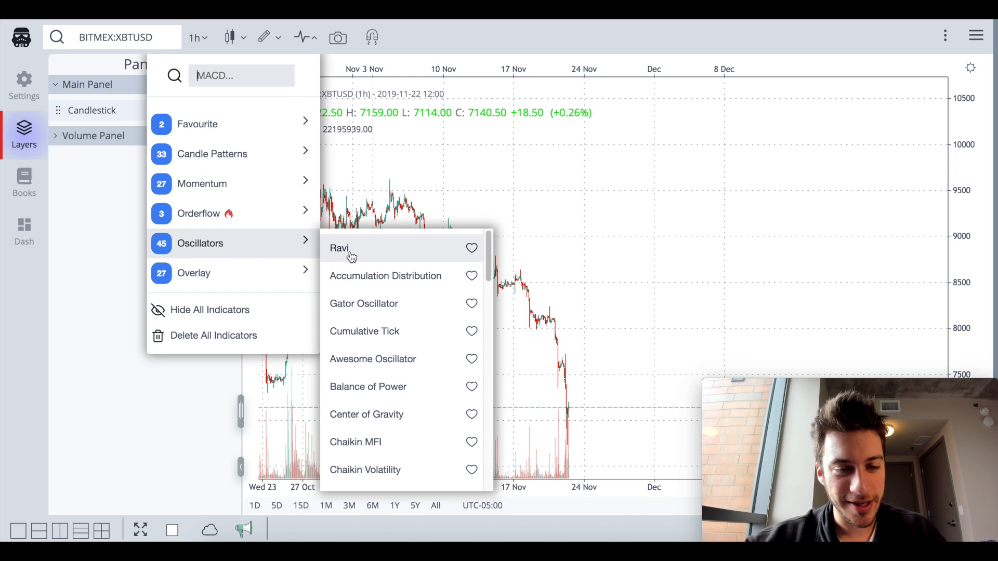
{"action": "left_click", "coordinate": [340, 249]}
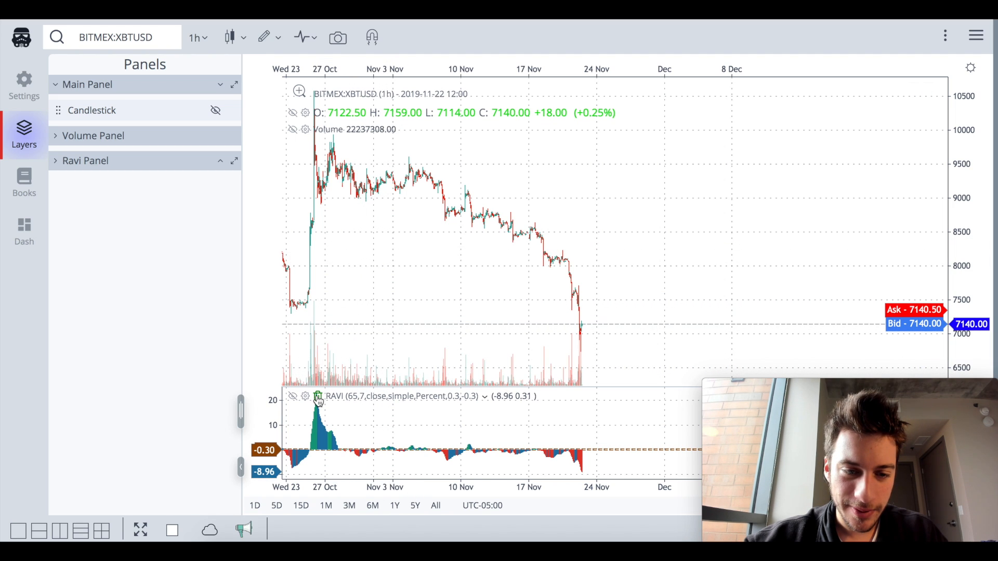
{"action": "left_click", "coordinate": [265, 38]}
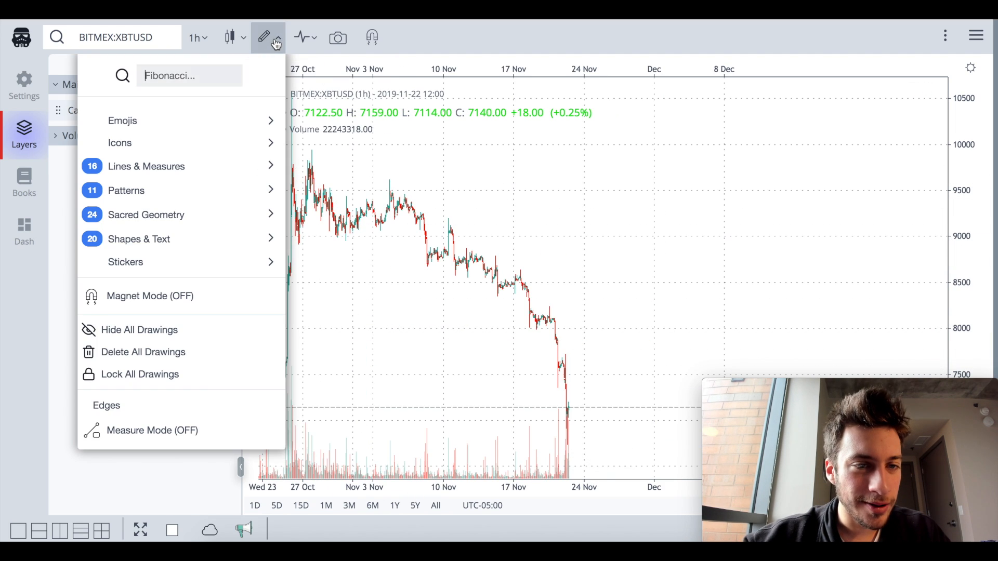
- Browse the Momentum, Oscillators and Overlay indicator lists for XBTUSD
{"action": "left_click", "coordinate": [301, 37]}
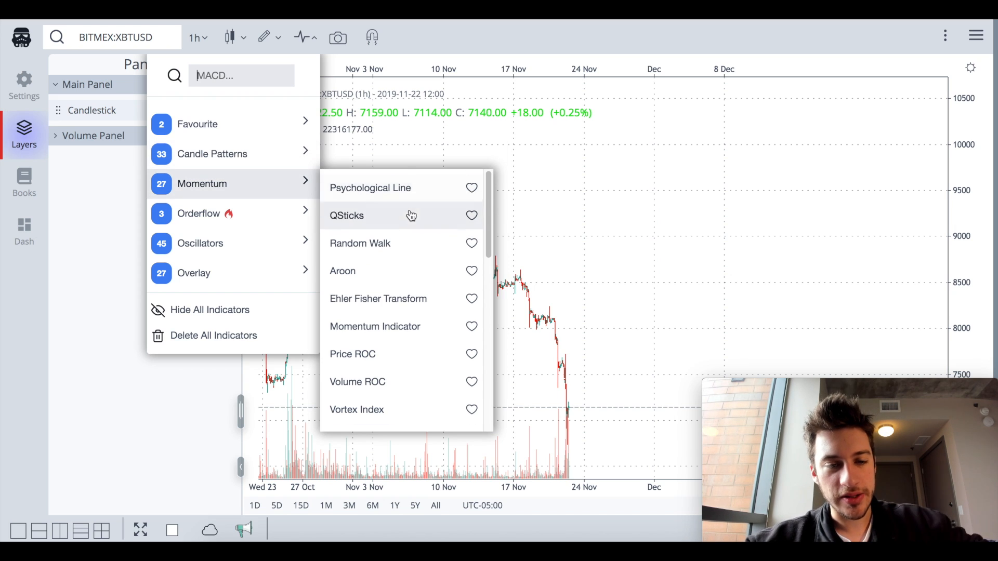
{"action": "scroll", "scroll_direction": "down", "scroll_amount": 3}
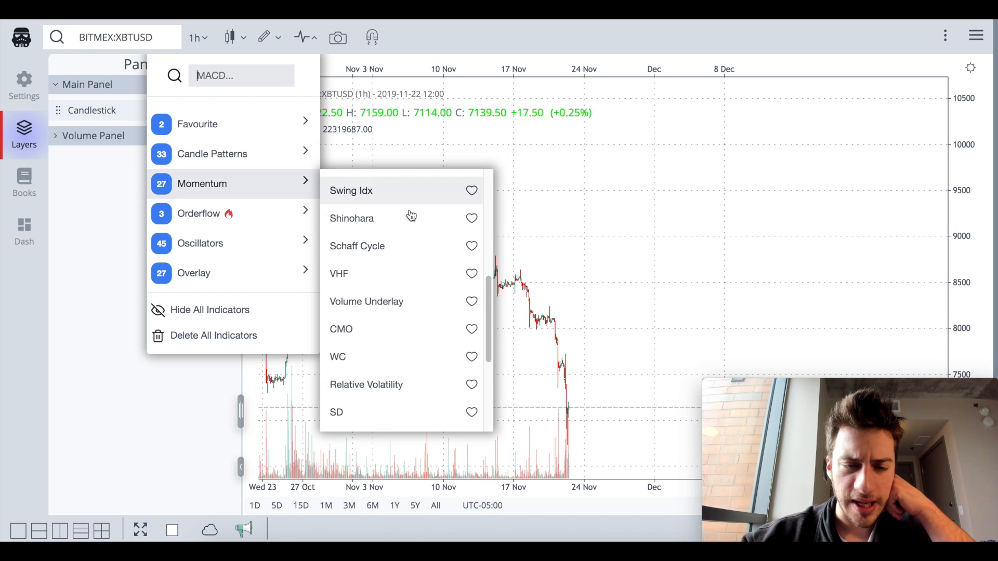
{"action": "scroll", "scroll_direction": "down", "scroll_amount": 3}
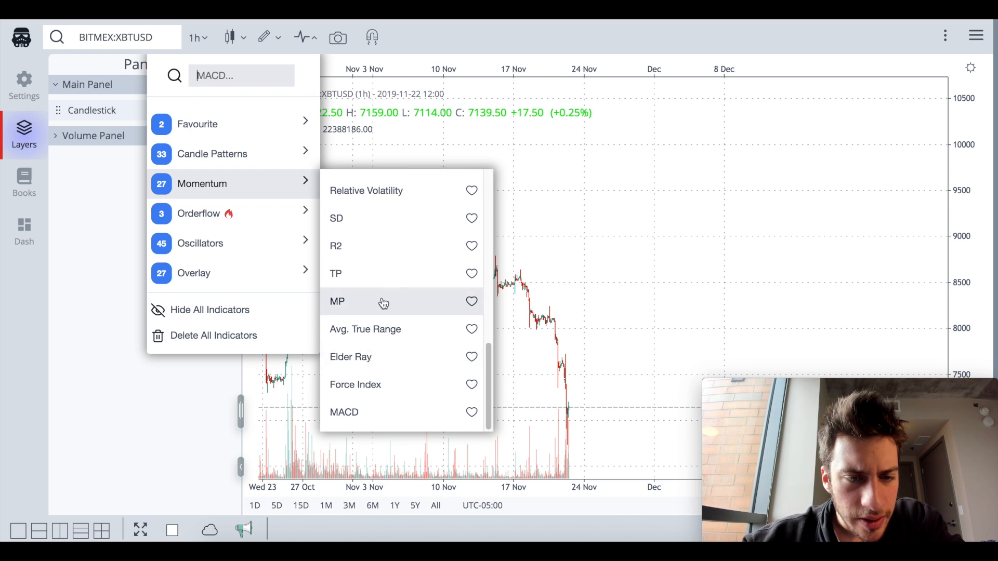
{"action": "left_click", "coordinate": [200, 244]}
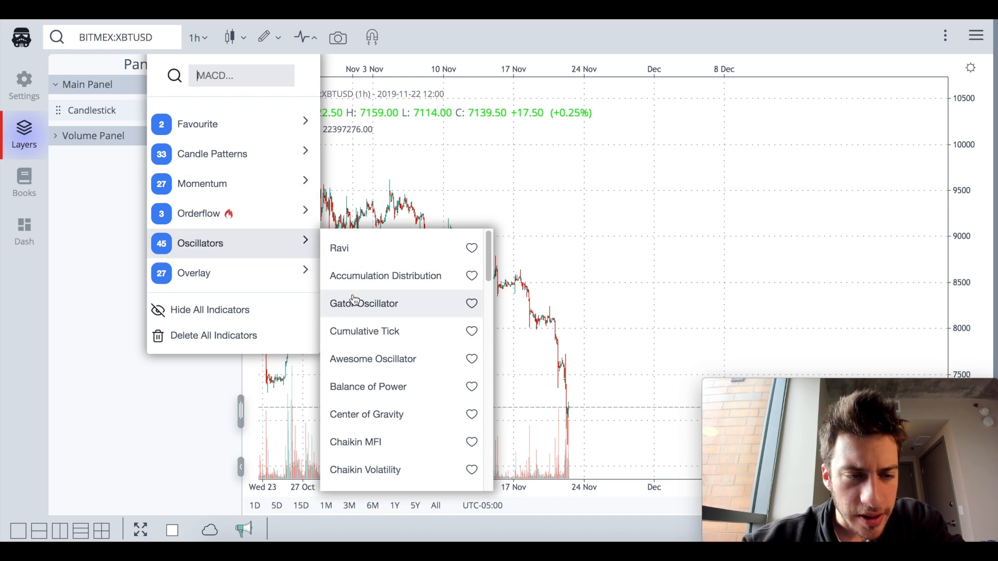
{"action": "left_click", "coordinate": [194, 272]}
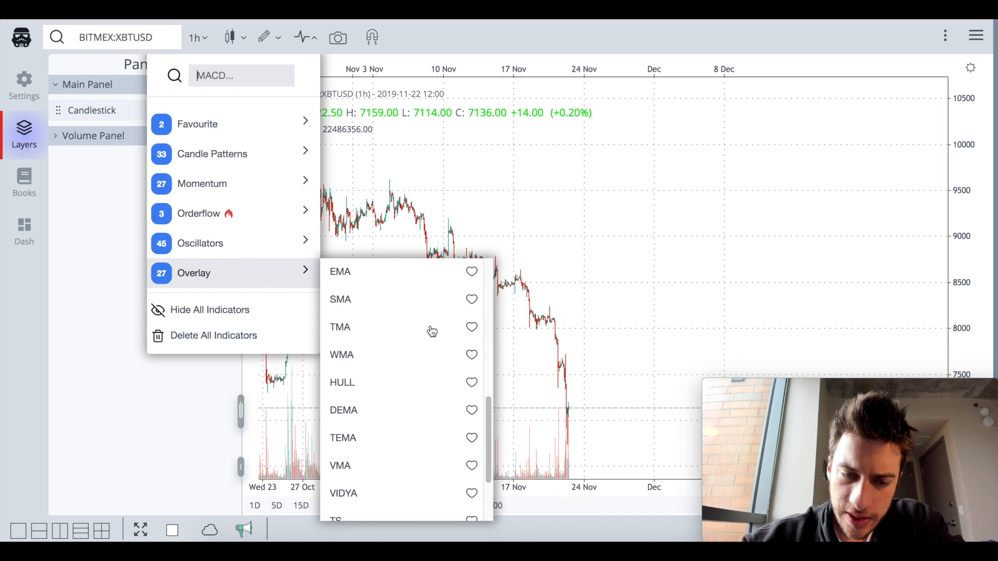
- Add the ATR Trailing Stop overlay to the hourly XBTUSD chart
{"action": "scroll", "scroll_direction": "down", "scroll_amount": 3}
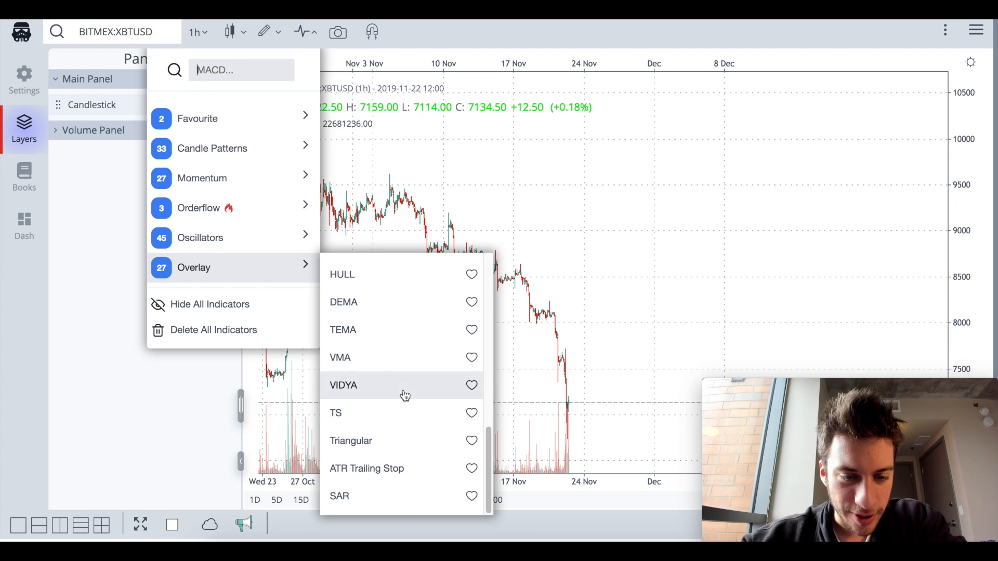
{"action": "left_click", "coordinate": [367, 469]}
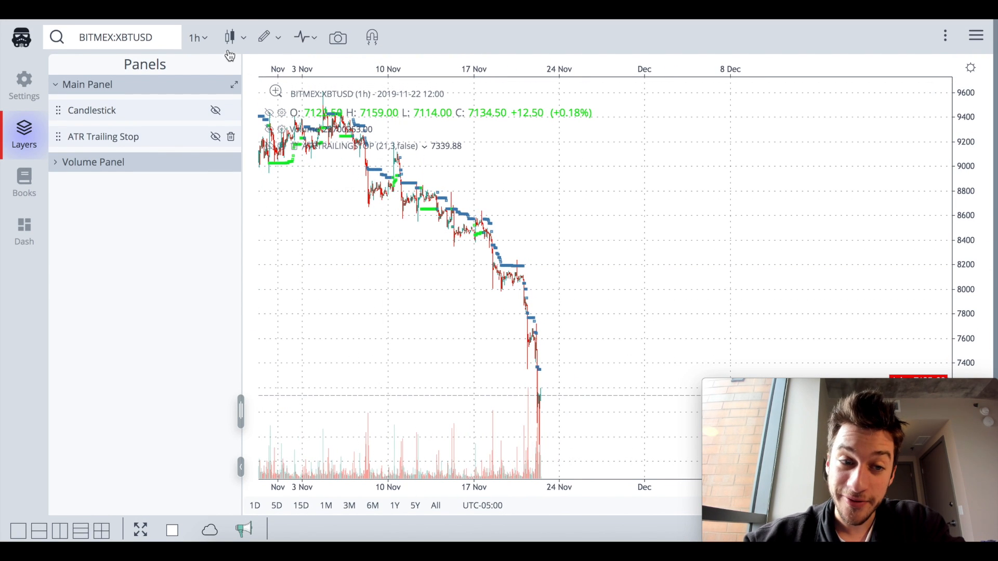
- Switch XBTUSD to 5-minute candles, then delete the ATR Trailing Stop indicator
{"action": "left_click", "coordinate": [194, 38]}
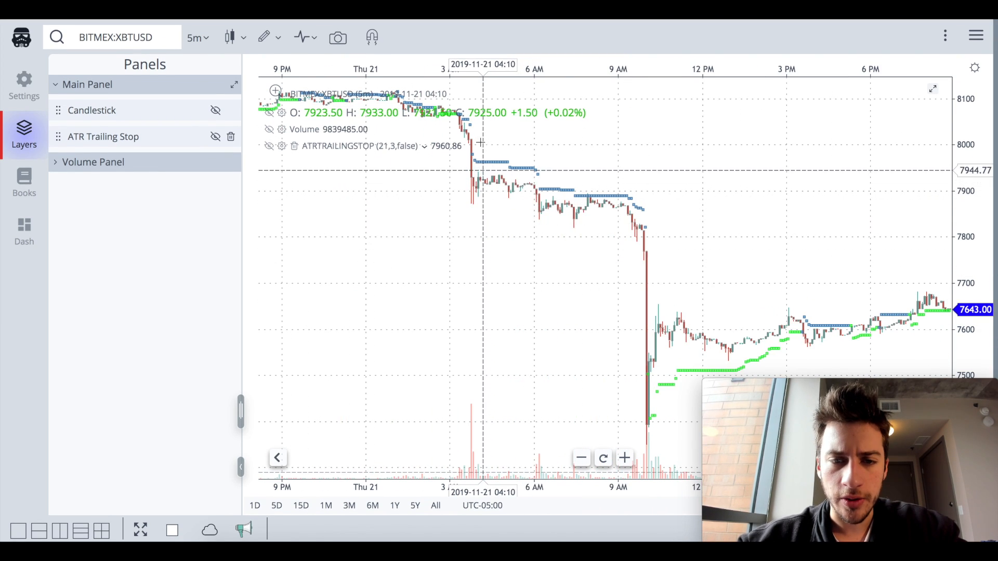
{"action": "mouse_move", "coordinate": [605, 189]}
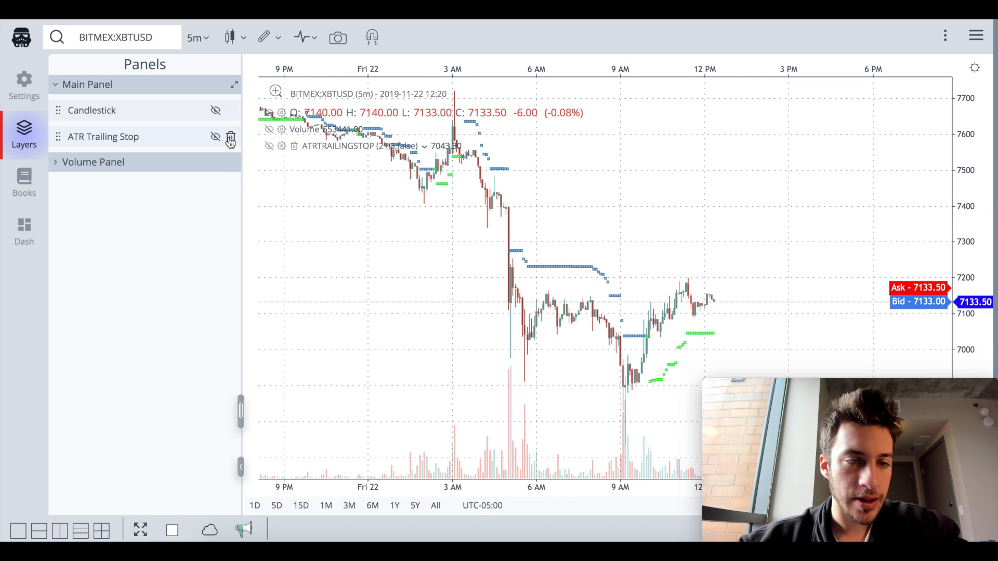
{"action": "left_click", "coordinate": [231, 137]}
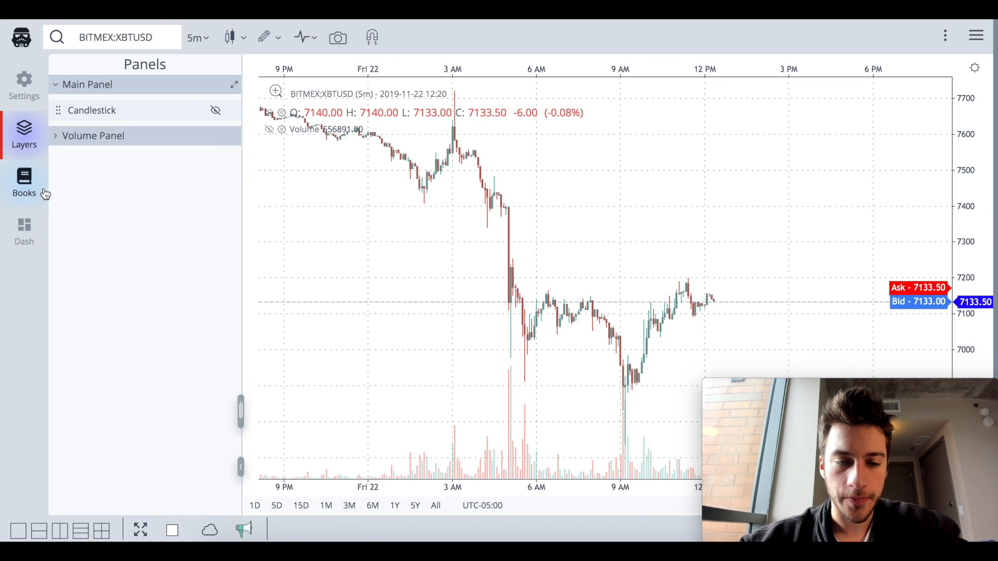
- Show the live XBTUSD order book in the side panel beside the chart
{"action": "left_click", "coordinate": [24, 181]}
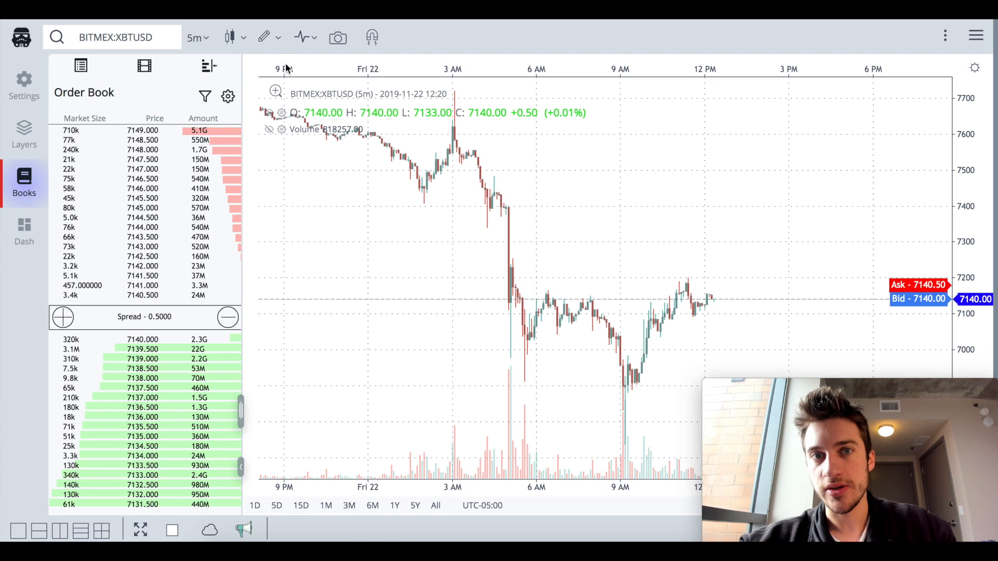
{"action": "mouse_move", "coordinate": [300, 38]}
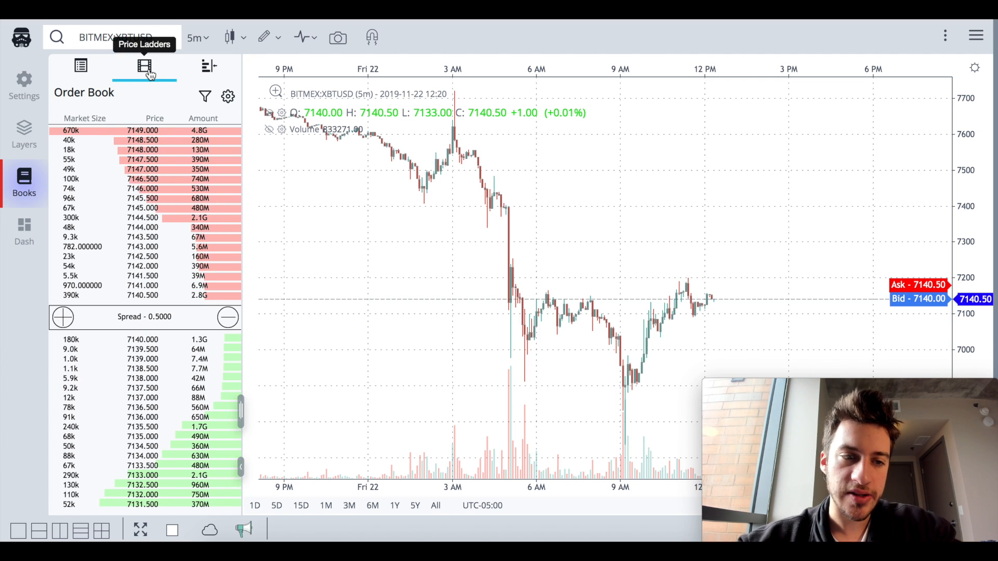
- Switch the side panel to the price ladder in its Full (VPVR) layout
{"action": "left_click", "coordinate": [144, 65]}
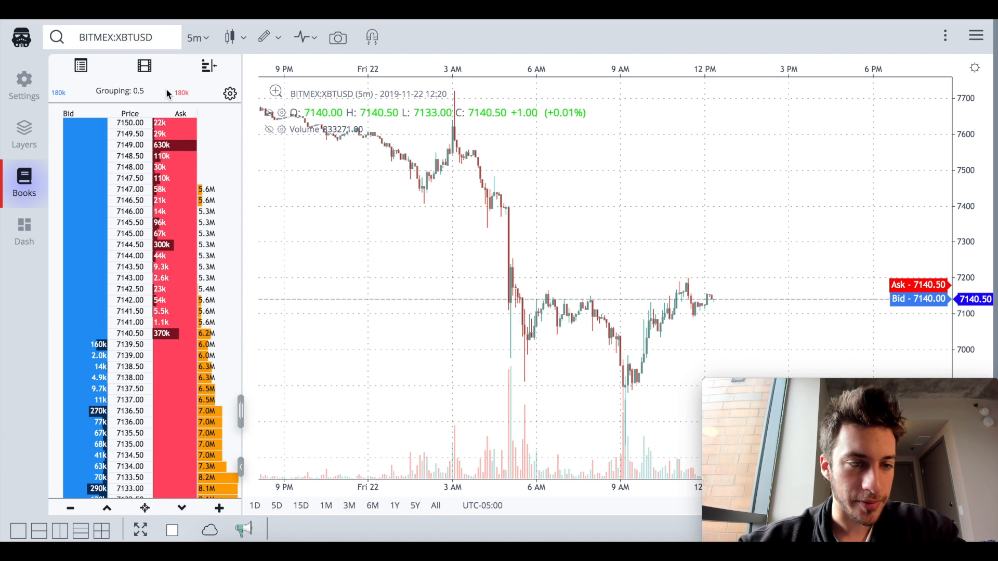
{"action": "left_click", "coordinate": [229, 93]}
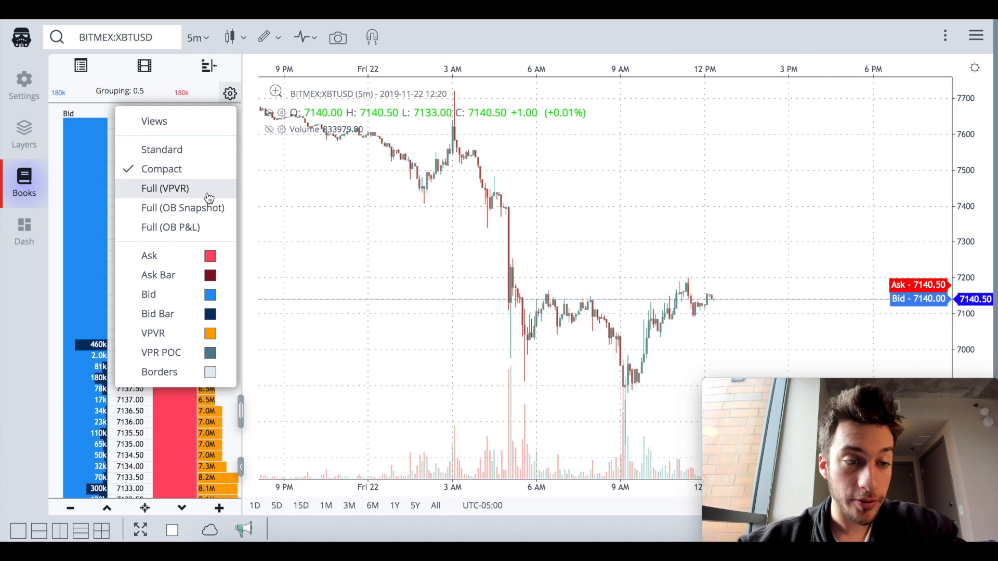
{"action": "left_click", "coordinate": [165, 188]}
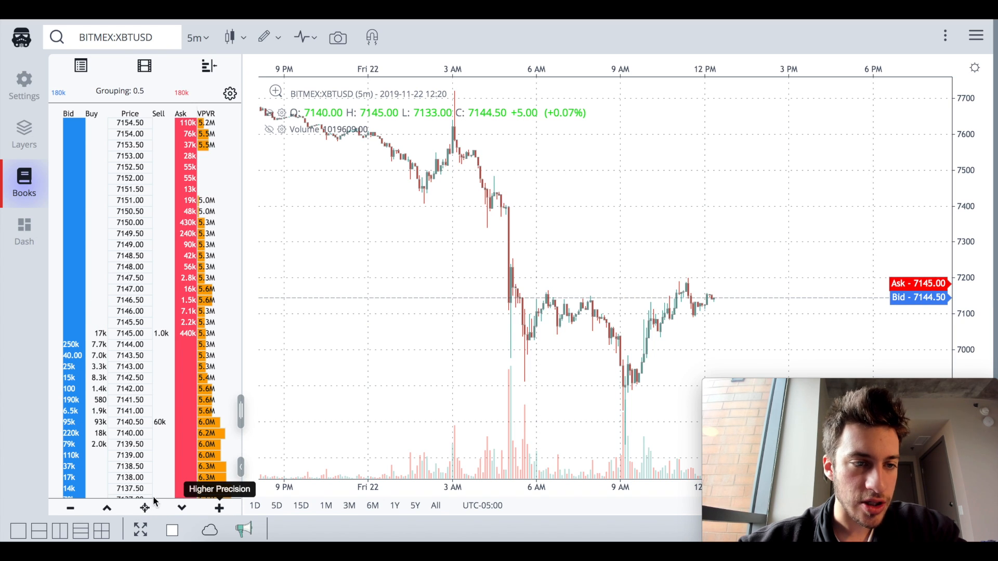
- Adjust the ladder price grouping coarser then finer, settling at 0.5
{"action": "left_click", "coordinate": [70, 508]}
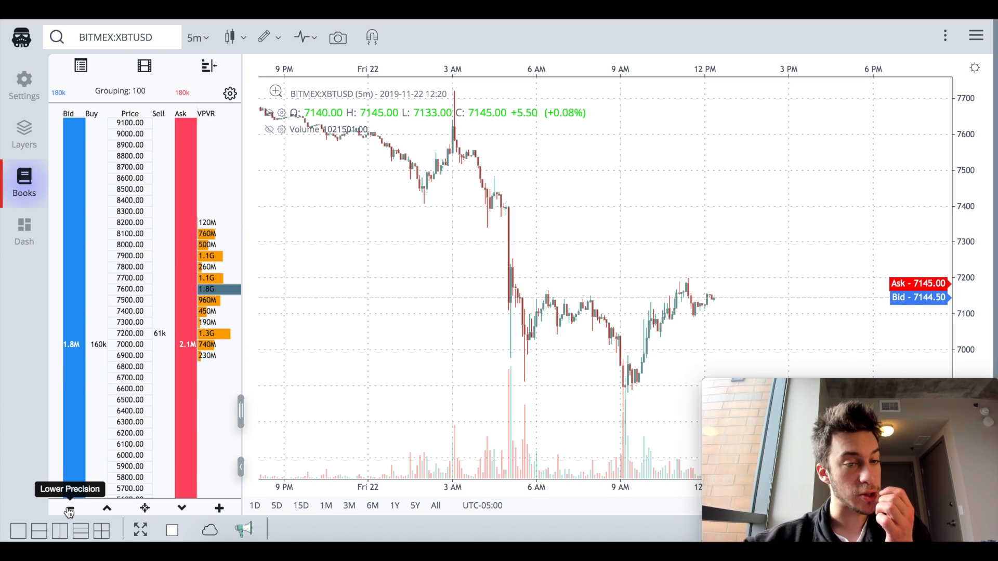
{"action": "left_click", "coordinate": [70, 508]}
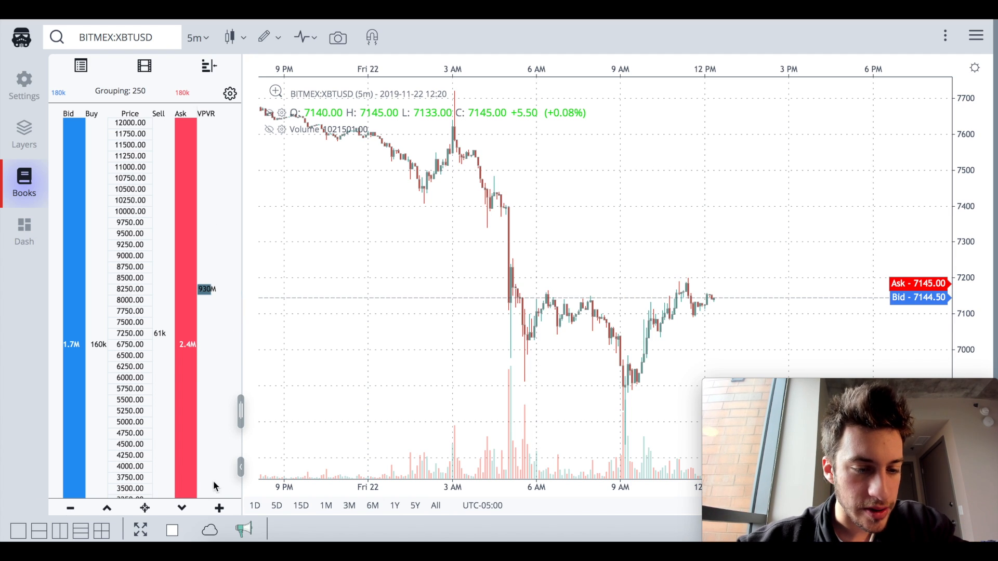
{"action": "left_click", "coordinate": [220, 509]}
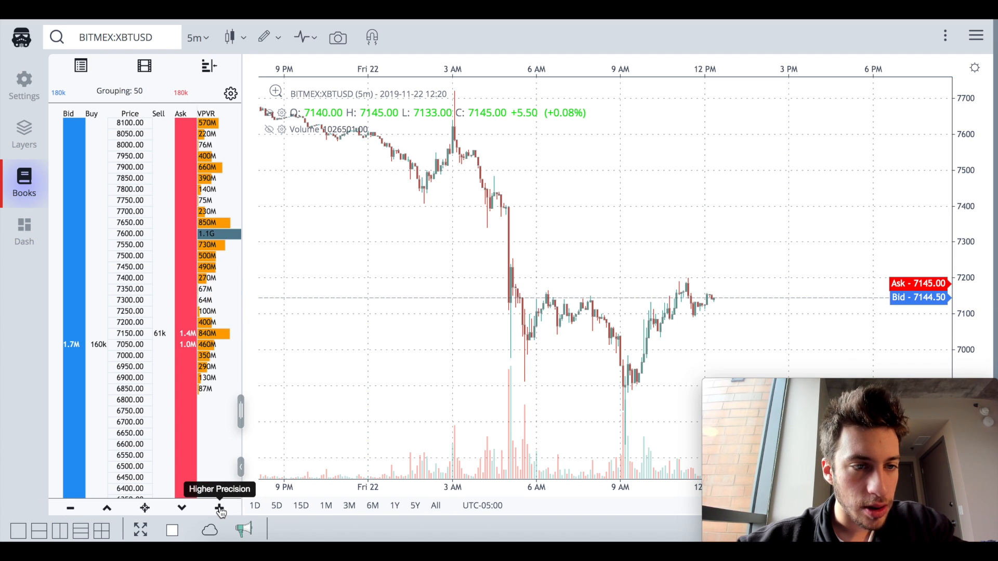
{"action": "left_click", "coordinate": [219, 508]}
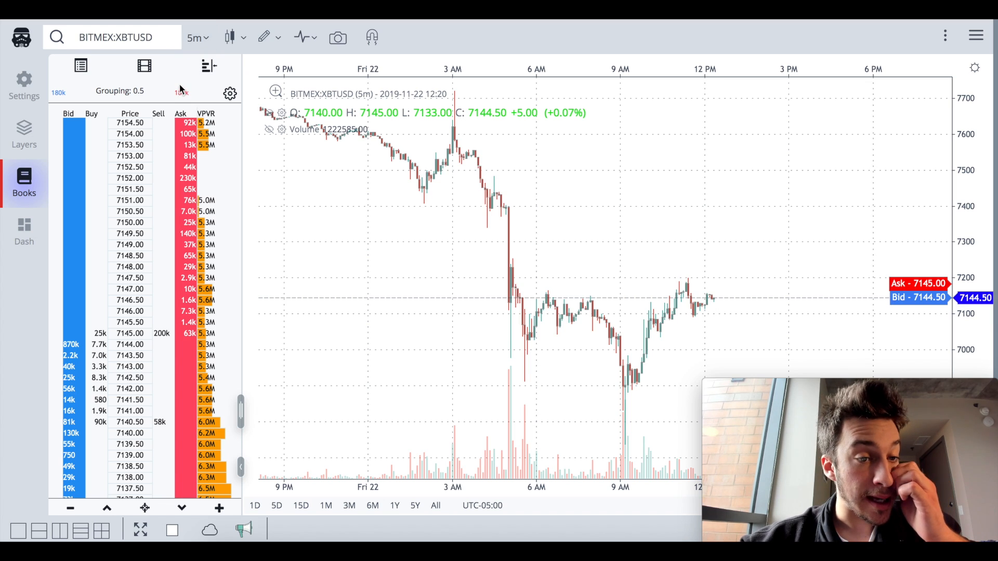
- Search the symbol box for BNBBTC markets
{"action": "left_click", "coordinate": [114, 38]}
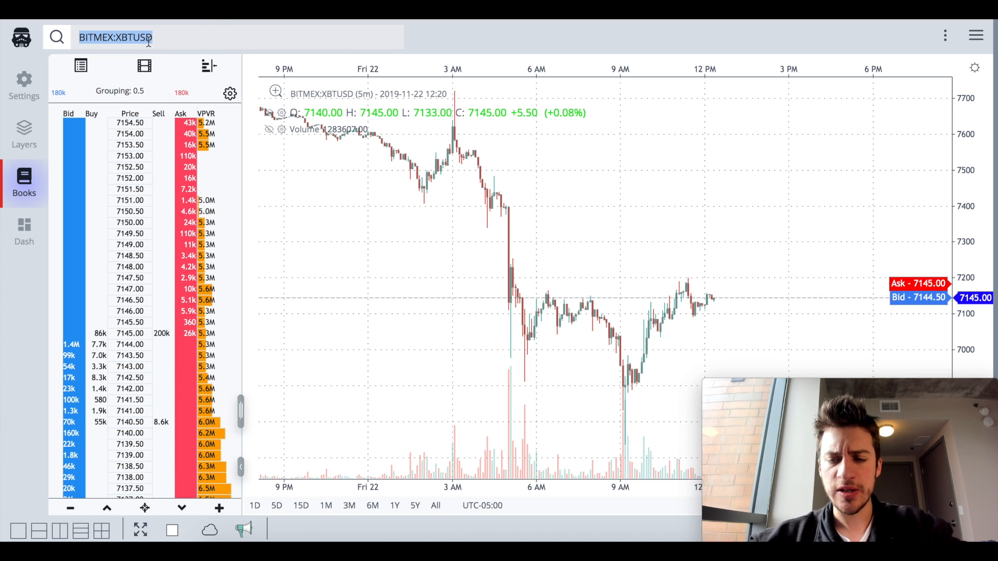
{"action": "type", "text": "BNBBTC"}
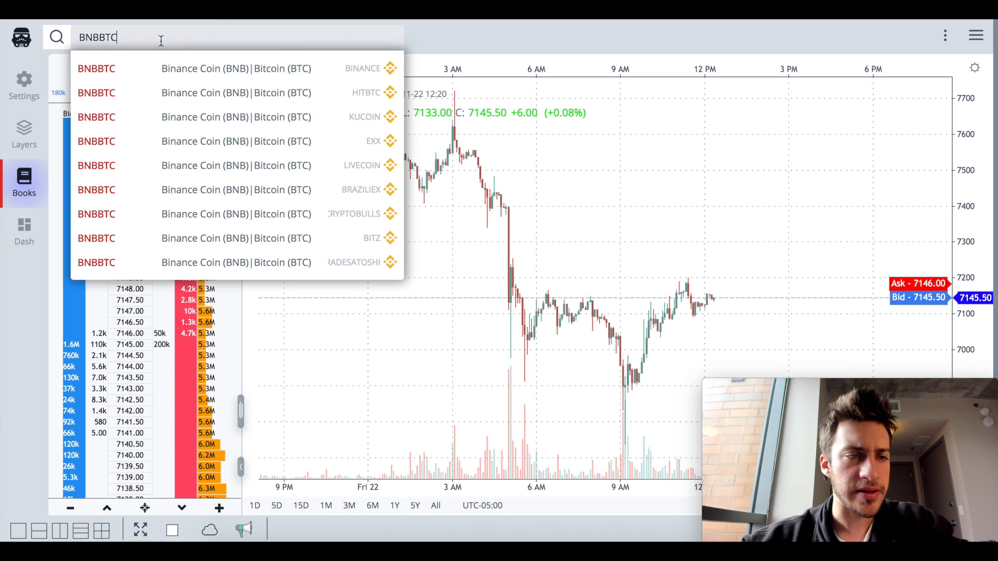
{"action": "mouse_move", "coordinate": [204, 68]}
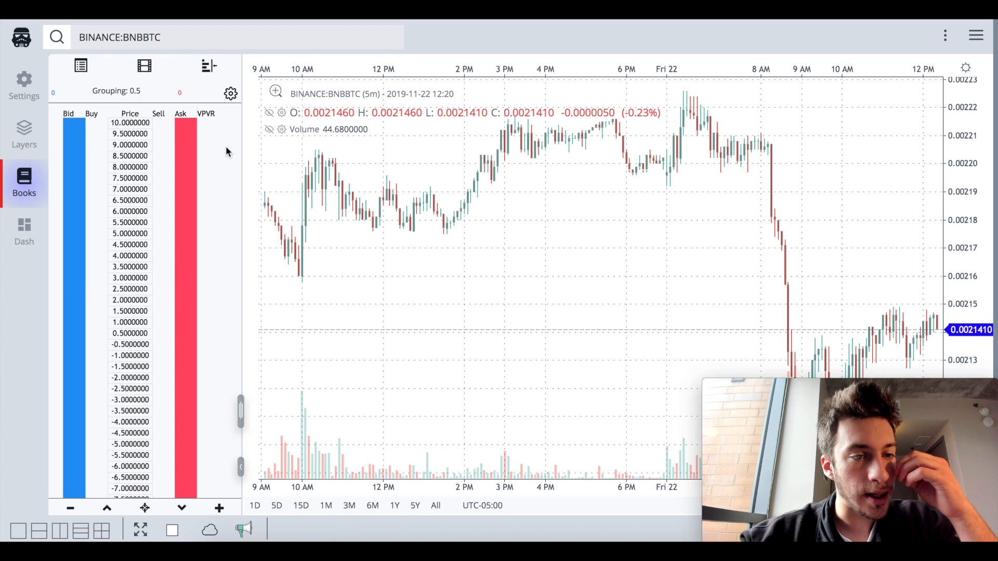
- Refine the ladder grouping to 0.000005 for the BINANCE:BNBBTC 5-minute chart
{"action": "left_click", "coordinate": [219, 508]}
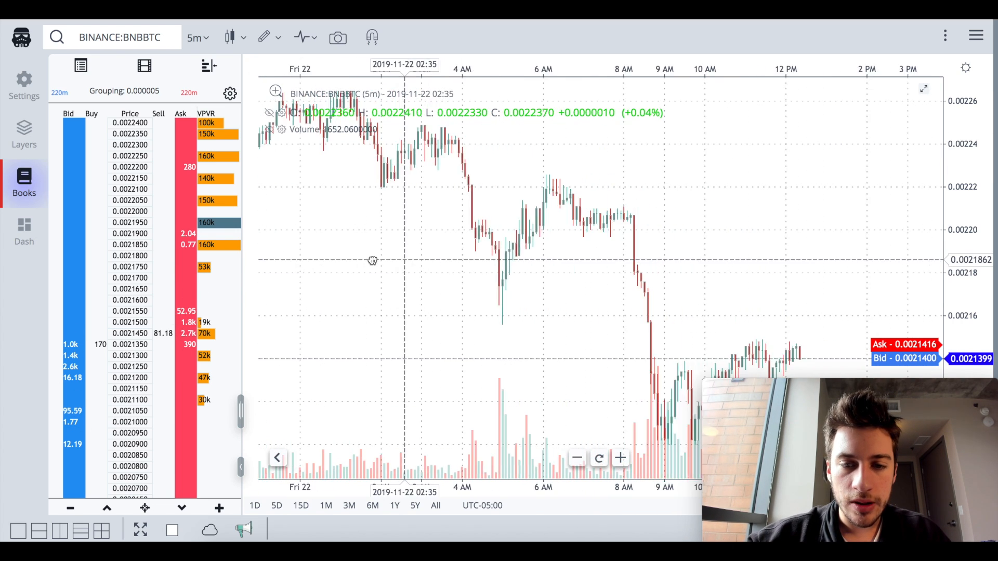
- Delete all indicators and add the Gravestone Doji pattern to the BNBBTC chart
{"action": "left_click", "coordinate": [300, 38]}
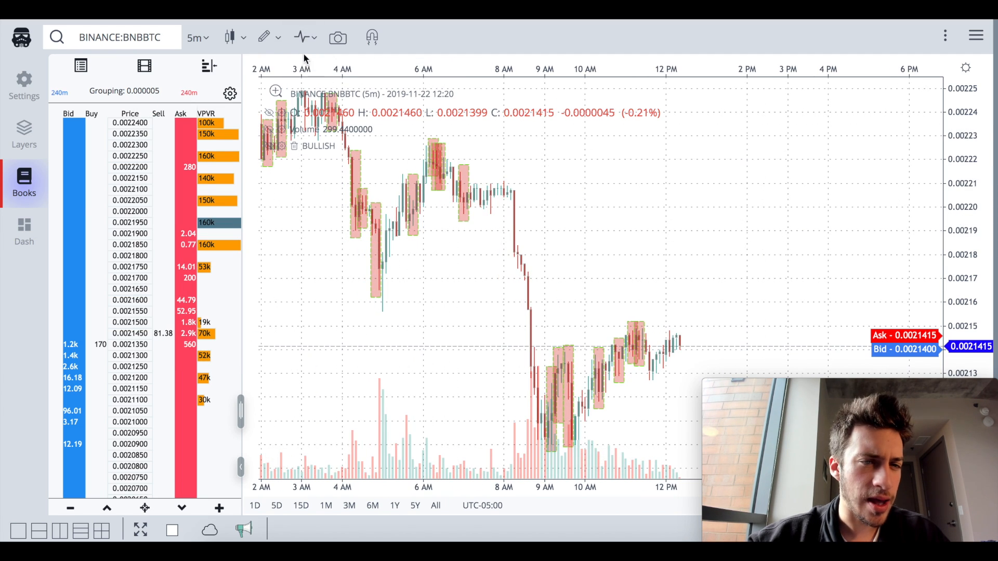
{"action": "left_click", "coordinate": [302, 38]}
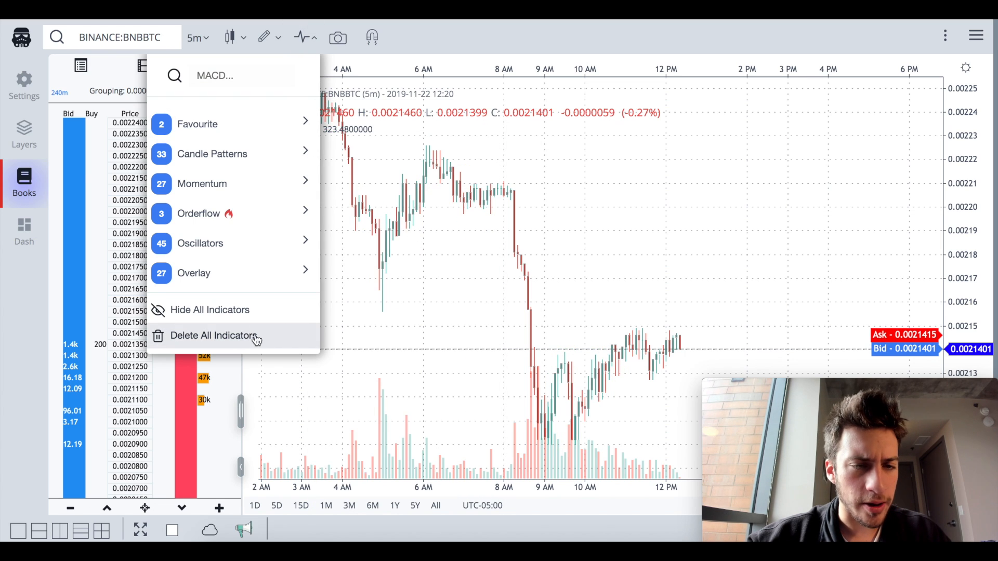
{"action": "left_click", "coordinate": [212, 154]}
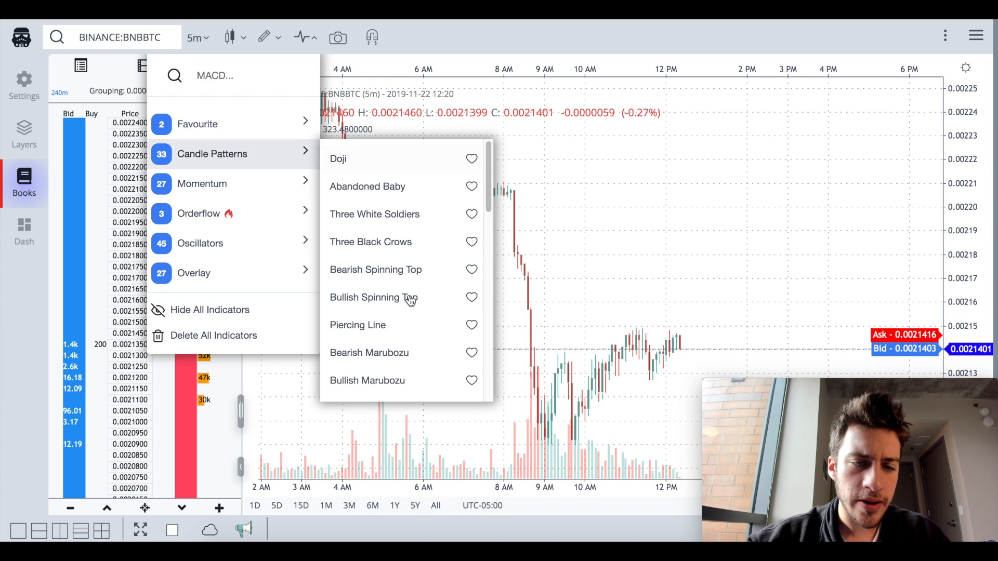
{"action": "scroll", "scroll_direction": "down", "scroll_amount": 3}
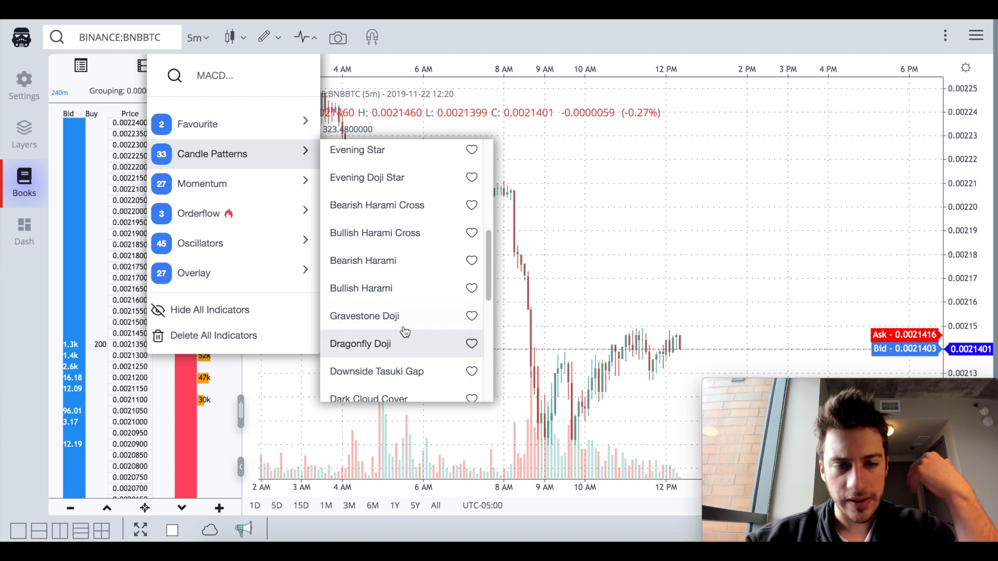
{"action": "left_click", "coordinate": [364, 316]}
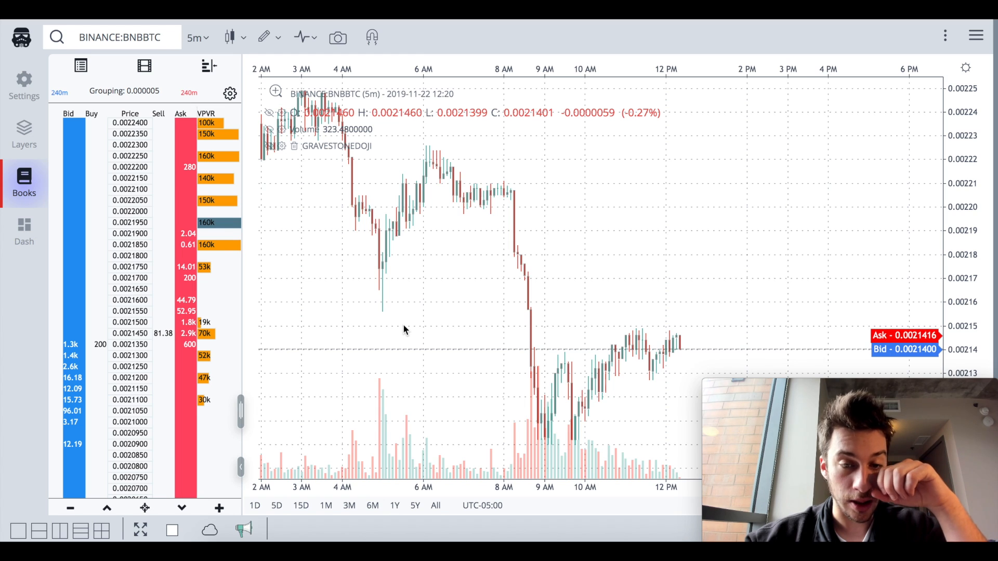
- Search the indicators for 'drago' to add the Dragonfly Doji pattern
{"action": "left_click", "coordinate": [303, 38]}
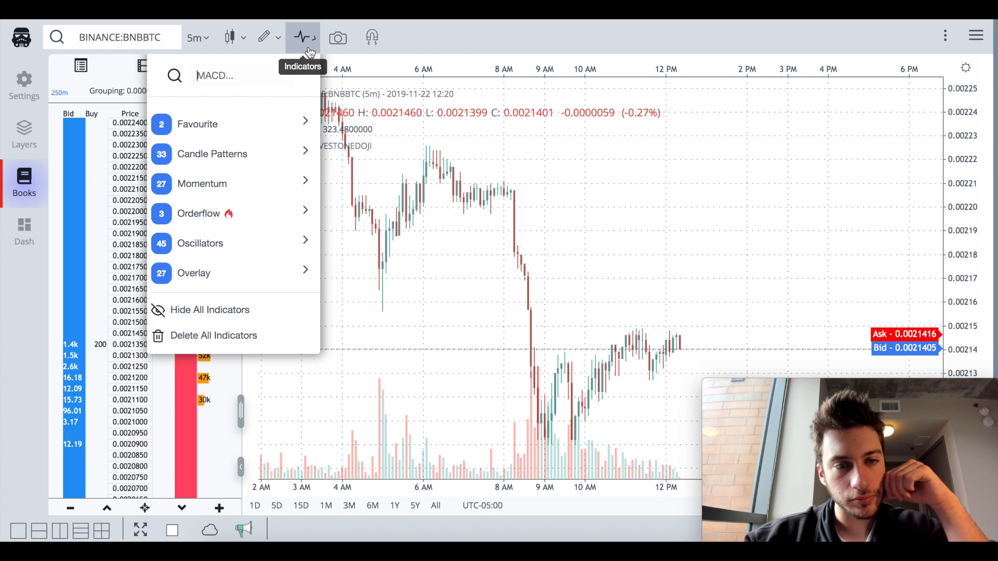
{"action": "type", "text": "drago"}
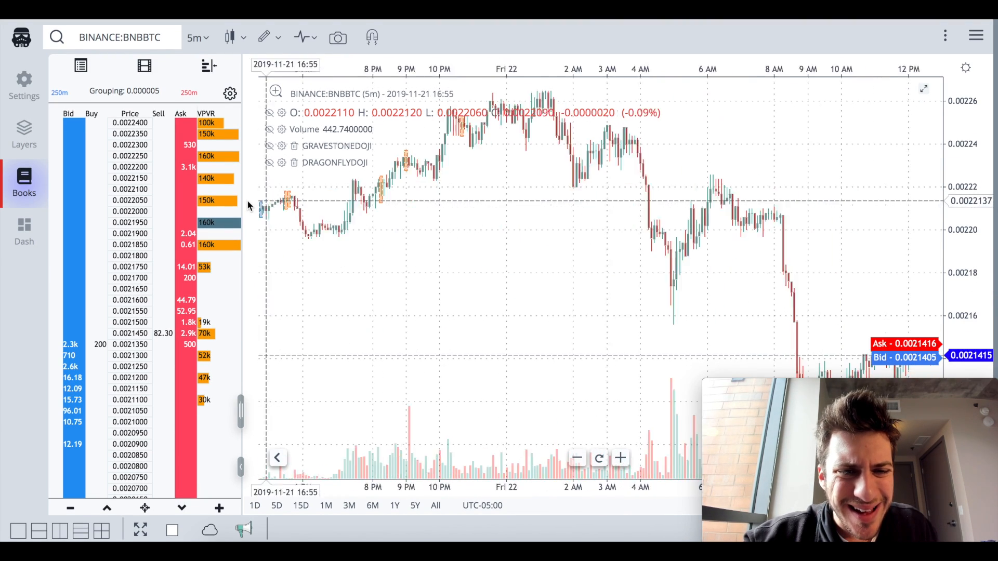
- Switch the BNBBTC chart to 1-hour candles
{"action": "left_click", "coordinate": [195, 37]}
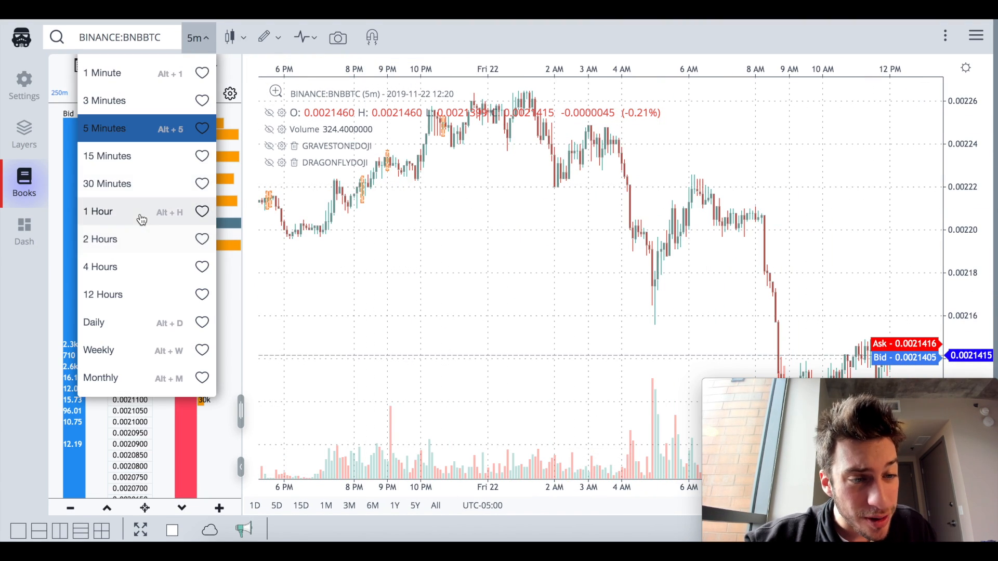
{"action": "left_click", "coordinate": [97, 212]}
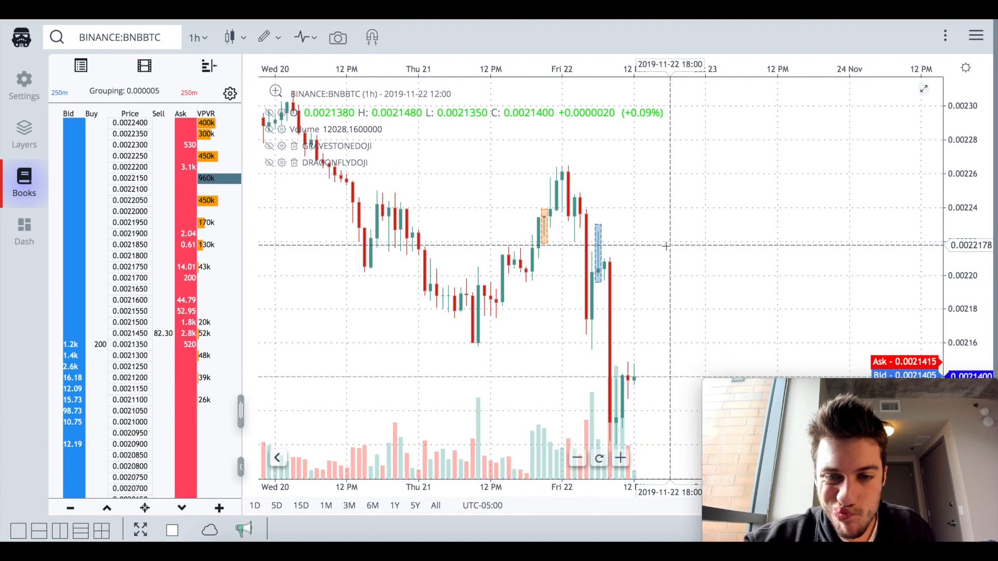
- Delete all indicators and add only the Doji candle pattern indicator
{"action": "left_click", "coordinate": [302, 37]}
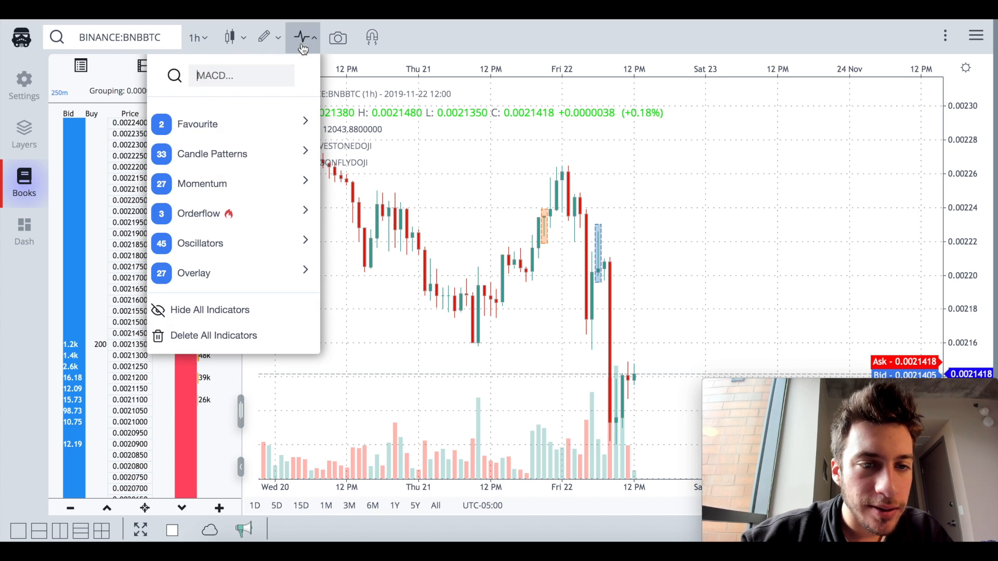
{"action": "mouse_move", "coordinate": [272, 336]}
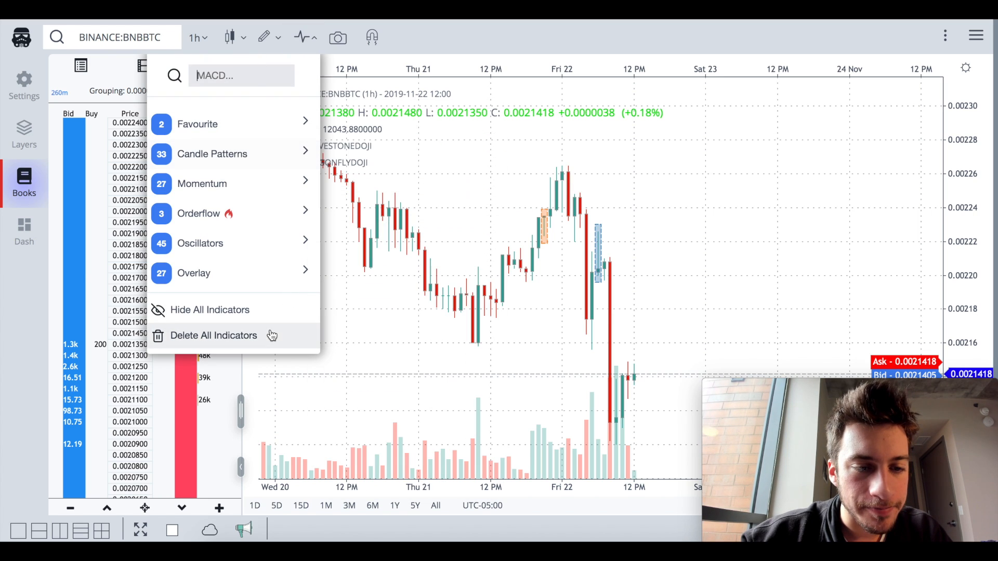
{"action": "left_click", "coordinate": [212, 154]}
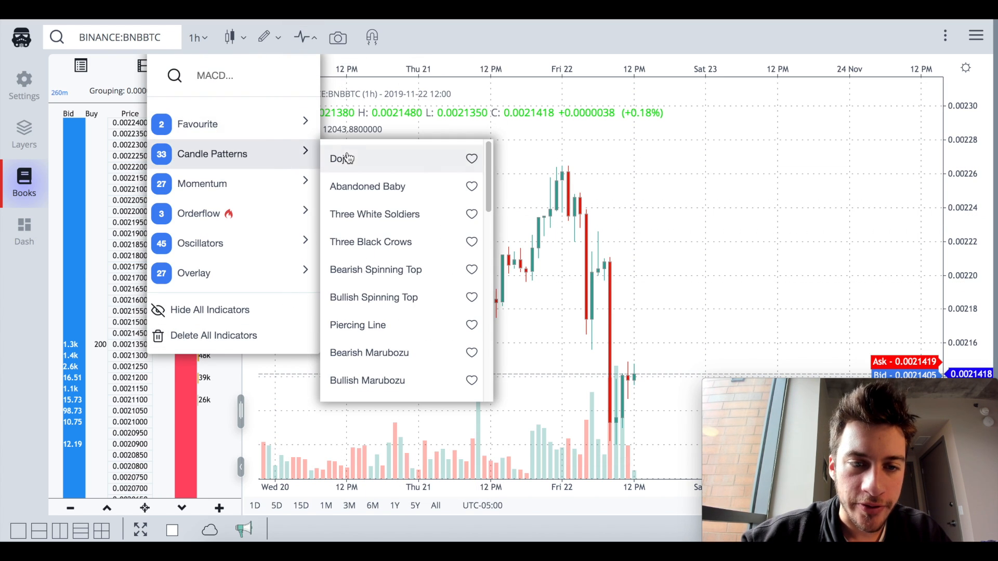
{"action": "left_click", "coordinate": [341, 158]}
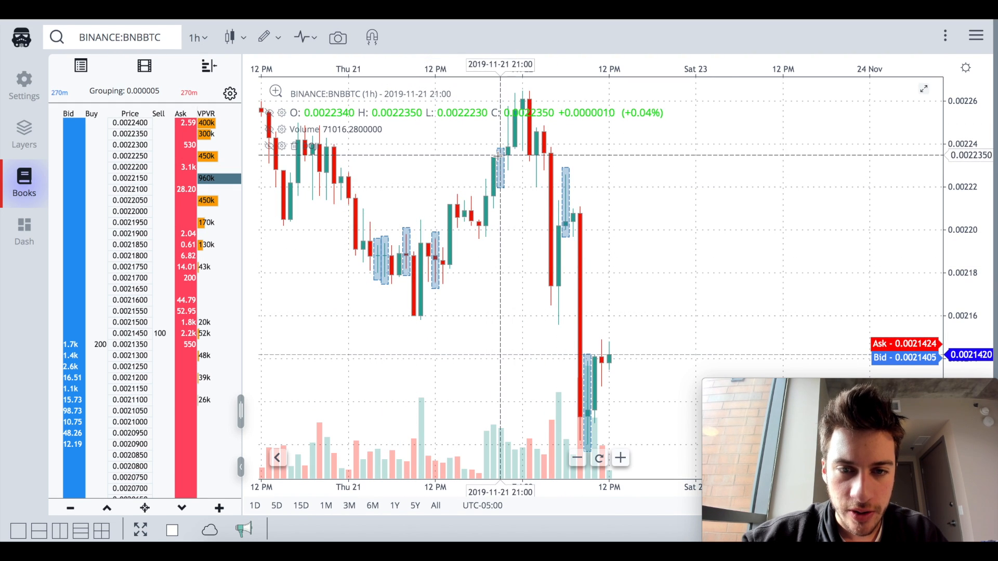
{"action": "mouse_move", "coordinate": [573, 303]}
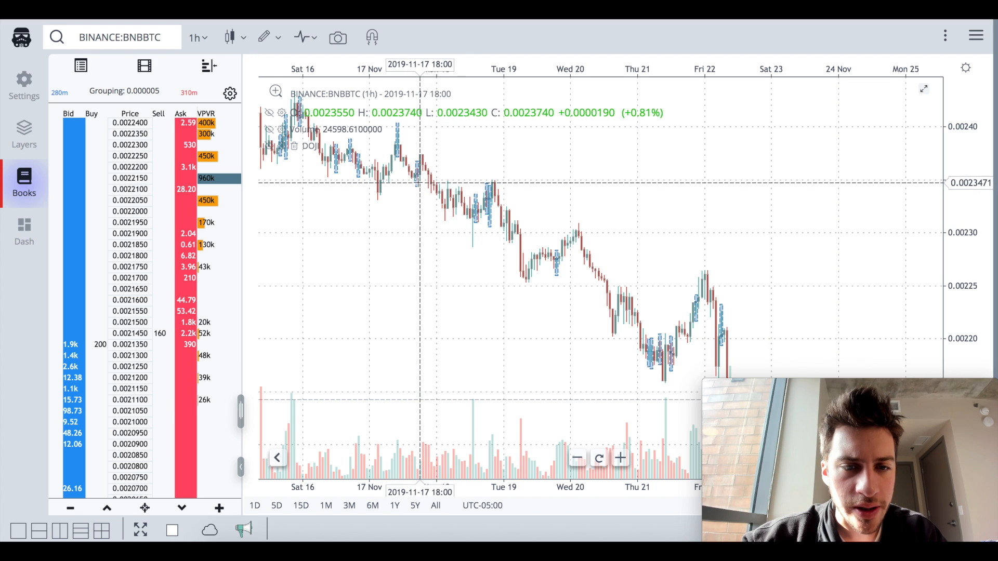
- Add Bullish Marubozu, then search 'be' for Bearish Marubozu to add alongside Doji
{"action": "left_click", "coordinate": [304, 37]}
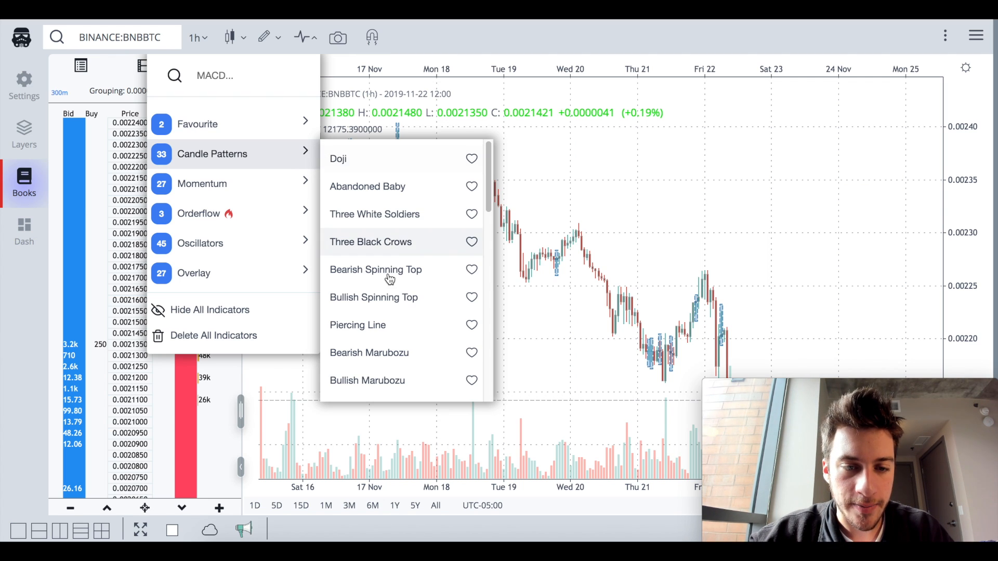
{"action": "scroll", "scroll_direction": "down", "scroll_amount": 3}
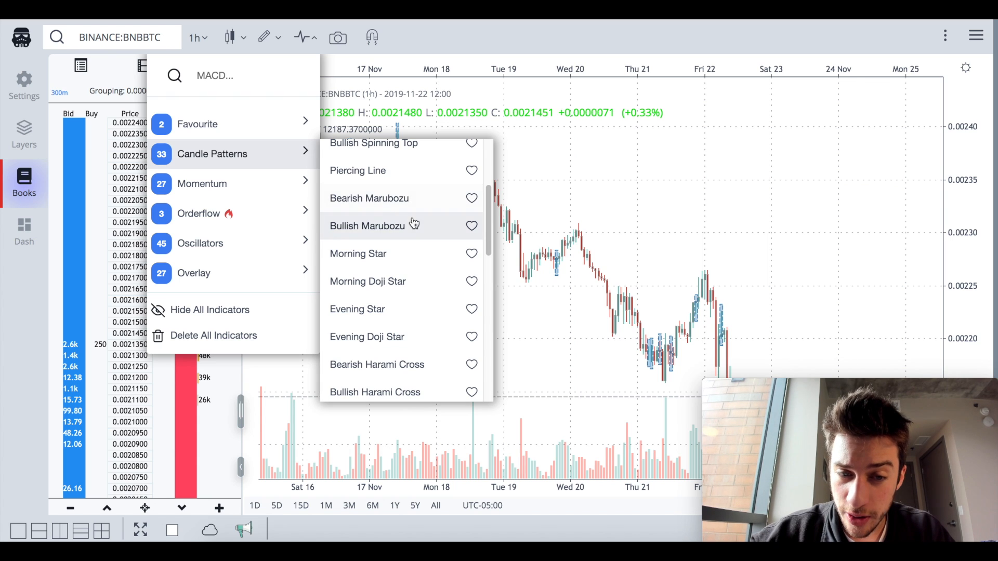
{"action": "left_click", "coordinate": [367, 226]}
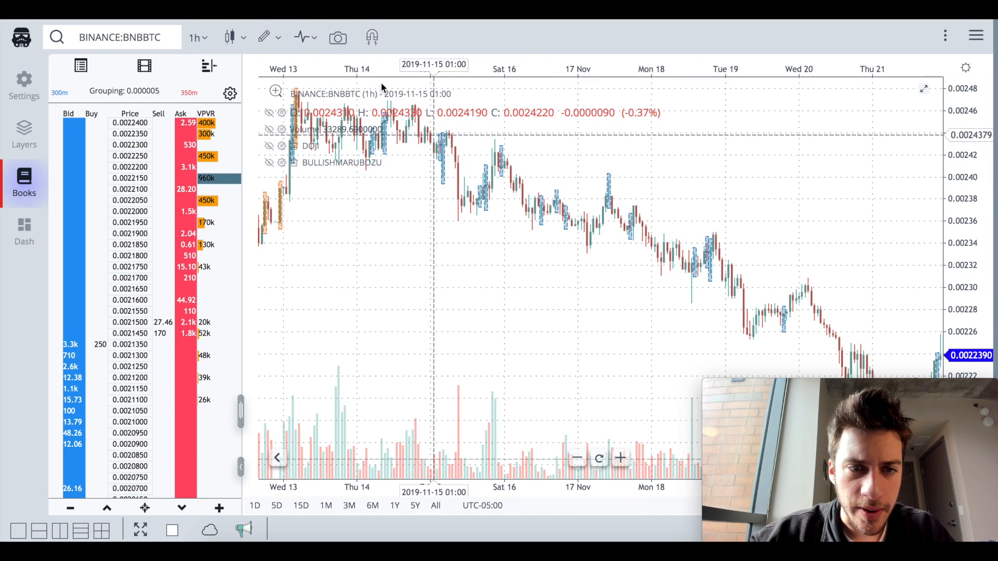
{"action": "type", "text": "be"}
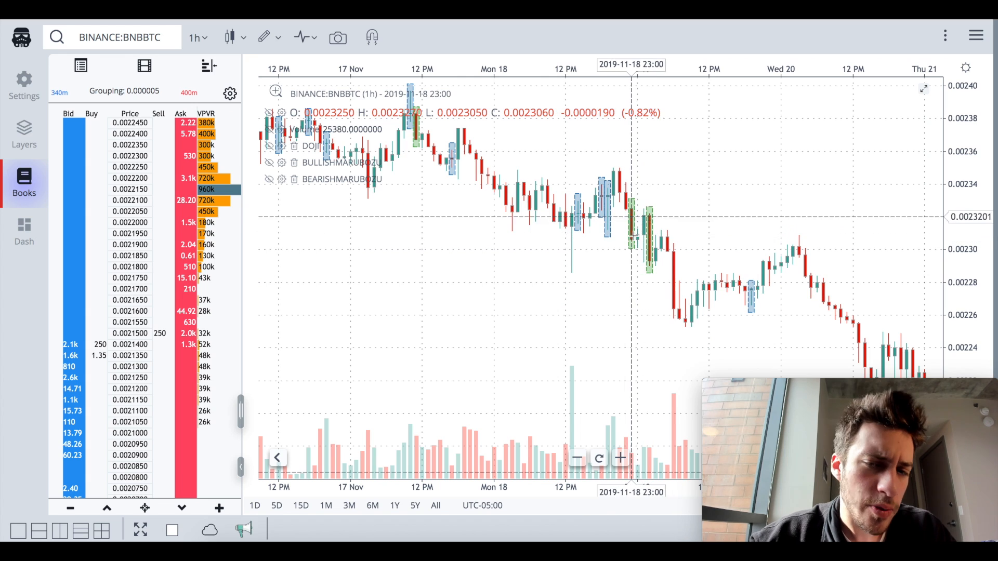
- Add the Tweezer Top candle pattern indicator to the BNBBTC chart
{"action": "left_click", "coordinate": [302, 37]}
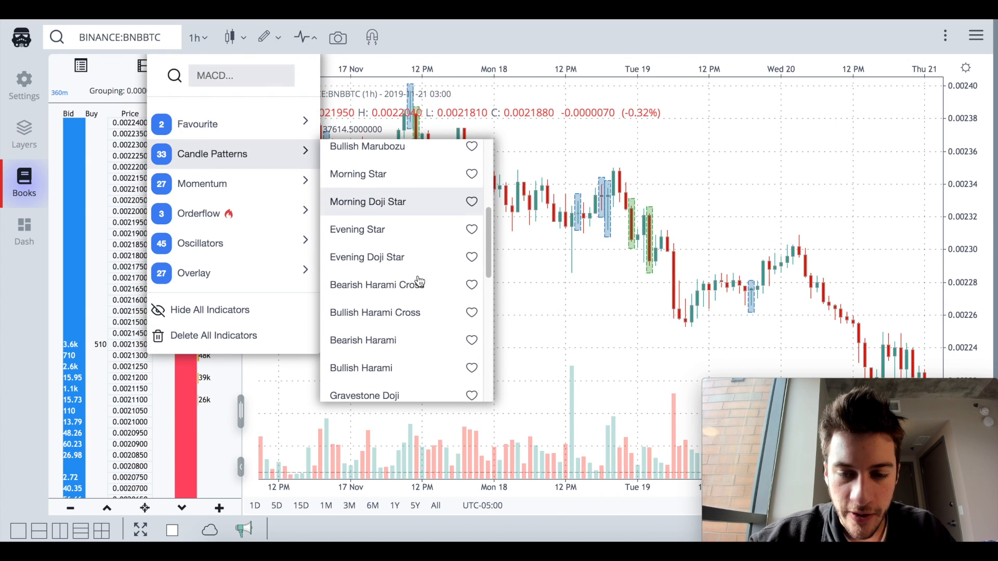
{"action": "scroll", "scroll_direction": "down", "scroll_amount": 3}
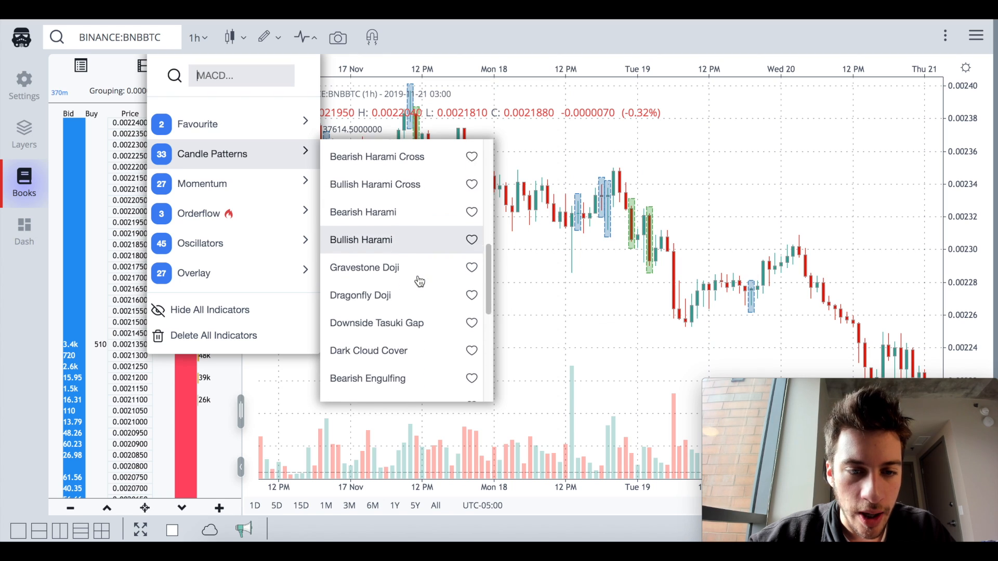
{"action": "scroll", "scroll_direction": "down", "scroll_amount": 3}
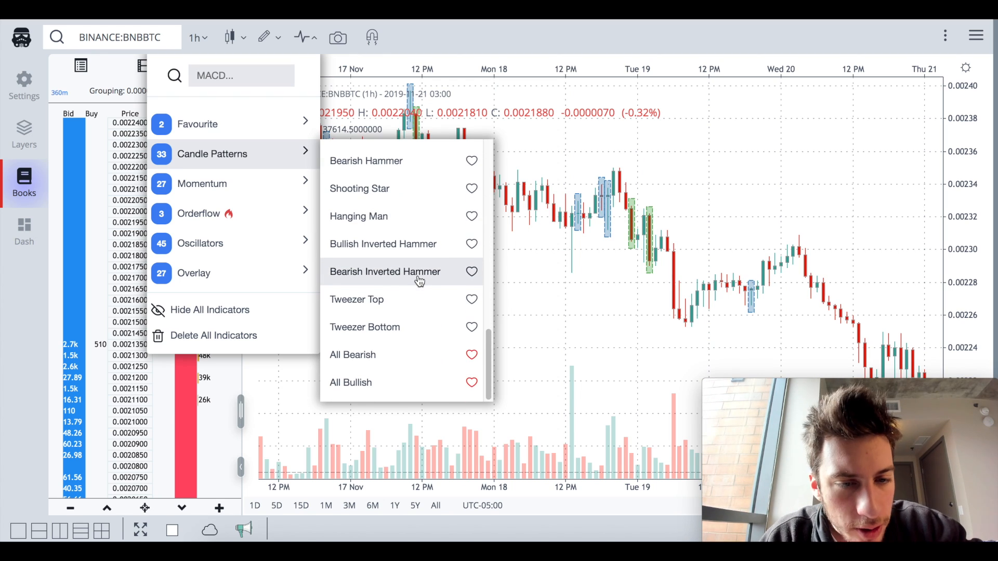
{"action": "mouse_move", "coordinate": [416, 309]}
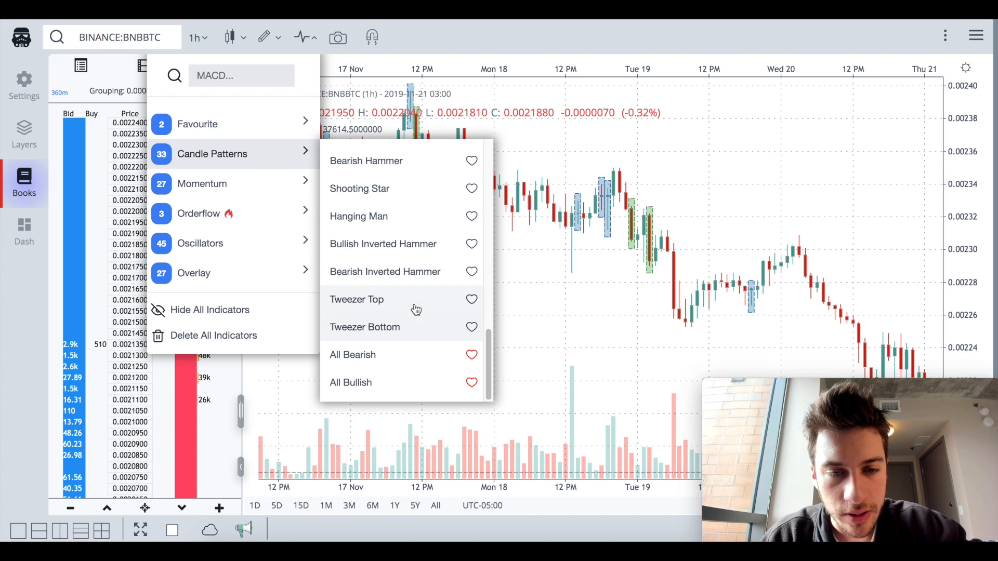
{"action": "left_click", "coordinate": [357, 299]}
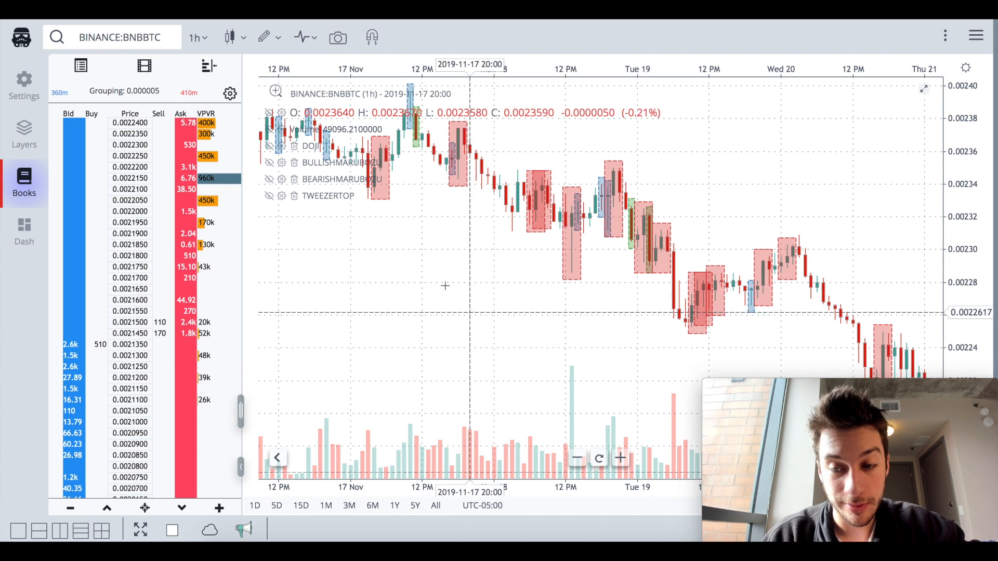
- Delete all indicators, leaving the plain hourly BNBBTC candlestick chart
{"action": "left_click", "coordinate": [302, 38]}
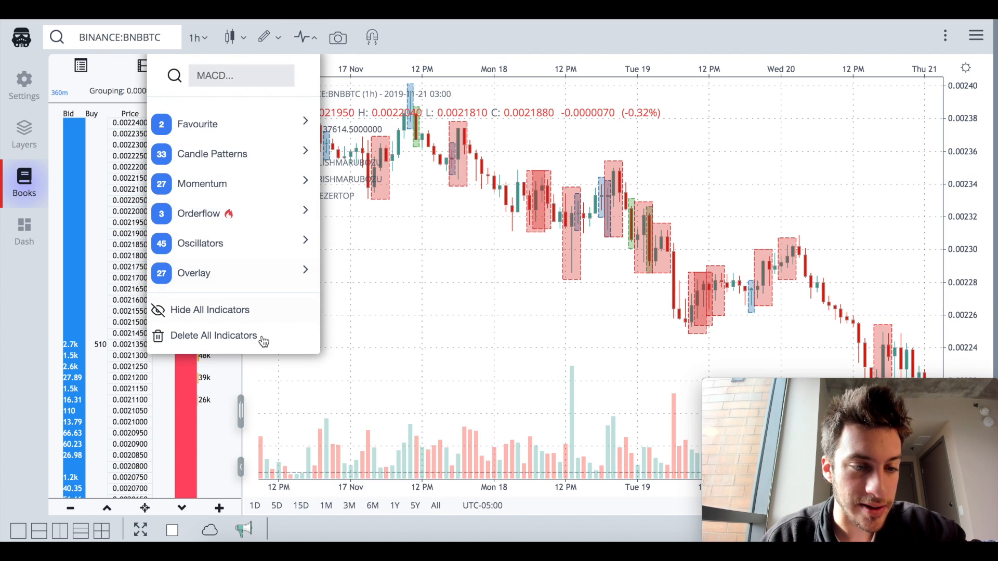
{"action": "left_click", "coordinate": [213, 335]}
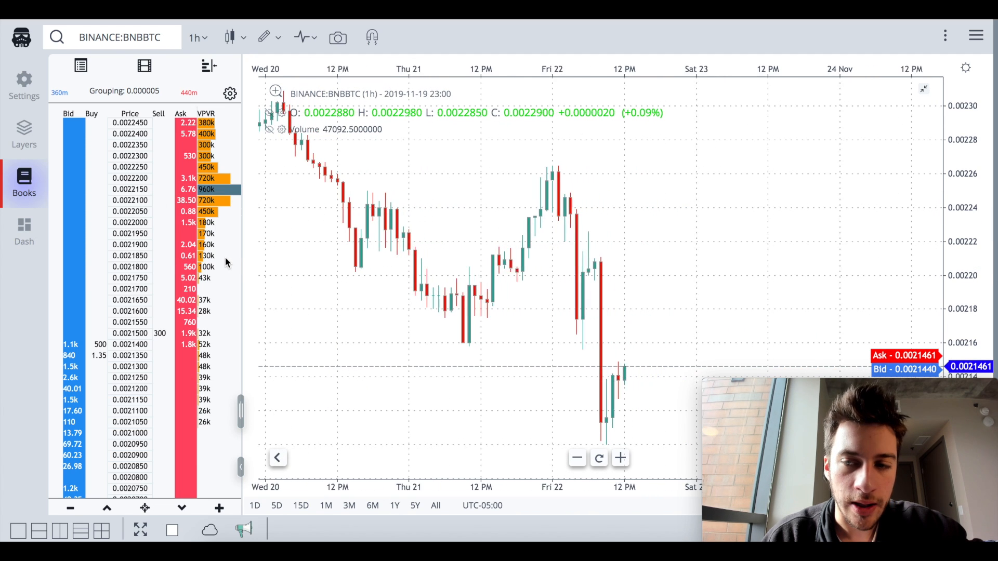
{"action": "mouse_move", "coordinate": [687, 359]}
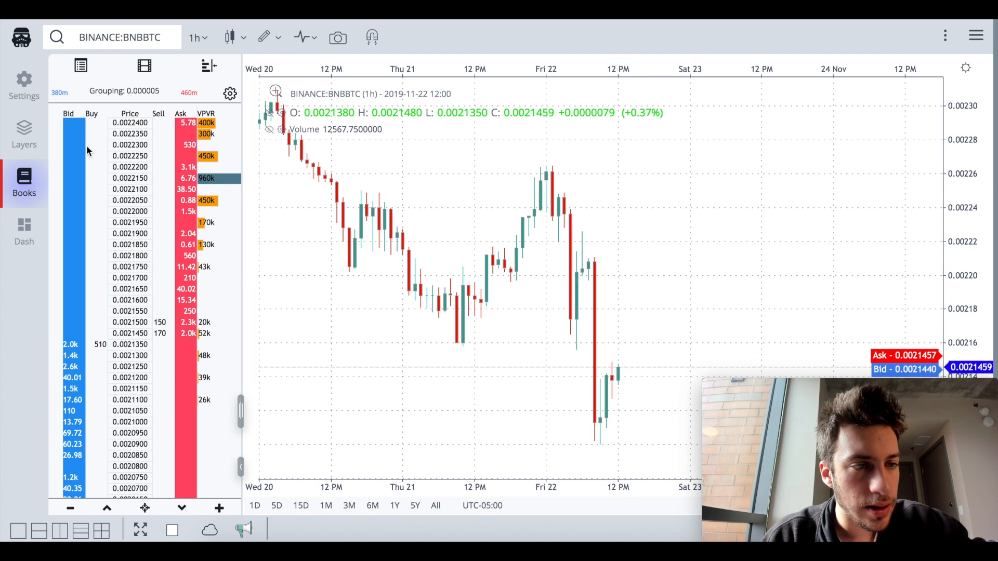
- Show the order book beside the chart and choose Renko from the chart types
{"action": "left_click", "coordinate": [24, 134]}
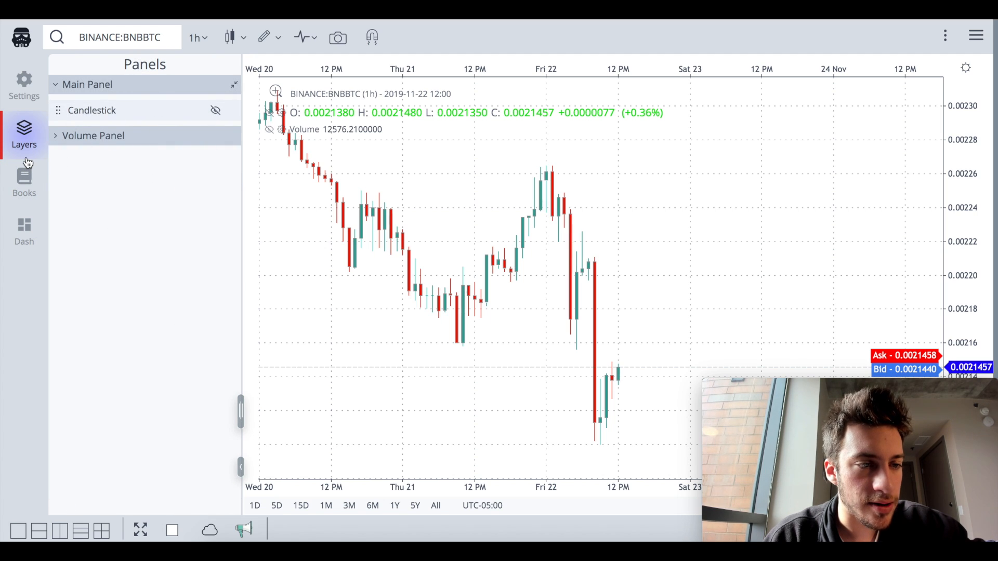
{"action": "left_click", "coordinate": [24, 183]}
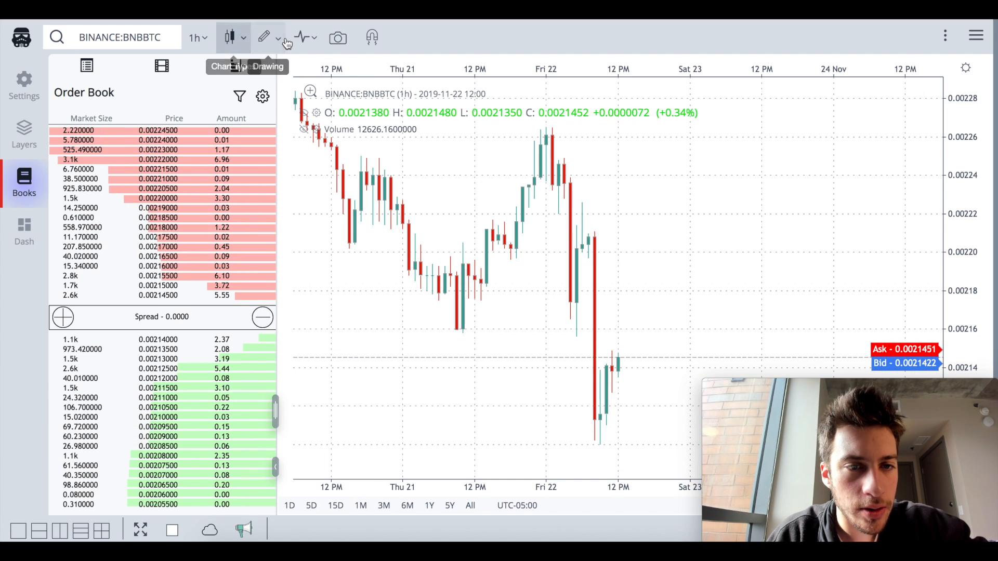
{"action": "left_click", "coordinate": [265, 37]}
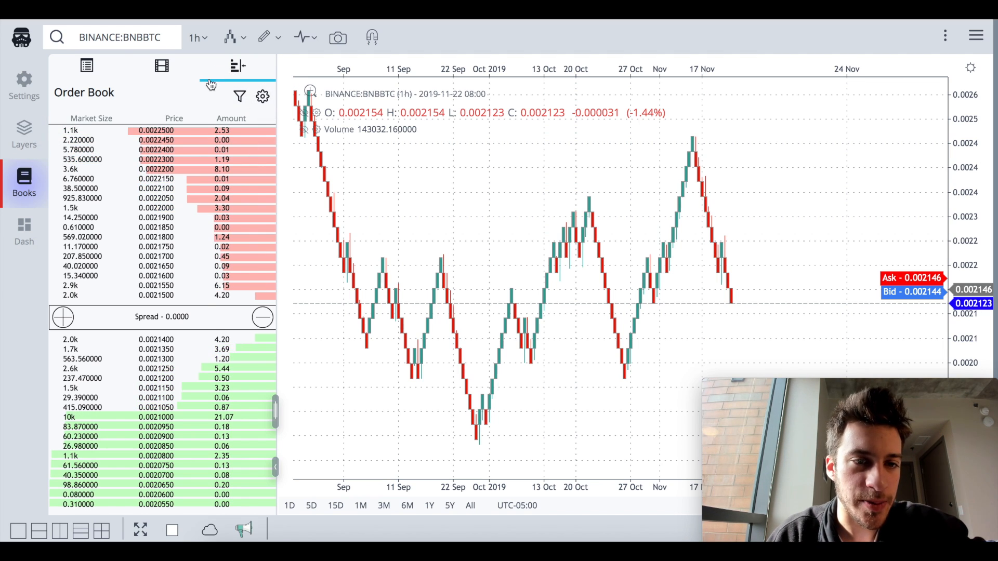
- Switch the BNBBTC chart type from Renko back to regular Candlestick
{"action": "left_click", "coordinate": [277, 38]}
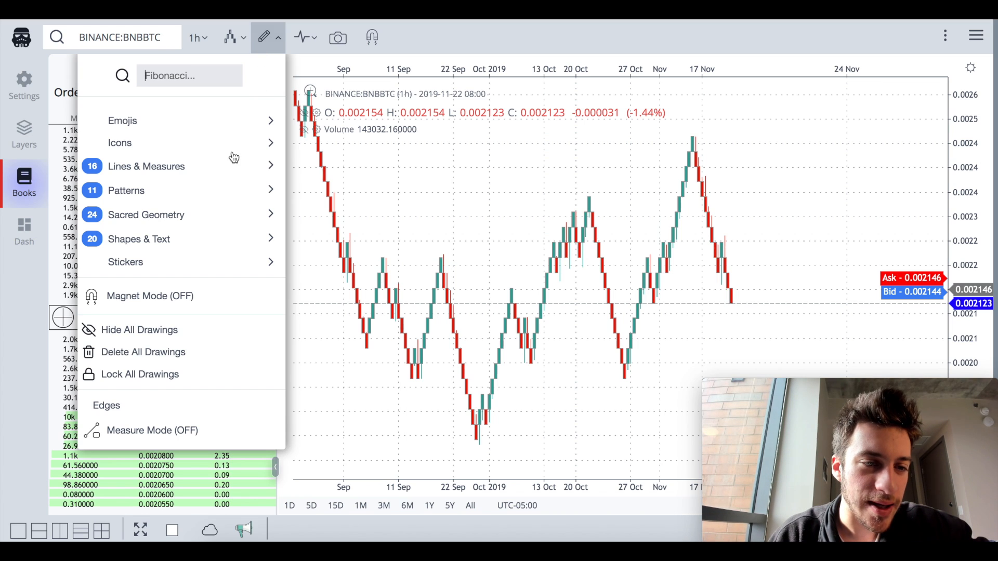
{"action": "left_click", "coordinate": [126, 190]}
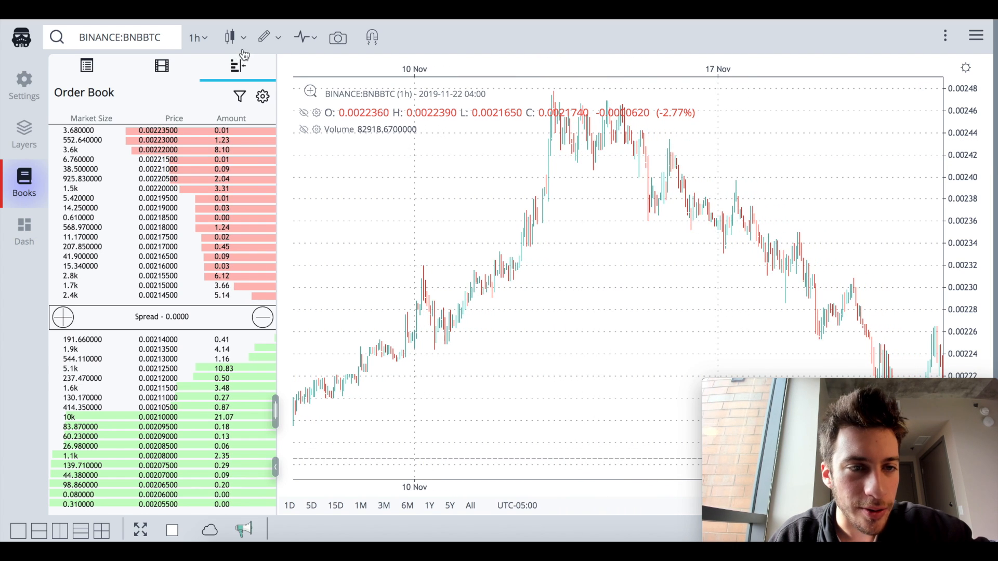
- Draw a Fixed Range Market Profile (found via 'range' search) over the Nov 13–15 candles
{"action": "left_click", "coordinate": [263, 38]}
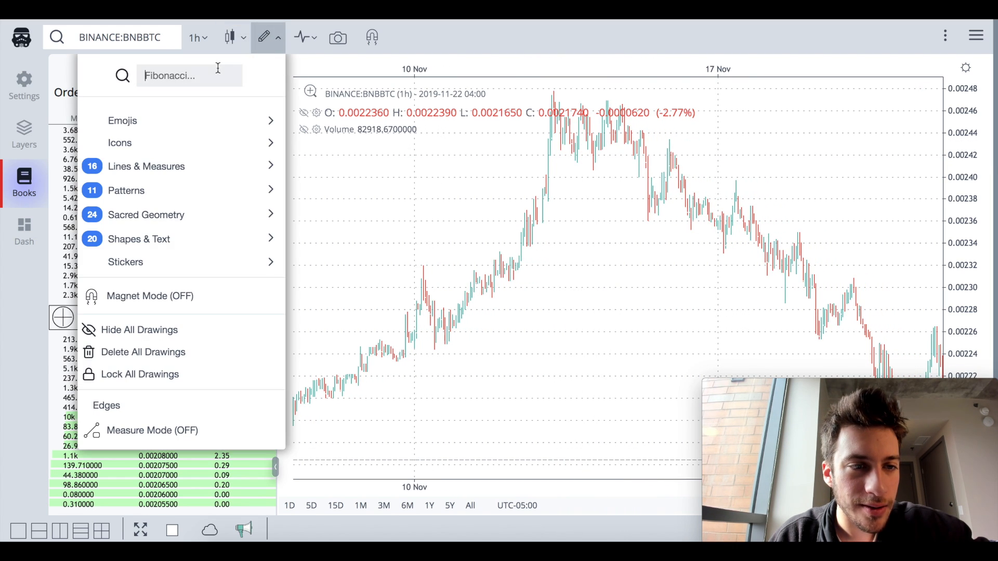
{"action": "type", "text": "range"}
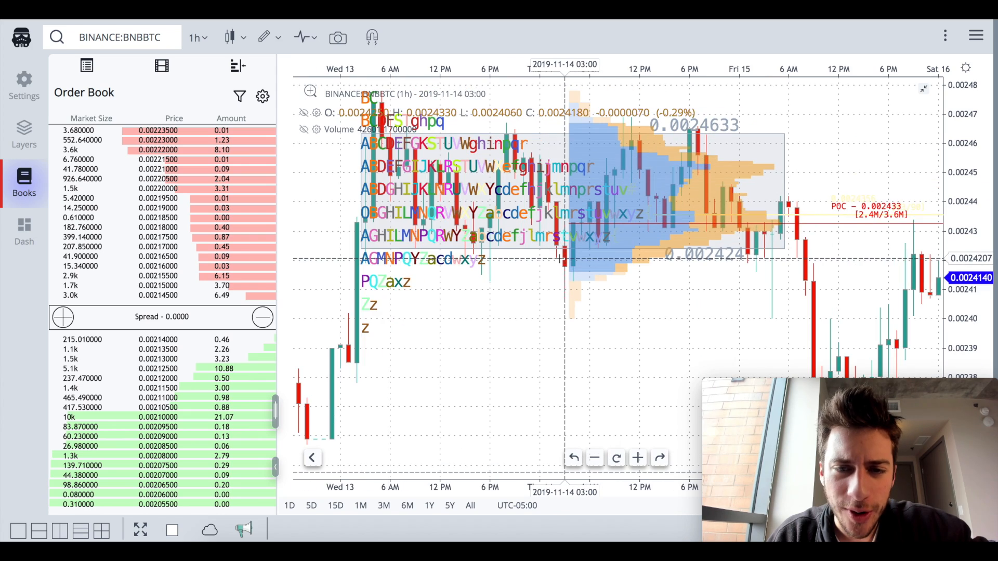
{"action": "left_click_drag", "start_coordinate": [561, 259], "coordinate": [474, 330]}
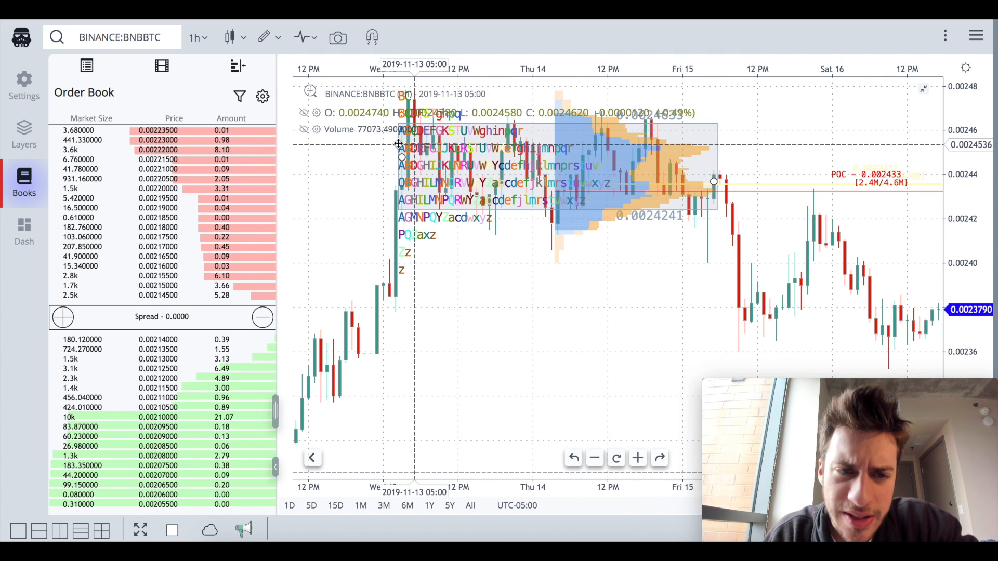
{"action": "left_click", "coordinate": [24, 134]}
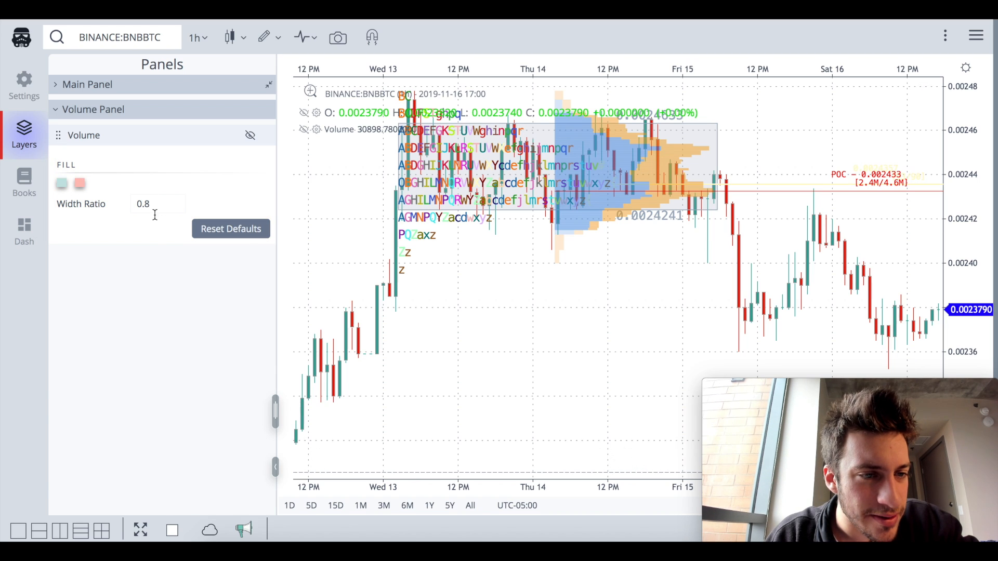
- Widen the Fixed Range Market Profile's span by dragging its edge handle in the Main Panel layers
{"action": "left_click", "coordinate": [92, 109]}
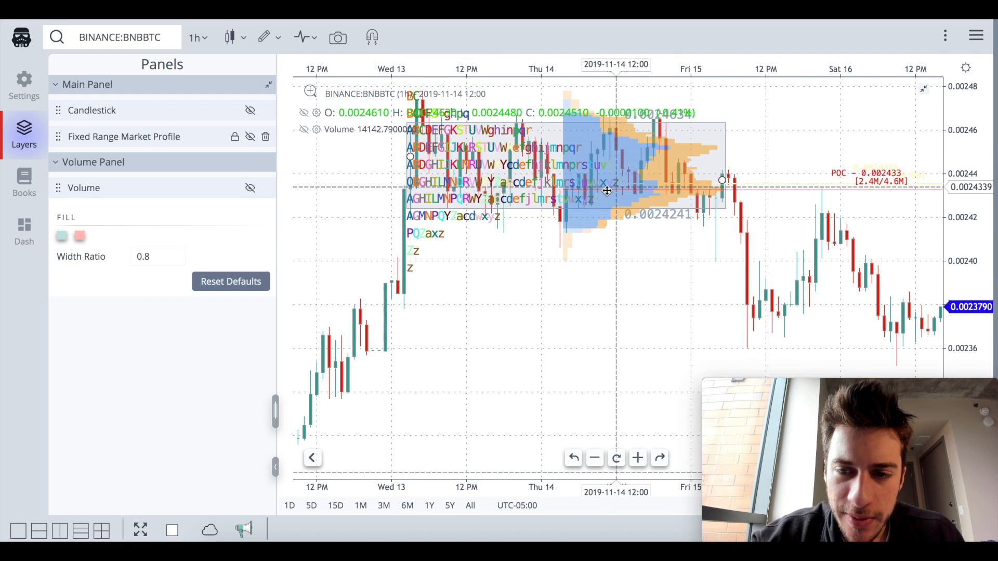
{"action": "mouse_move", "coordinate": [627, 188]}
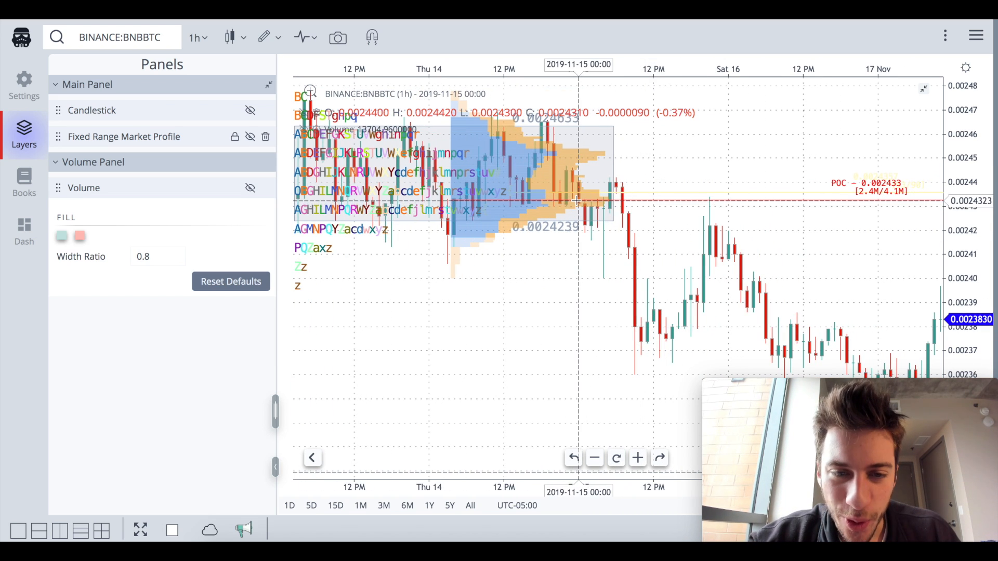
{"action": "left_click_drag", "start_coordinate": [579, 201], "coordinate": [710, 204]}
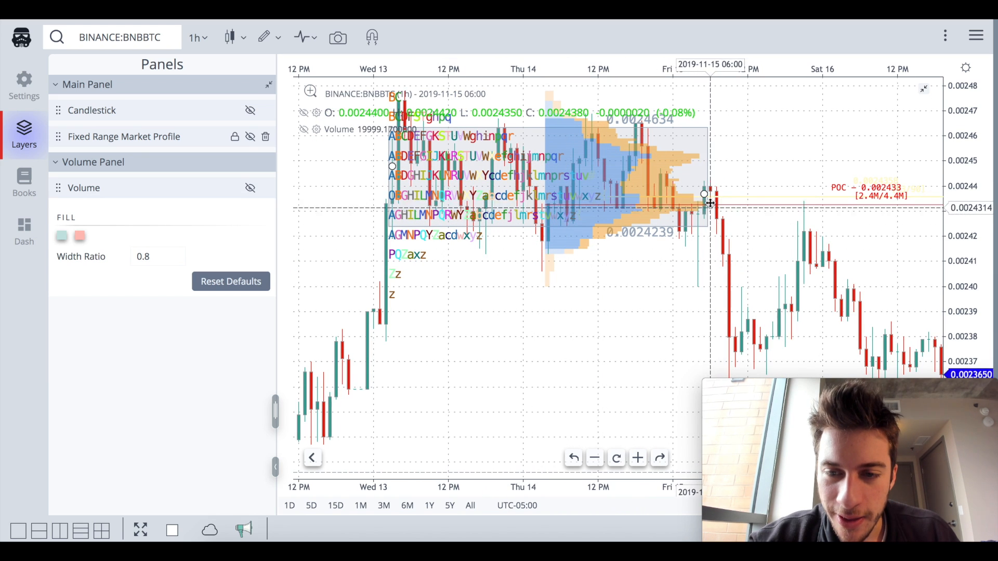